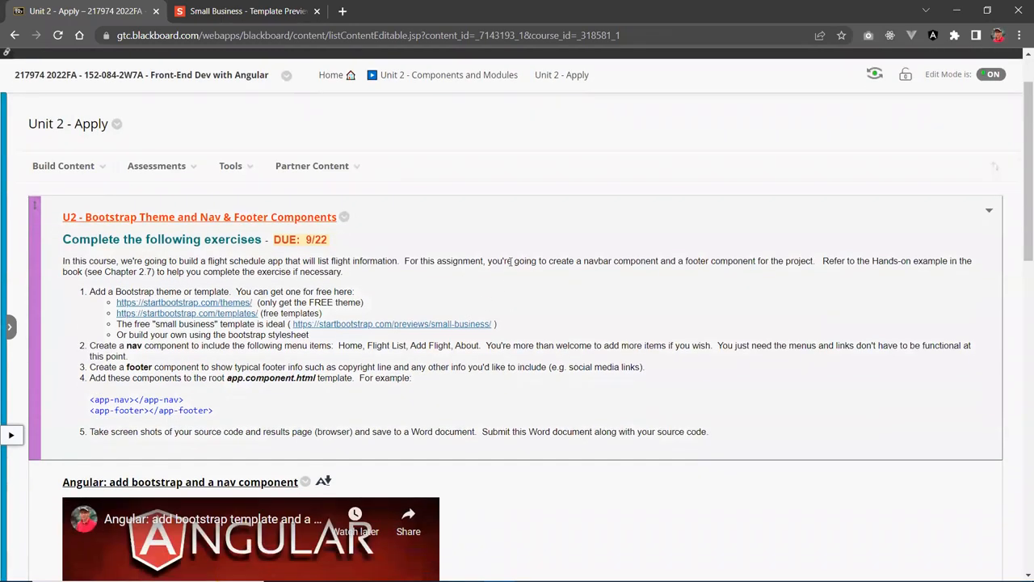
Step: Scroll through the startbootstrap-small-business-gh-pages folder showing assets, css, js and index.html
{"action": "scroll", "scroll_direction": "down", "scroll_amount": 3}
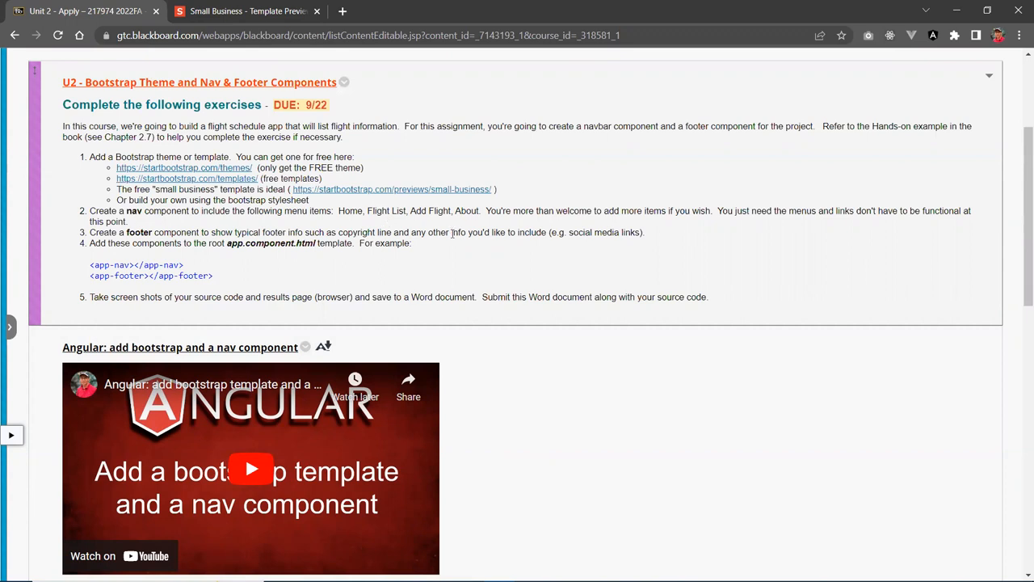
{"action": "scroll", "scroll_direction": "down", "scroll_amount": 3}
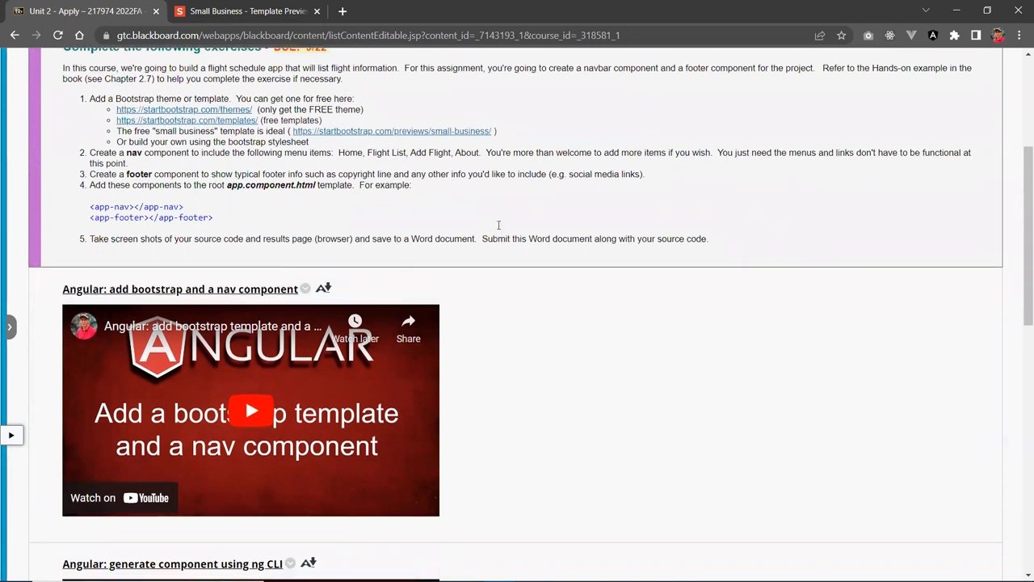
{"action": "scroll", "scroll_direction": "up", "scroll_amount": 3}
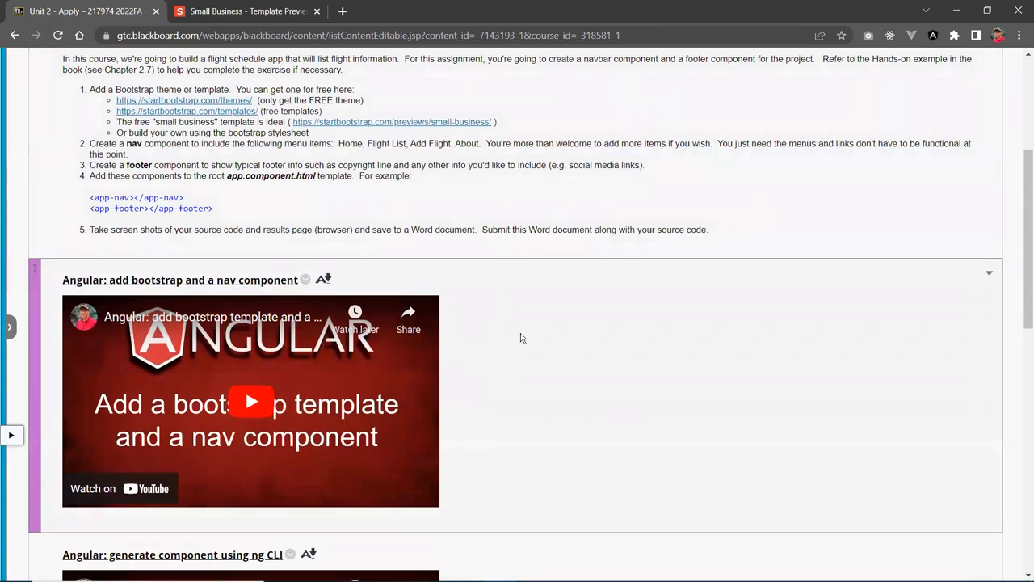
{"action": "scroll", "scroll_direction": "up", "scroll_amount": 3}
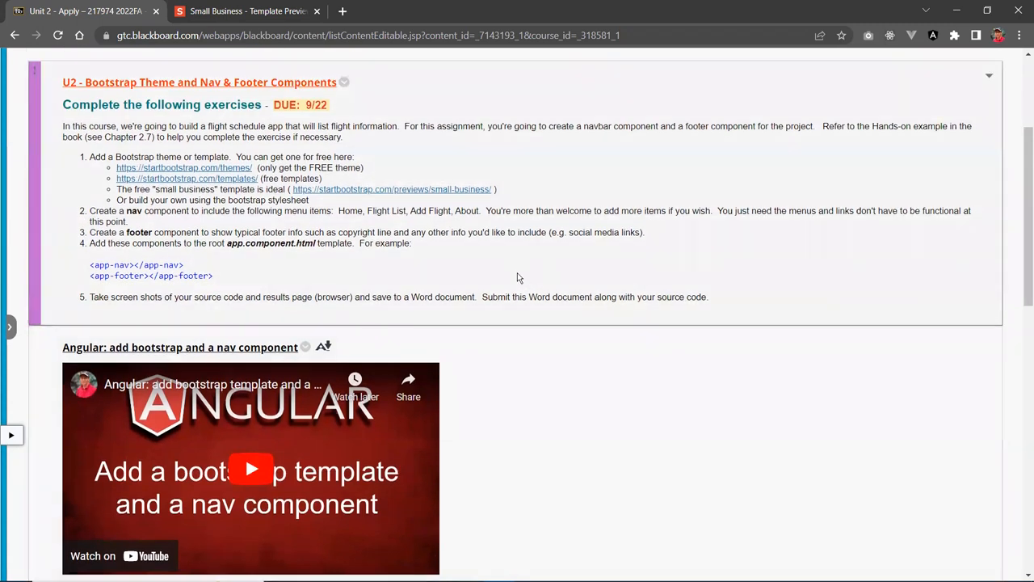
{"action": "scroll", "scroll_direction": "up", "scroll_amount": 3}
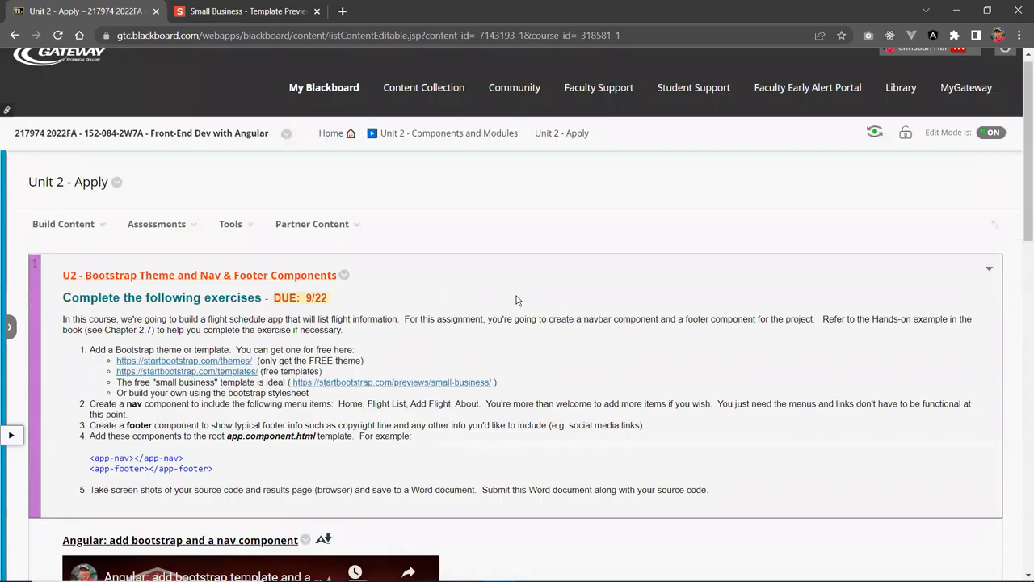
{"action": "scroll", "scroll_direction": "down", "scroll_amount": 3}
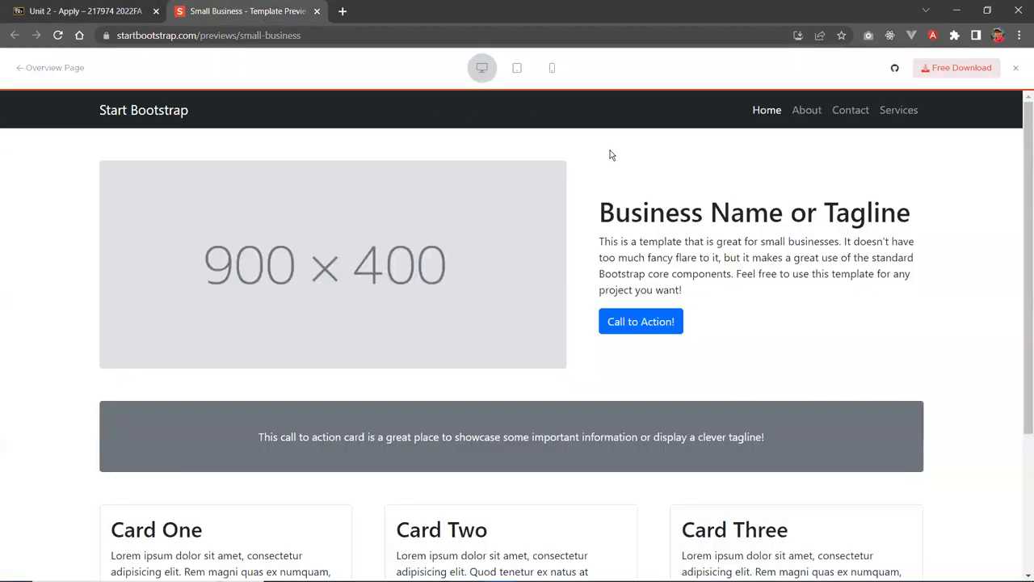
{"action": "mouse_move", "coordinate": [620, 153]}
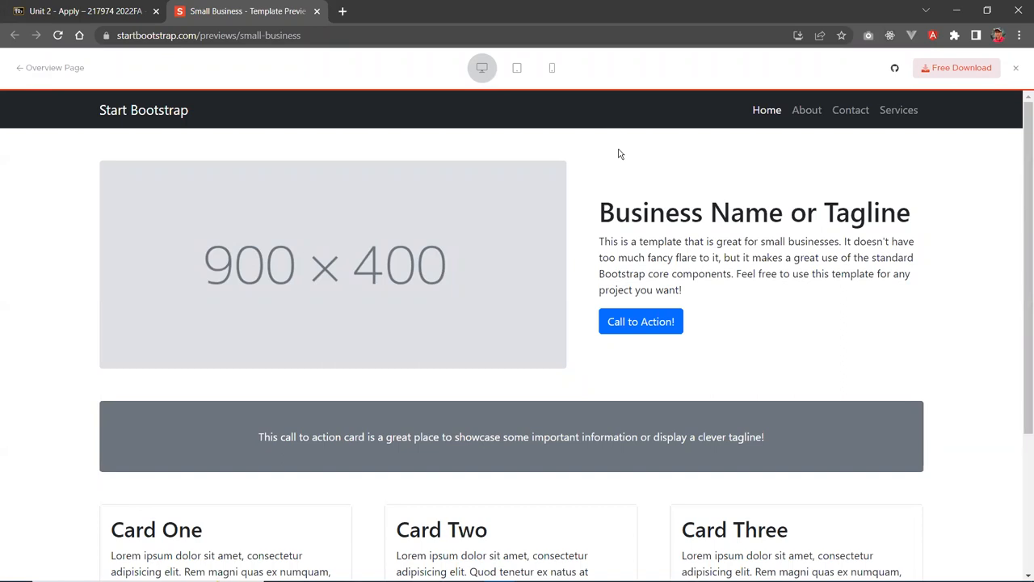
{"action": "mouse_move", "coordinate": [606, 166]}
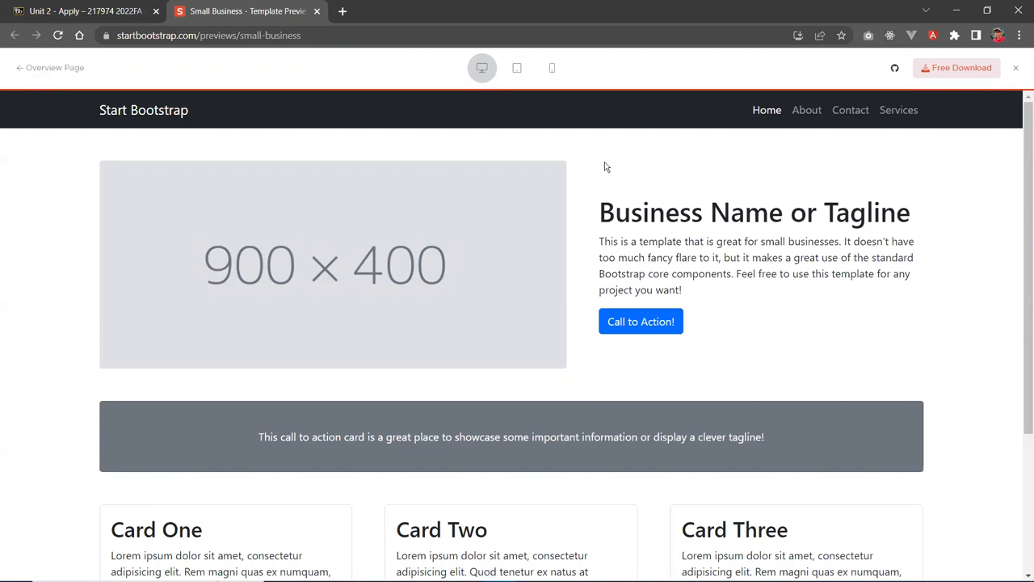
{"action": "mouse_move", "coordinate": [609, 152]}
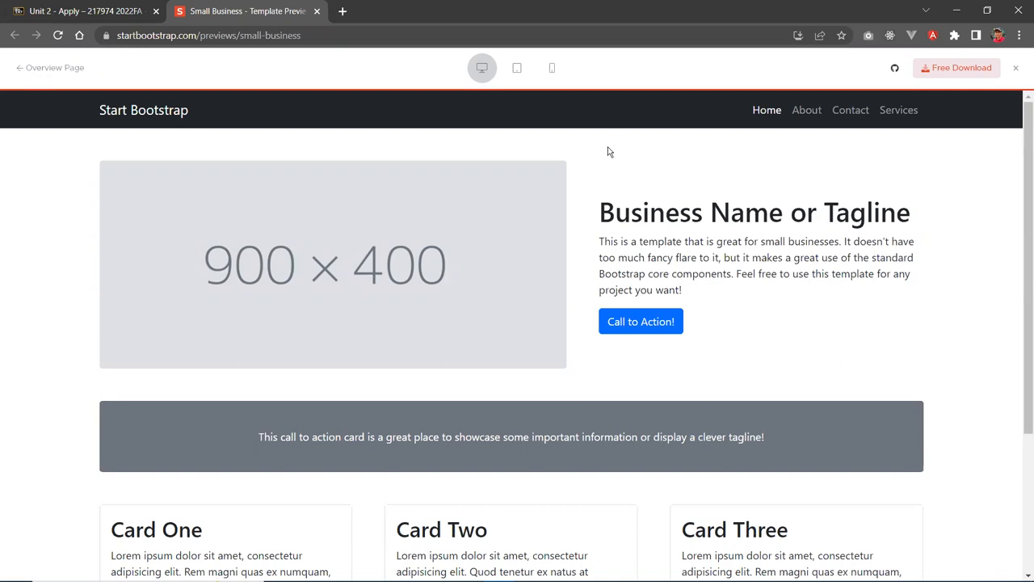
{"action": "mouse_move", "coordinate": [646, 160]}
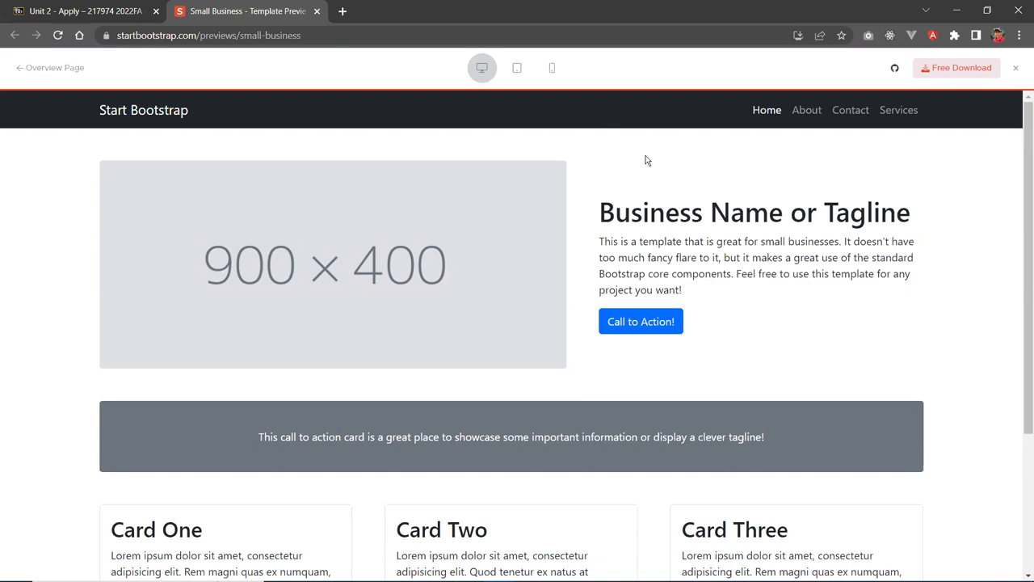
{"action": "mouse_move", "coordinate": [497, 169]}
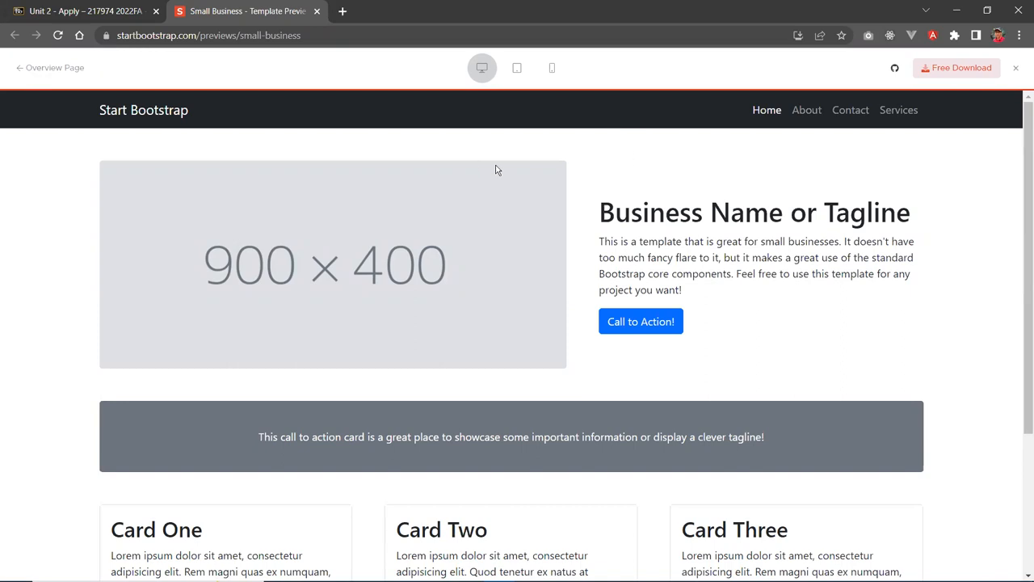
{"action": "mouse_move", "coordinate": [980, 78]}
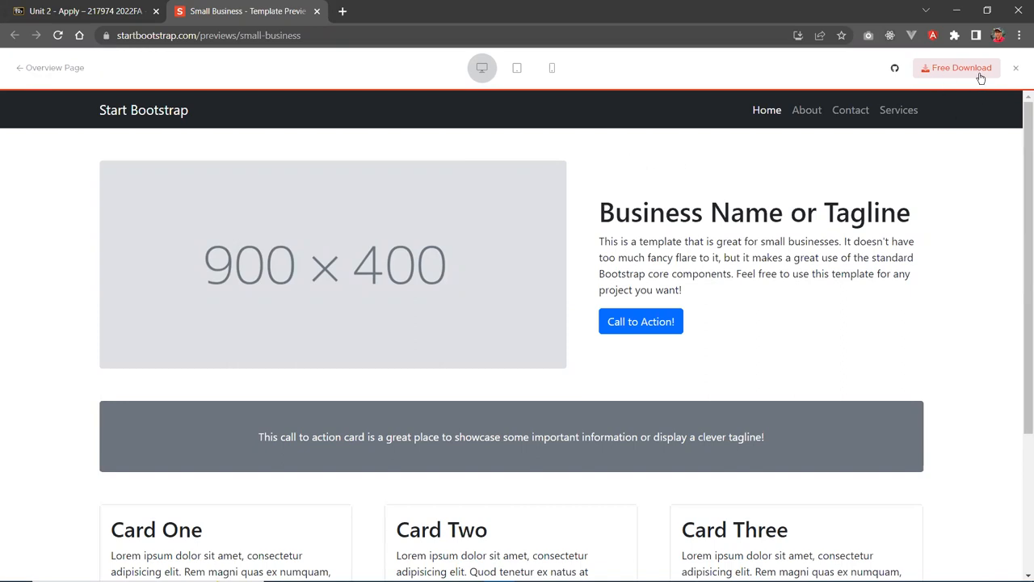
{"action": "mouse_move", "coordinate": [826, 164]}
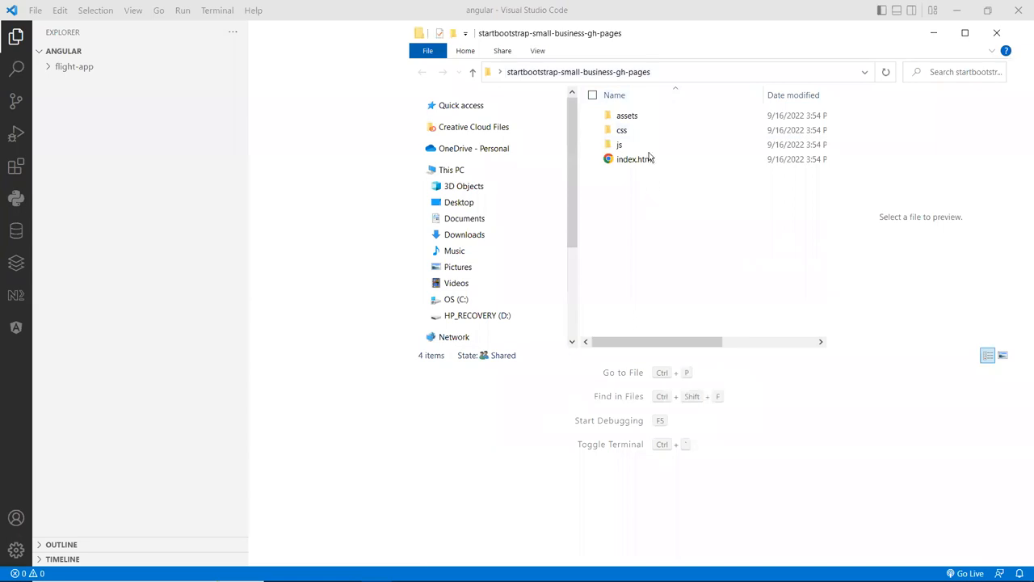
{"action": "mouse_move", "coordinate": [630, 194]}
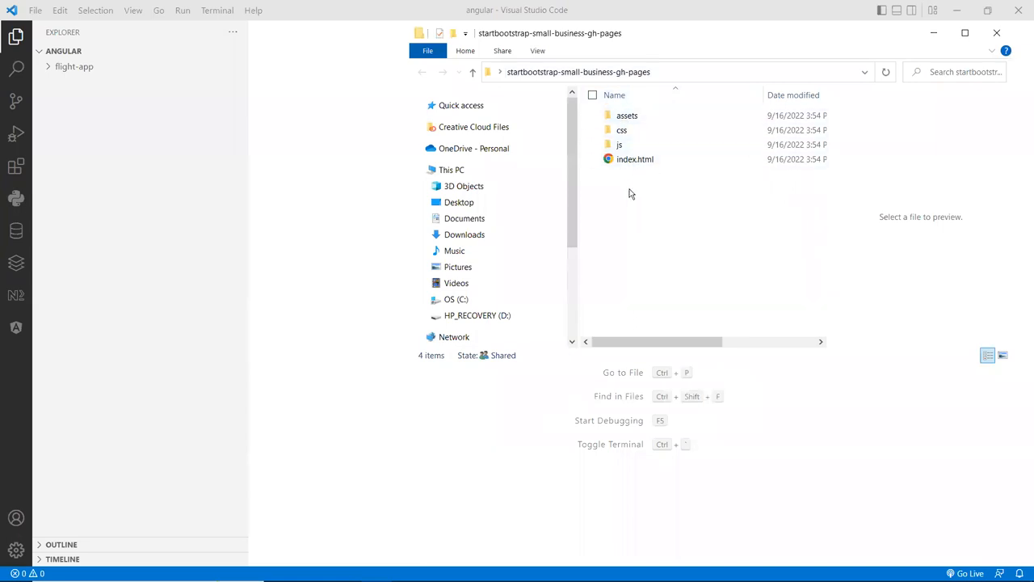
{"action": "mouse_move", "coordinate": [644, 180]}
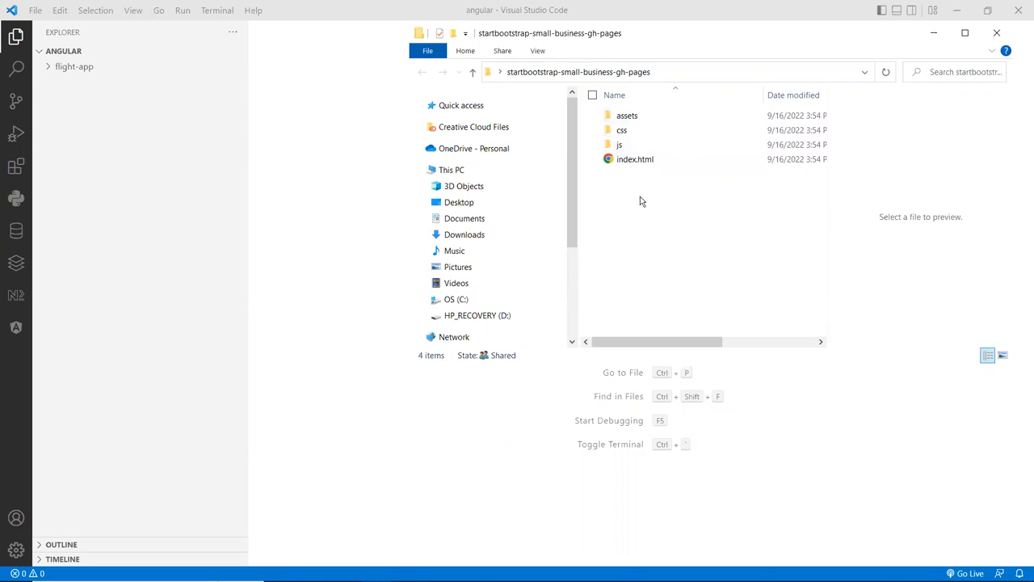
{"action": "mouse_move", "coordinate": [637, 230]}
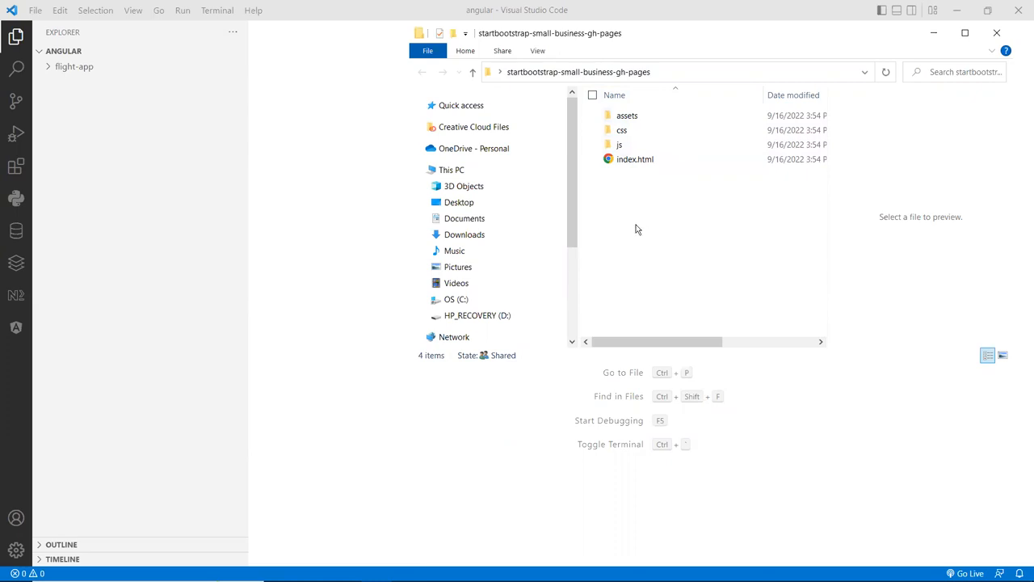
{"action": "mouse_move", "coordinate": [631, 212]}
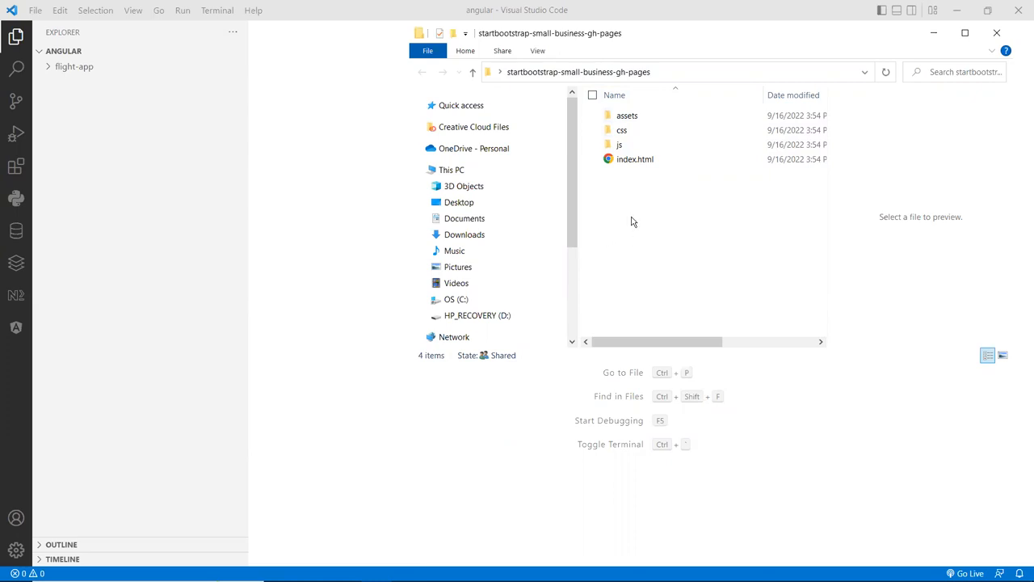
{"action": "mouse_move", "coordinate": [114, 127]}
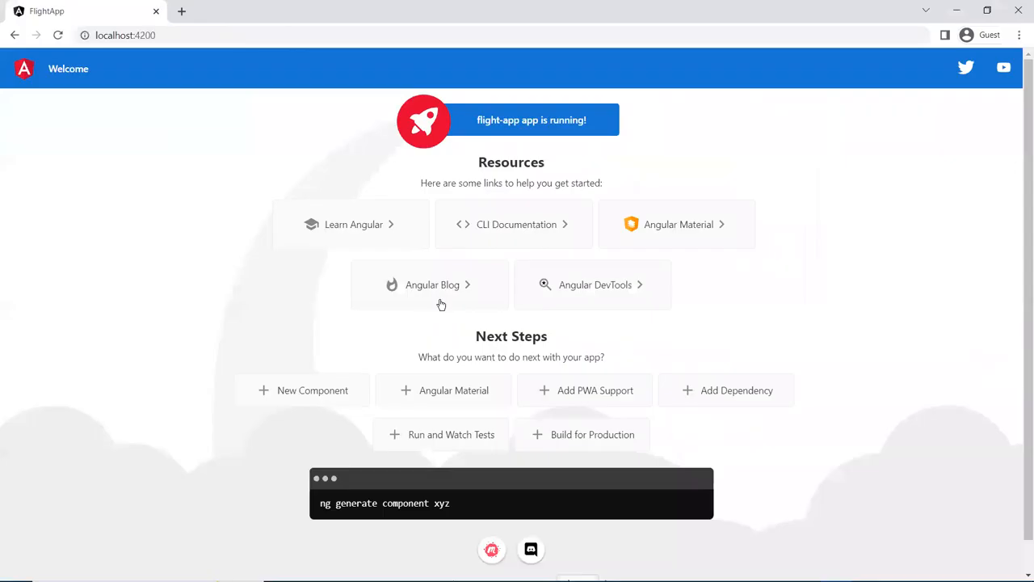
{"action": "mouse_move", "coordinate": [148, 212]}
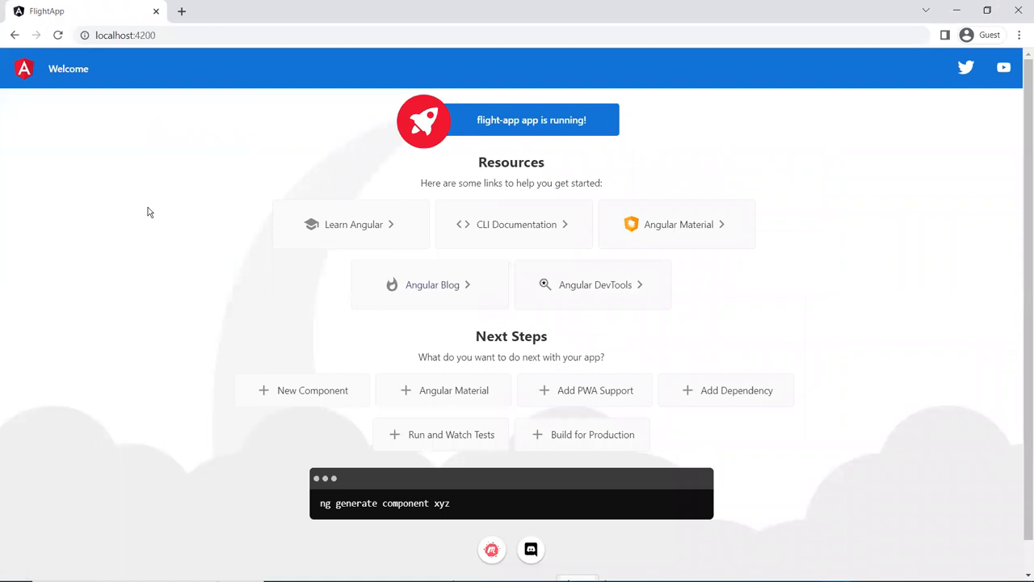
{"action": "mouse_move", "coordinate": [87, 92]}
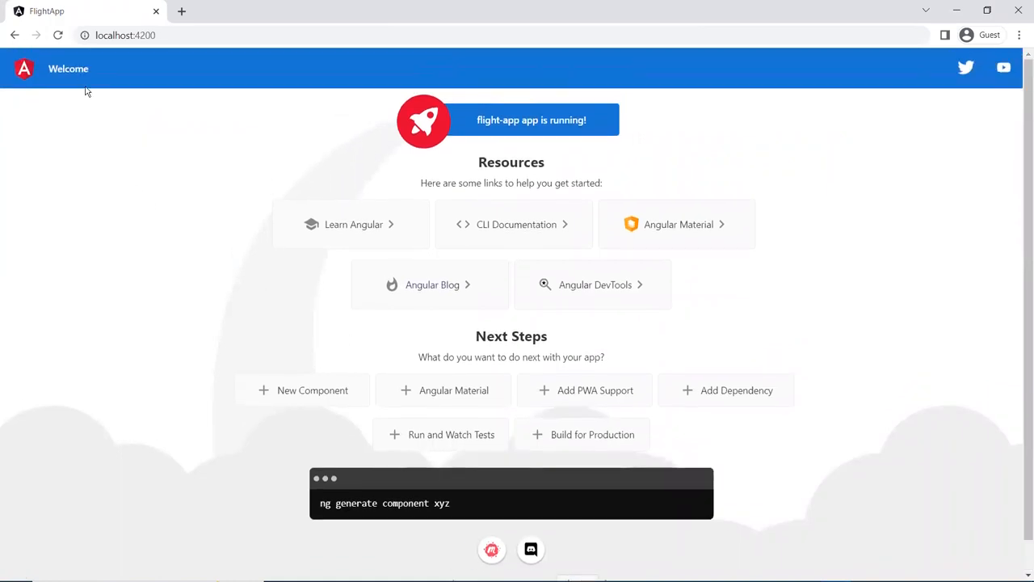
Step: Scroll the default FlightApp welcome page at localhost:4200 in Chrome
{"action": "scroll", "scroll_direction": "down", "scroll_amount": 3}
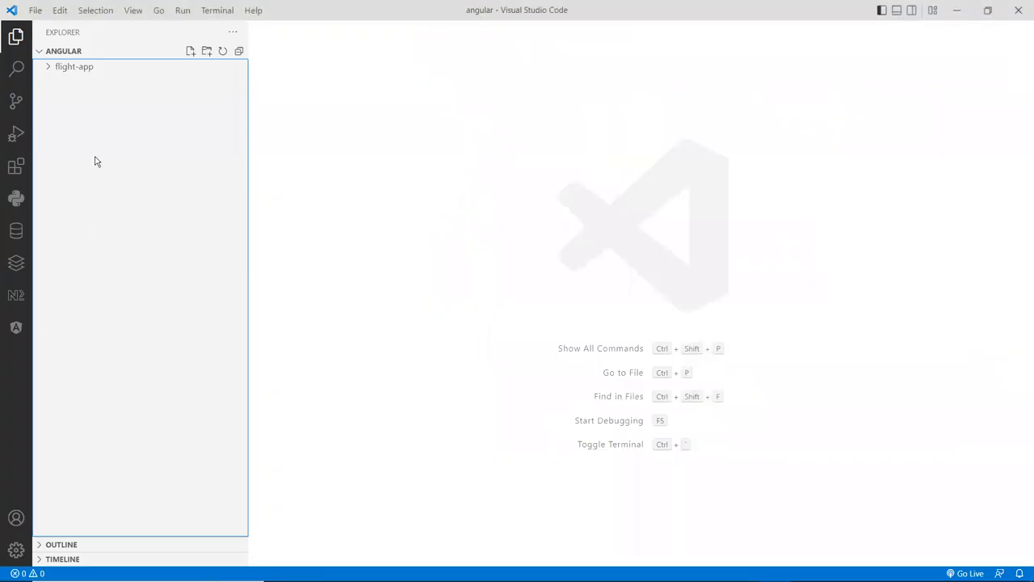
Step: Expand flight-app and src, open index.html, and place the cursor at the body's end
{"action": "left_click", "coordinate": [74, 66]}
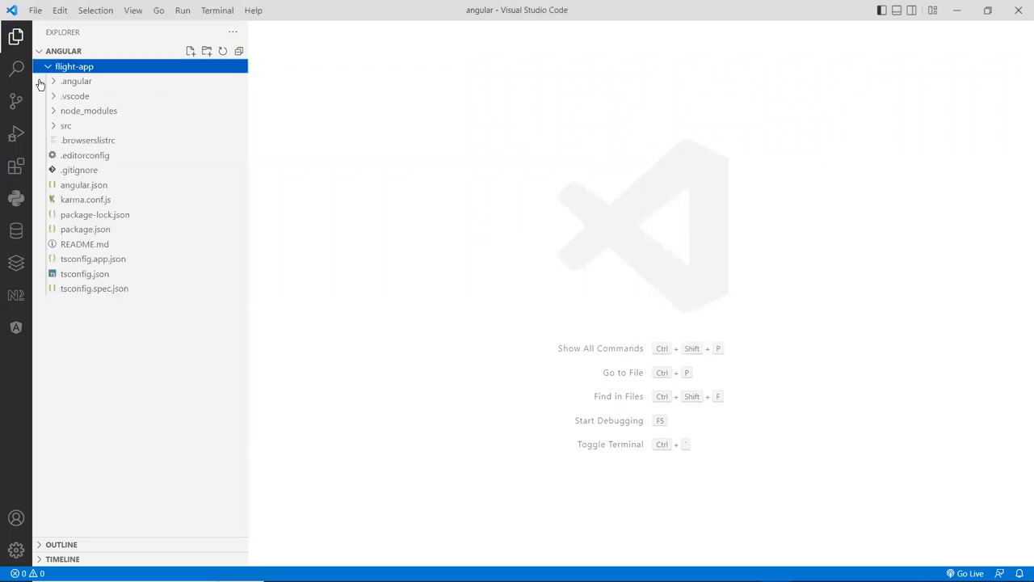
{"action": "left_click", "coordinate": [66, 125]}
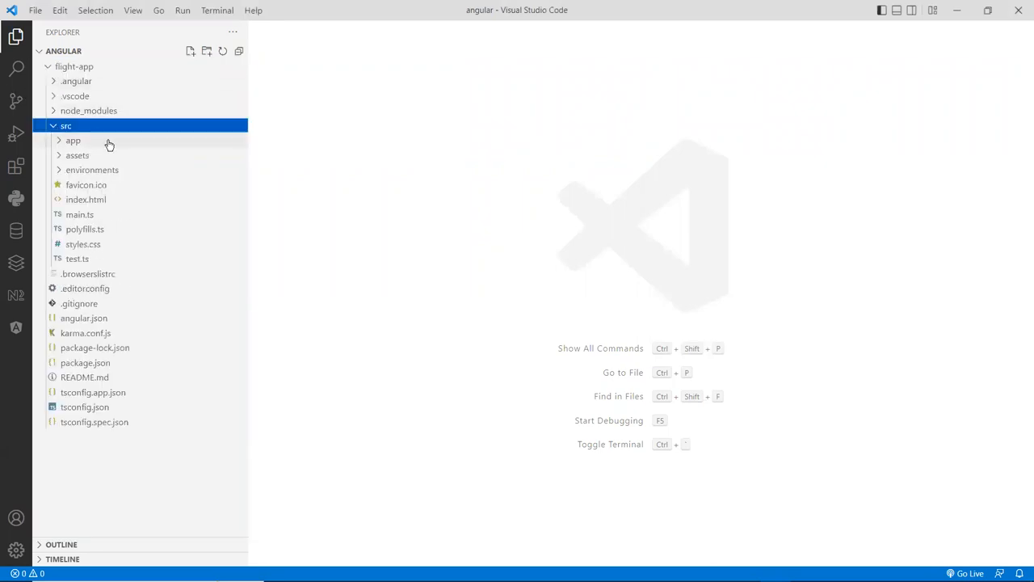
{"action": "left_click", "coordinate": [86, 200]}
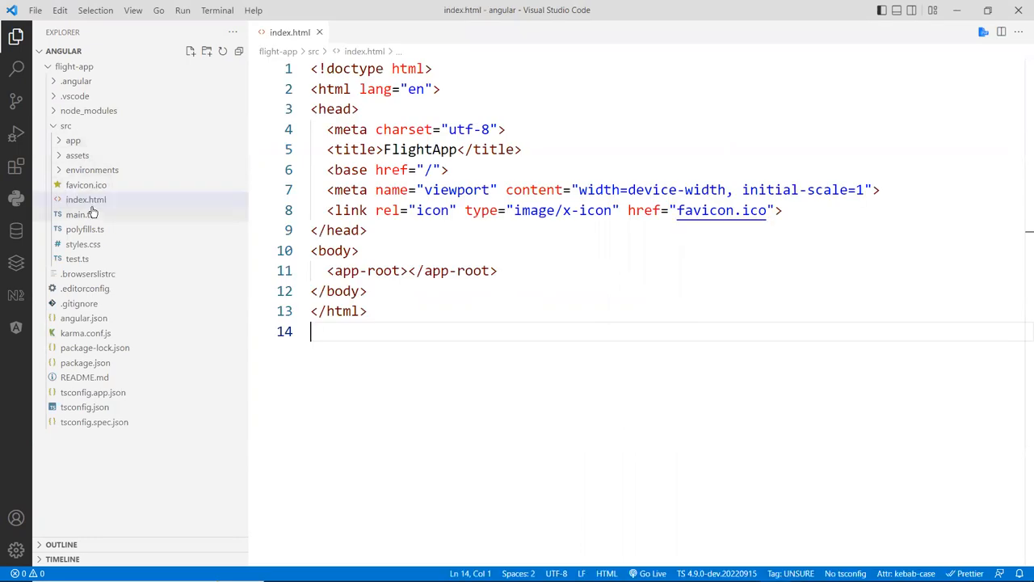
{"action": "left_click", "coordinate": [360, 250]}
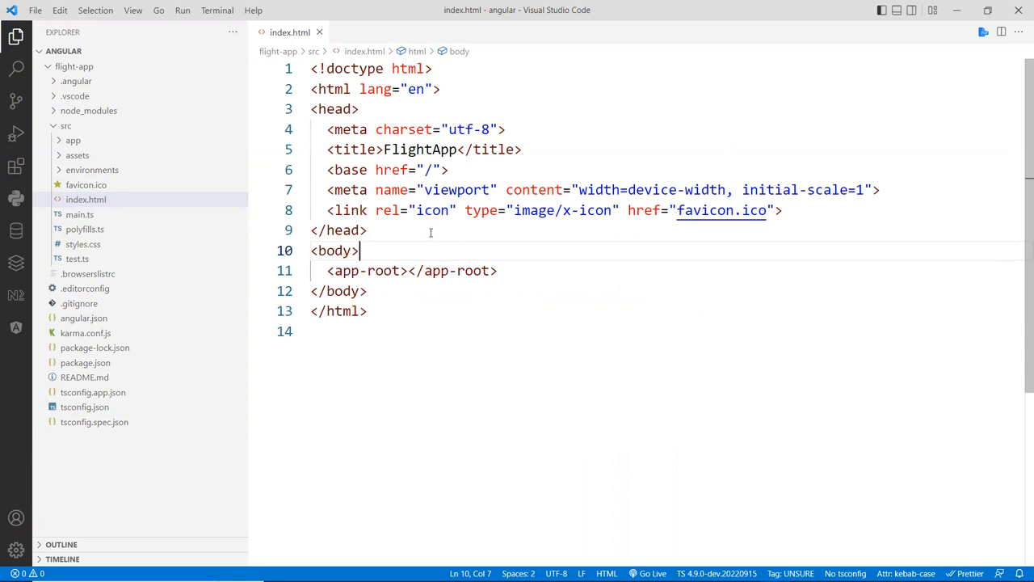
{"action": "mouse_move", "coordinate": [418, 258]}
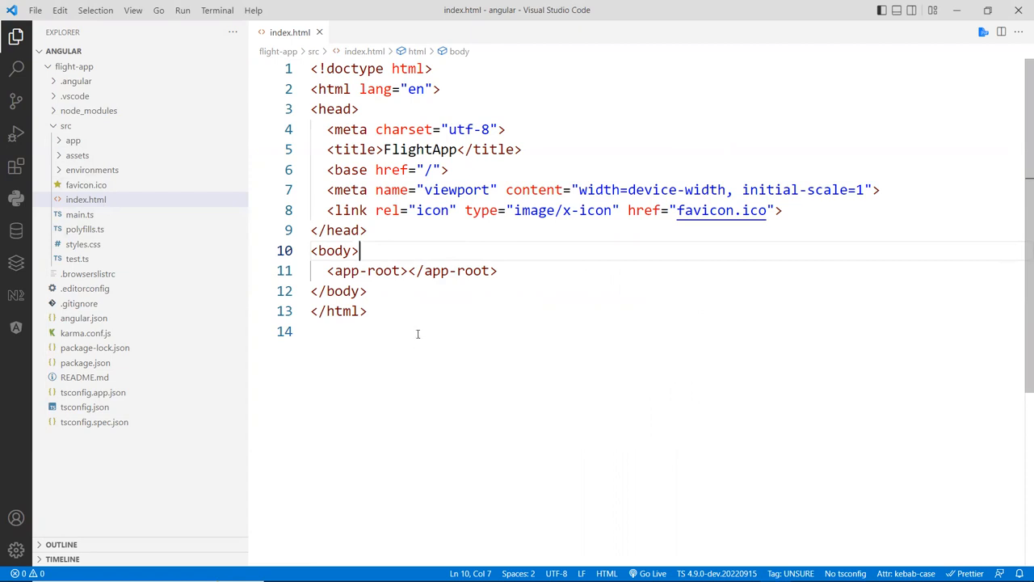
{"action": "mouse_move", "coordinate": [417, 333]}
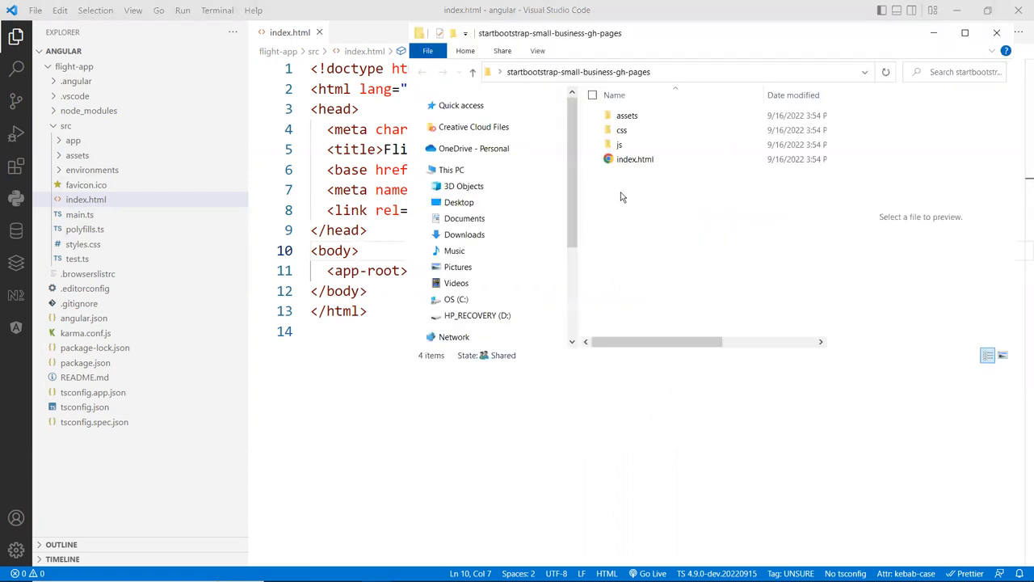
Step: Copy the template's favicon and css folder into flight-app/src/assets
{"action": "left_click", "coordinate": [627, 115]}
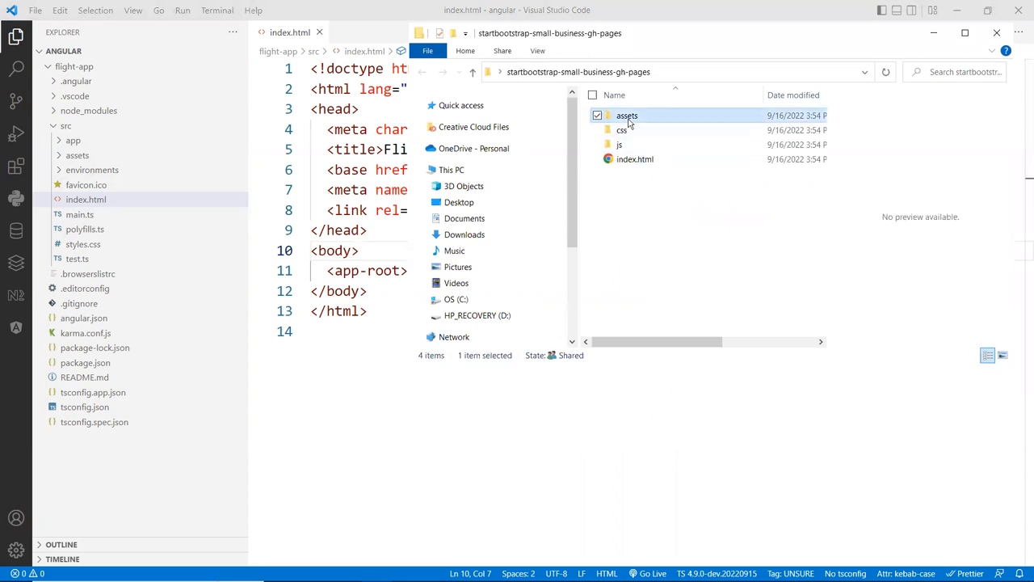
{"action": "double_click", "coordinate": [626, 114]}
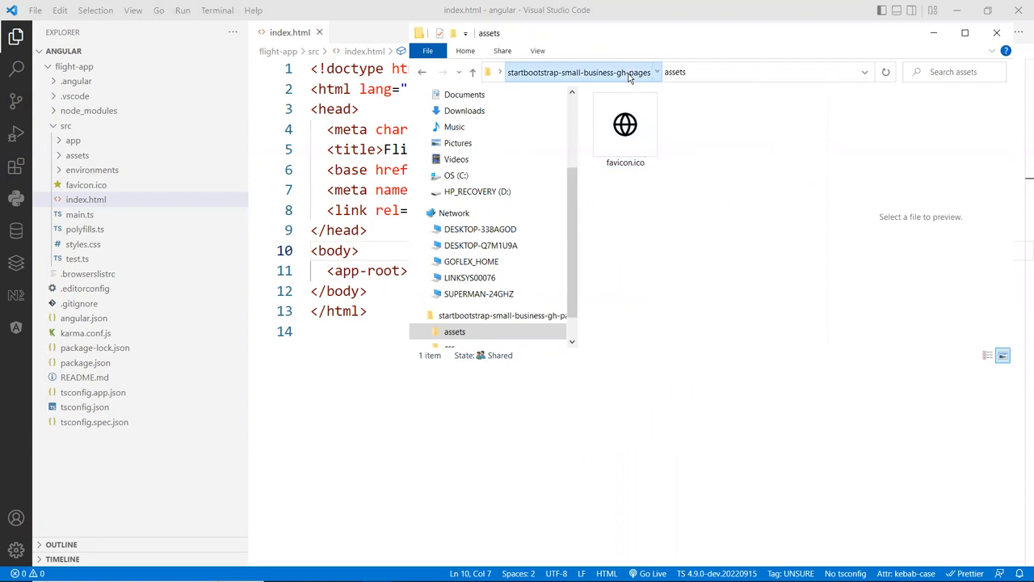
{"action": "left_click", "coordinate": [473, 72]}
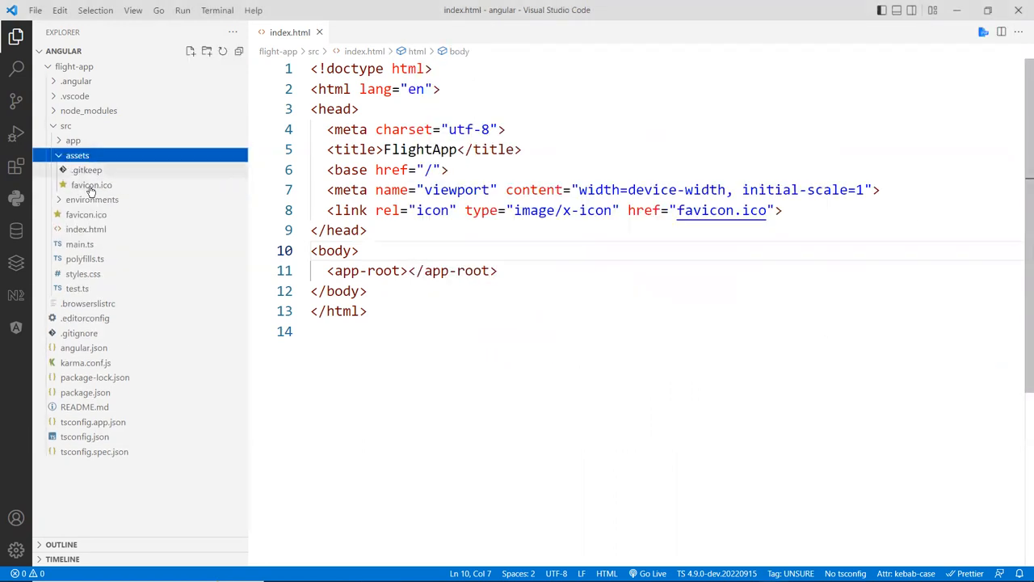
{"action": "left_click", "coordinate": [77, 155]}
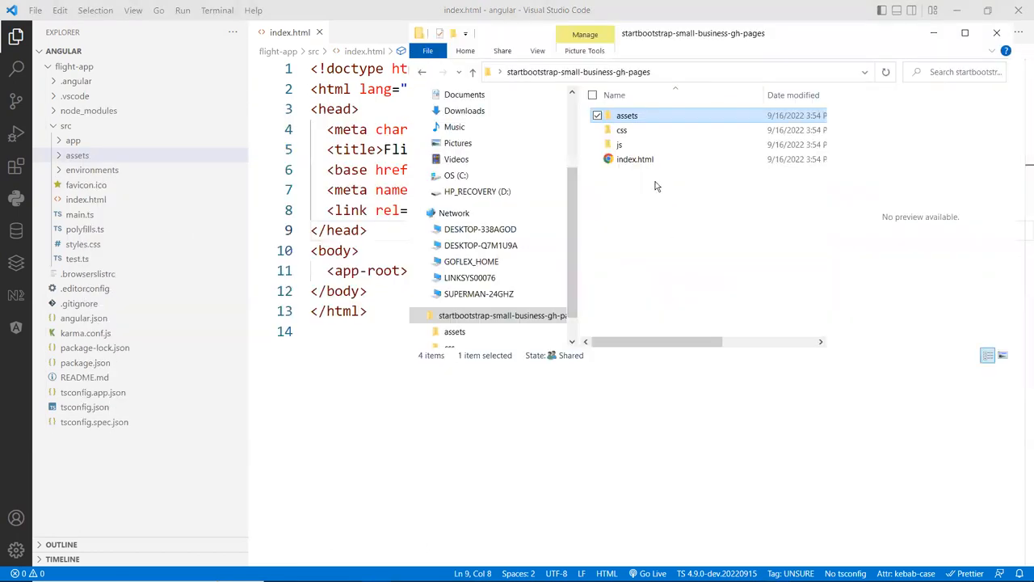
{"action": "left_click", "coordinate": [635, 158]}
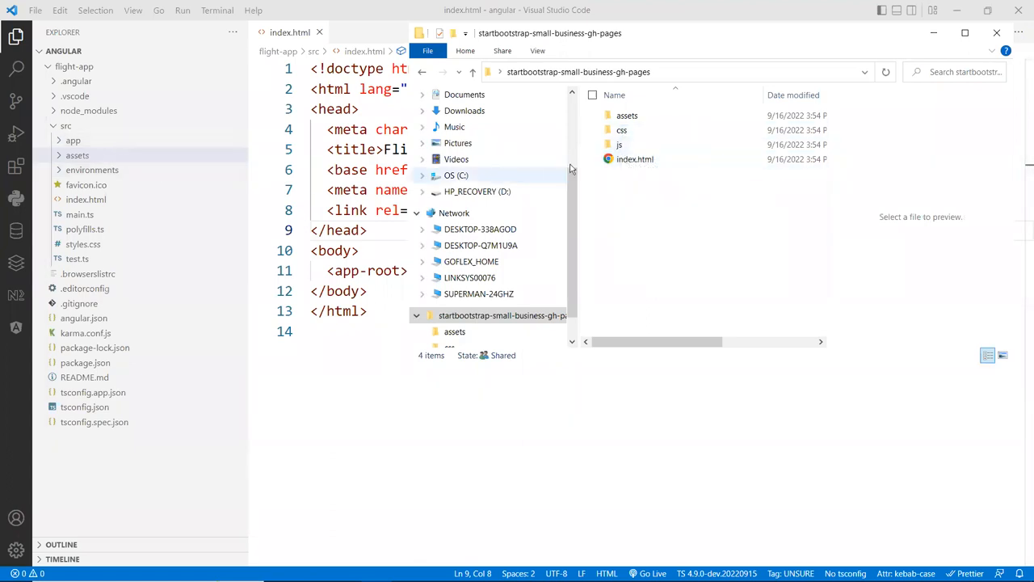
{"action": "mouse_move", "coordinate": [646, 189]}
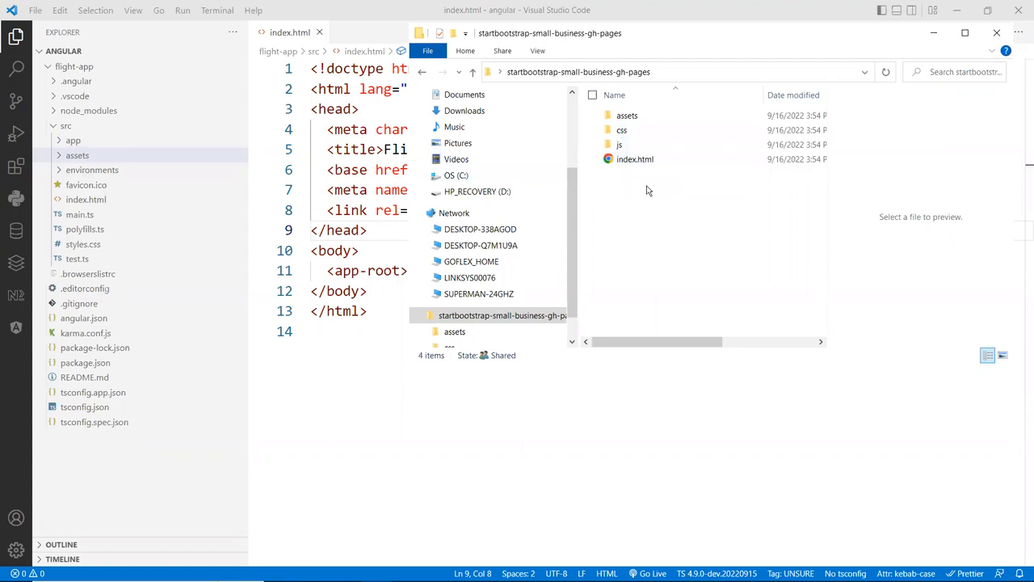
{"action": "mouse_move", "coordinate": [646, 186]}
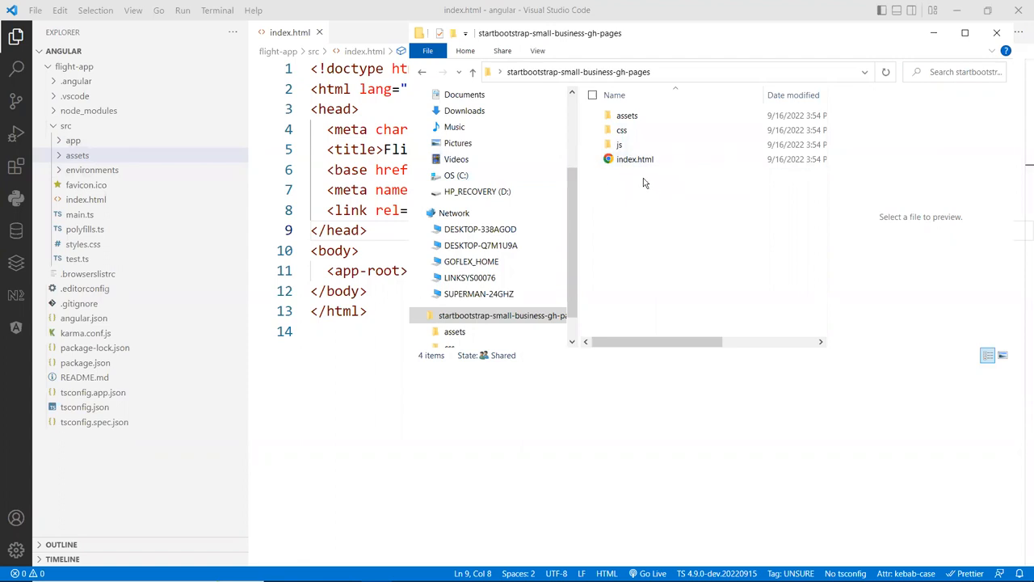
{"action": "mouse_move", "coordinate": [667, 213]}
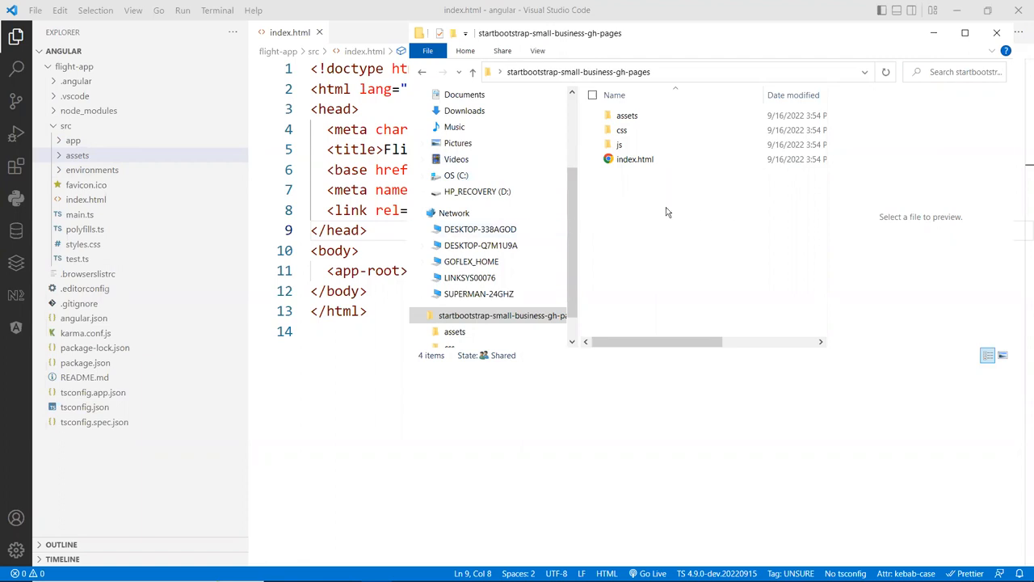
{"action": "left_click", "coordinate": [635, 160]}
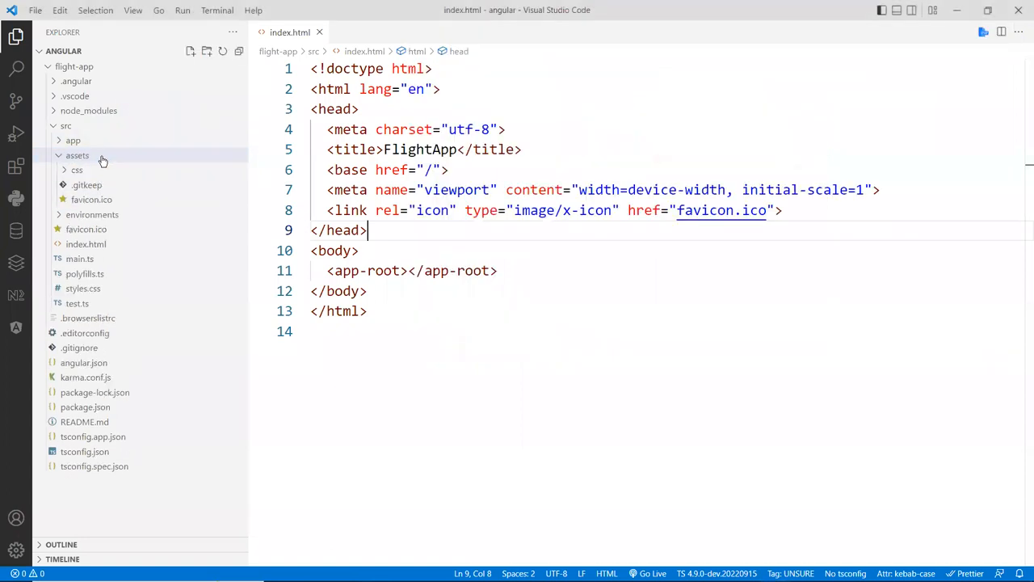
{"action": "left_click", "coordinate": [76, 155]}
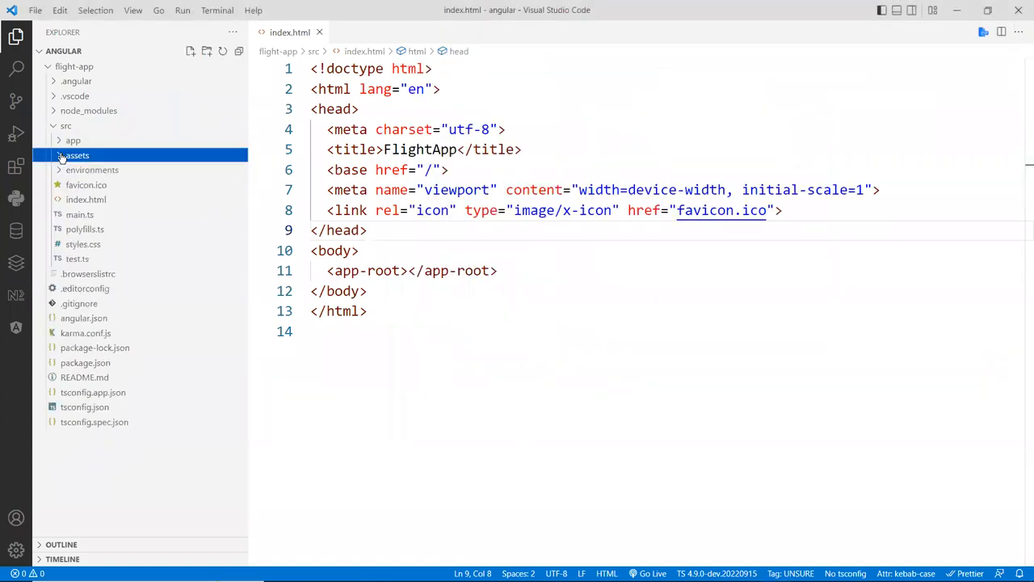
{"action": "left_click", "coordinate": [78, 154]}
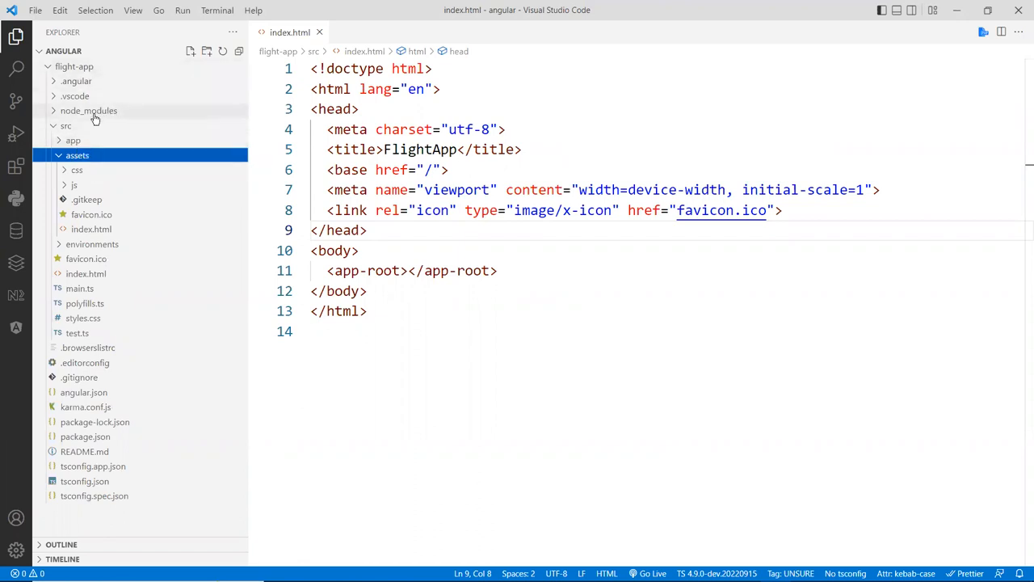
{"action": "mouse_move", "coordinate": [65, 126]}
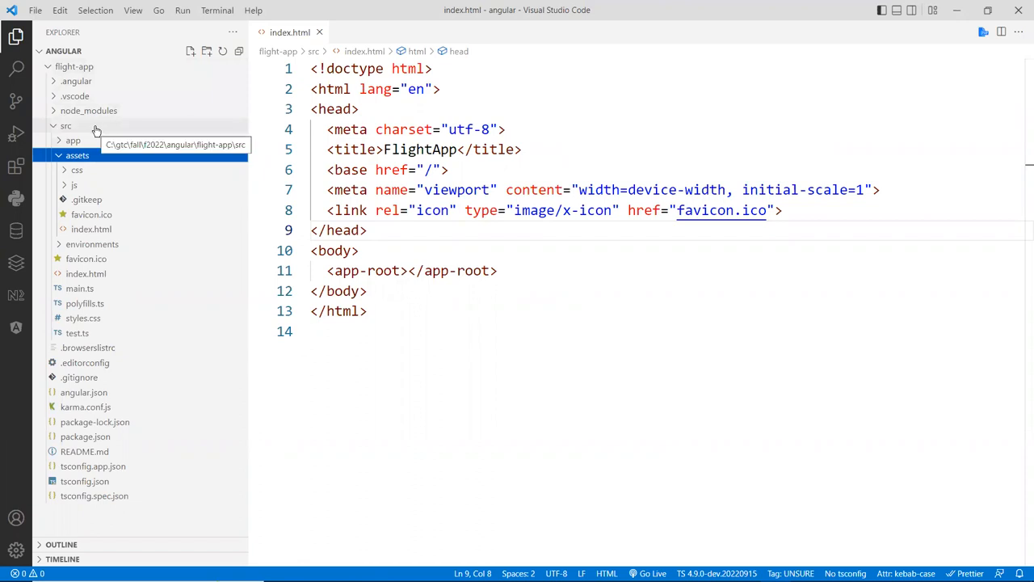
{"action": "mouse_move", "coordinate": [101, 129]}
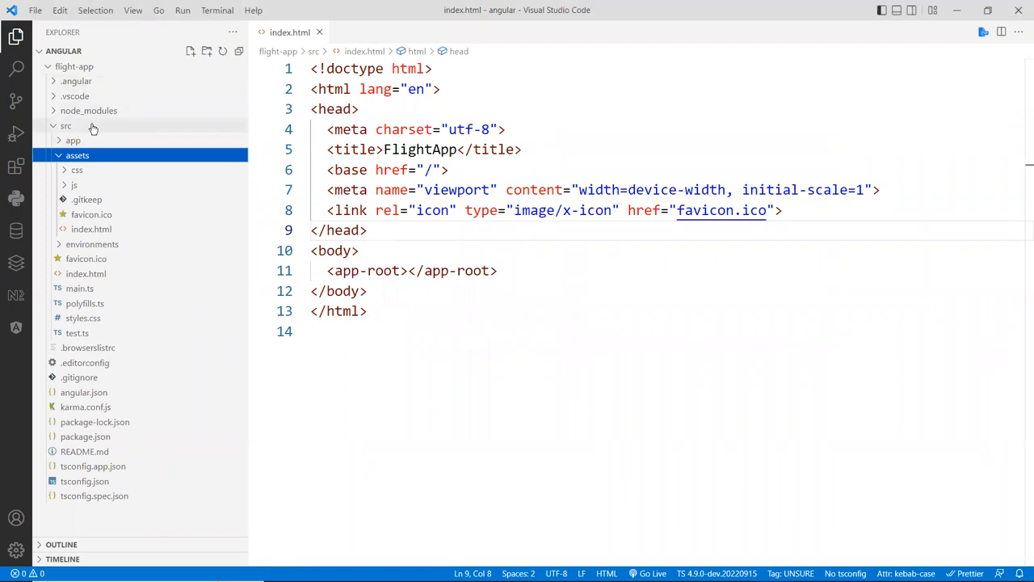
{"action": "left_click", "coordinate": [65, 125]}
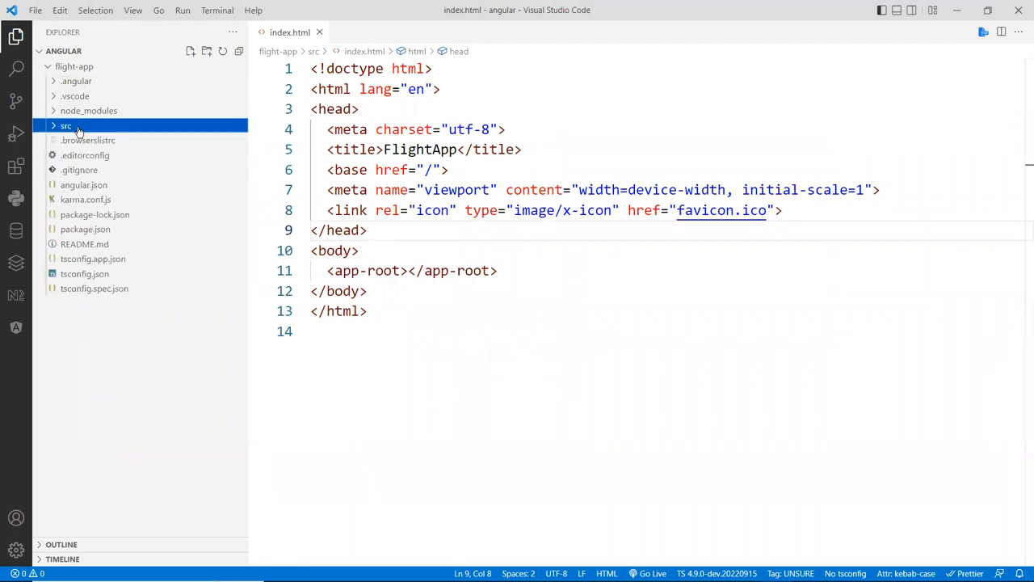
{"action": "right_click", "coordinate": [66, 125]}
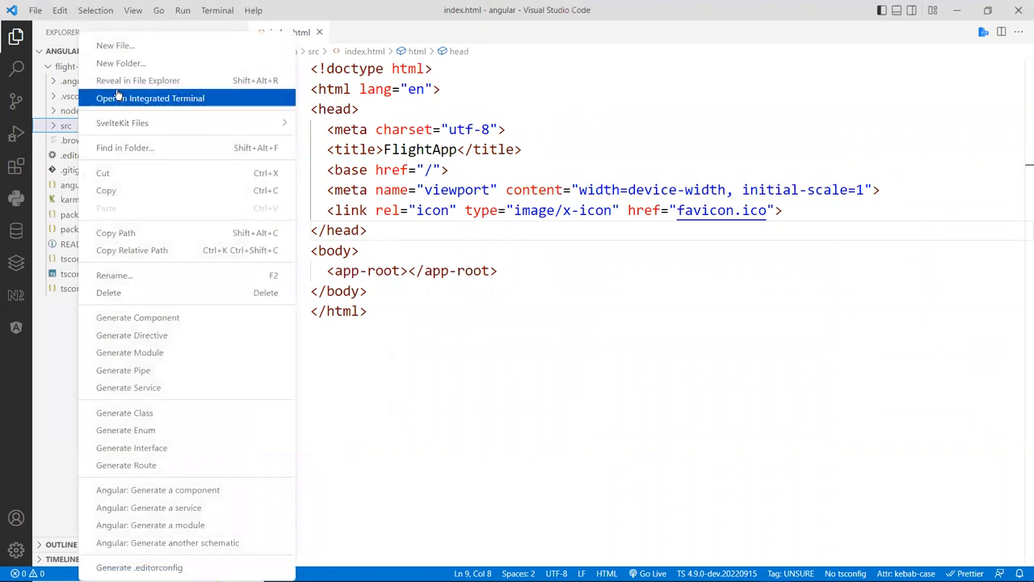
{"action": "left_click", "coordinate": [137, 80]}
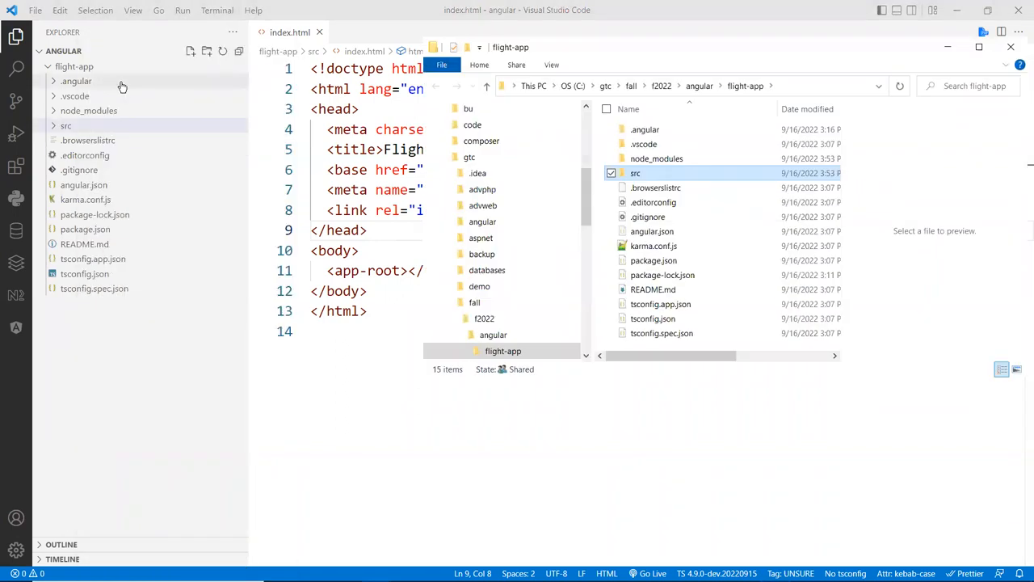
{"action": "left_click", "coordinate": [635, 173]}
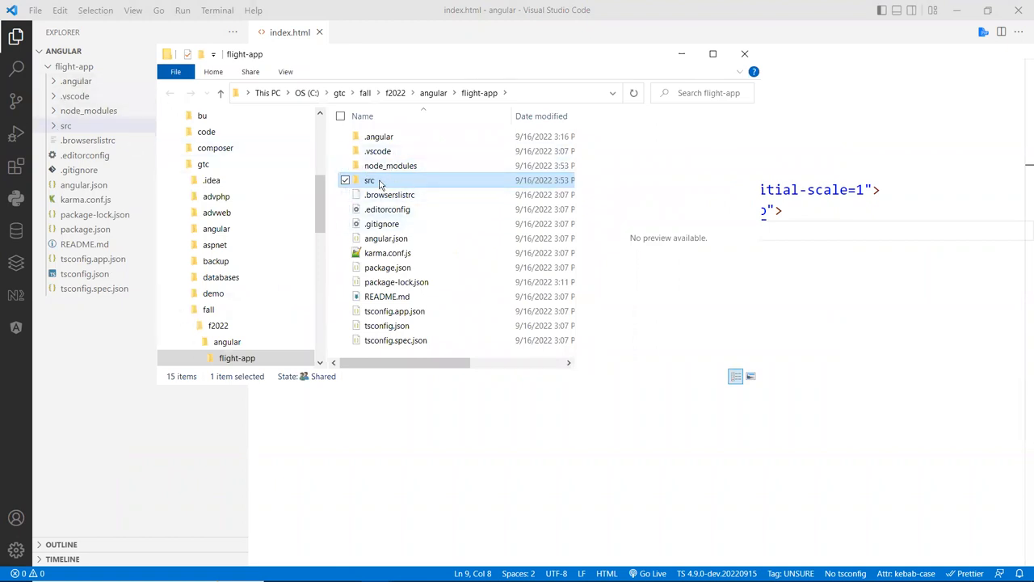
{"action": "double_click", "coordinate": [369, 180]}
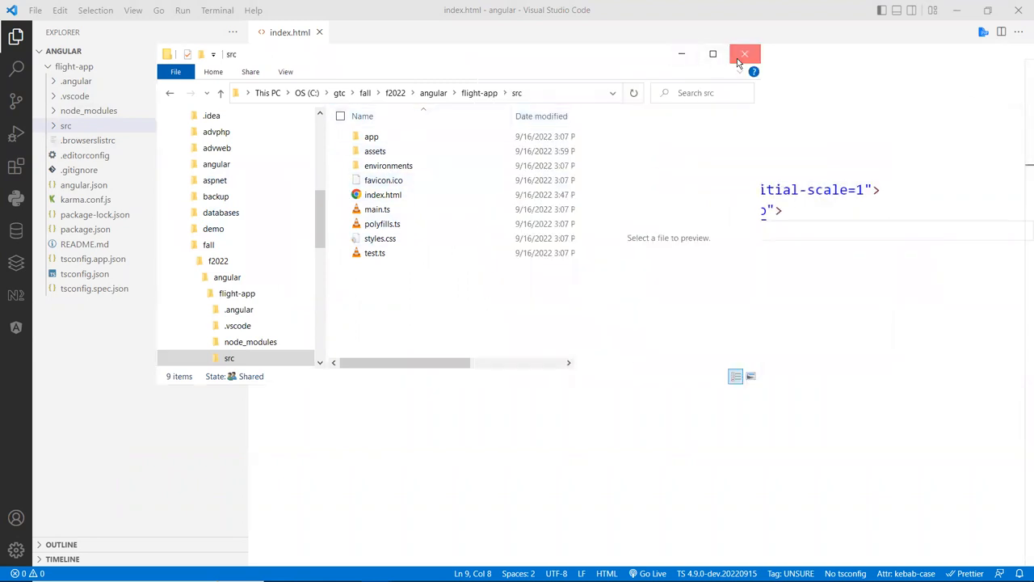
{"action": "left_click", "coordinate": [744, 53]}
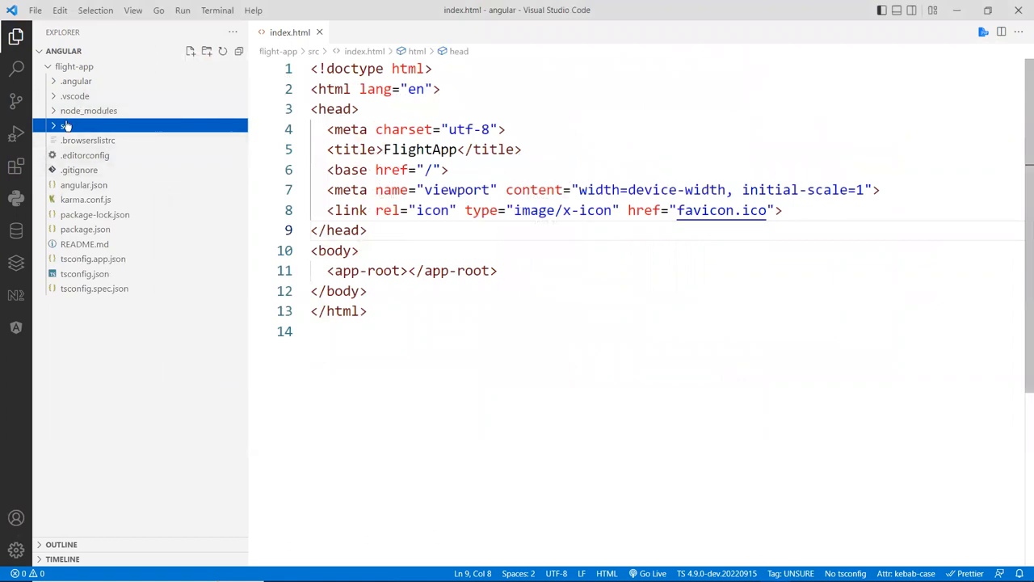
Step: Expand src and assets in the flight-app tree to reach the template index.html
{"action": "left_click", "coordinate": [66, 125]}
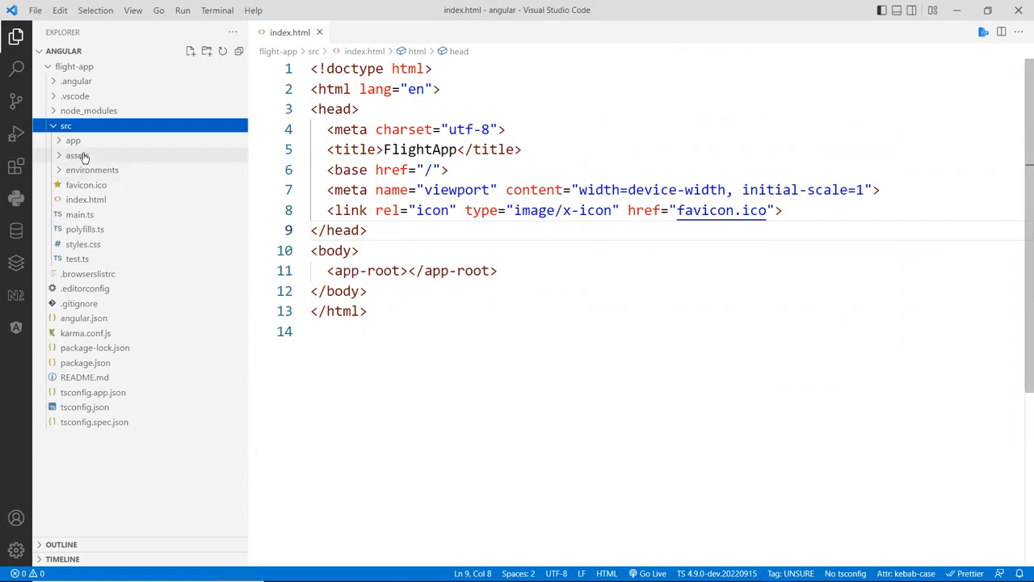
{"action": "left_click", "coordinate": [77, 155]}
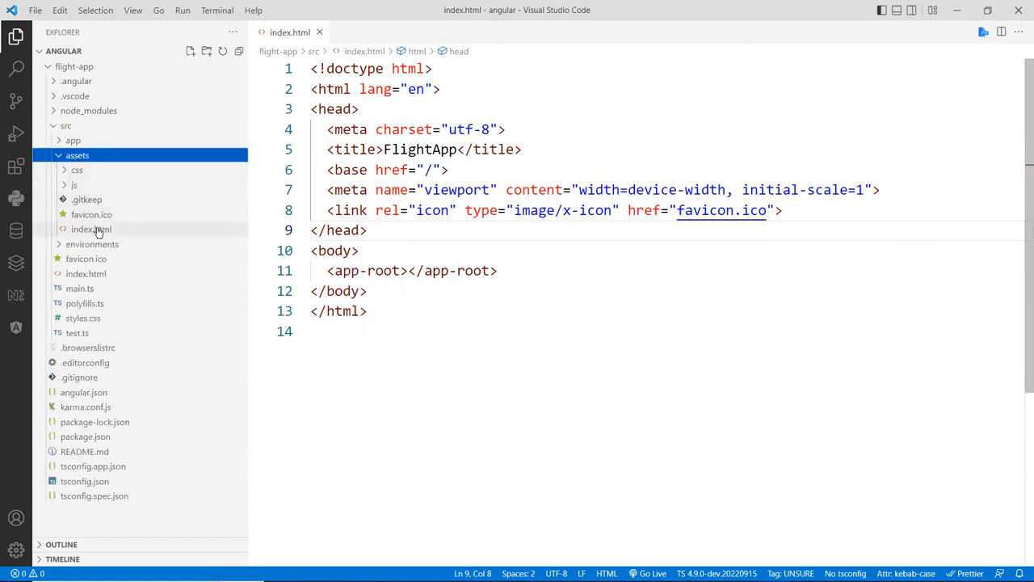
{"action": "mouse_move", "coordinate": [92, 229]}
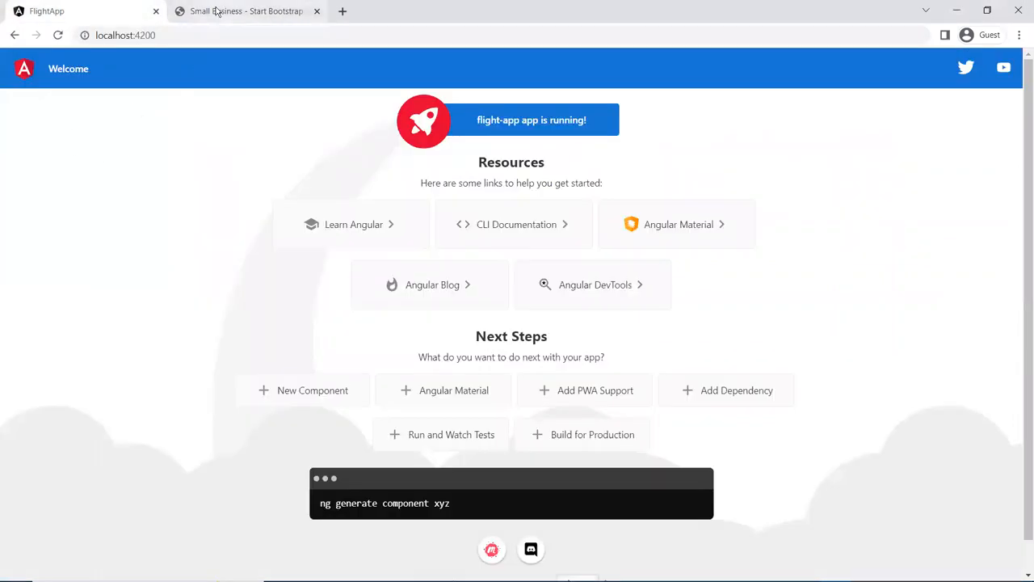
Step: View the Small Business template page, scrolling down to the footer and back up
{"action": "left_click", "coordinate": [245, 10]}
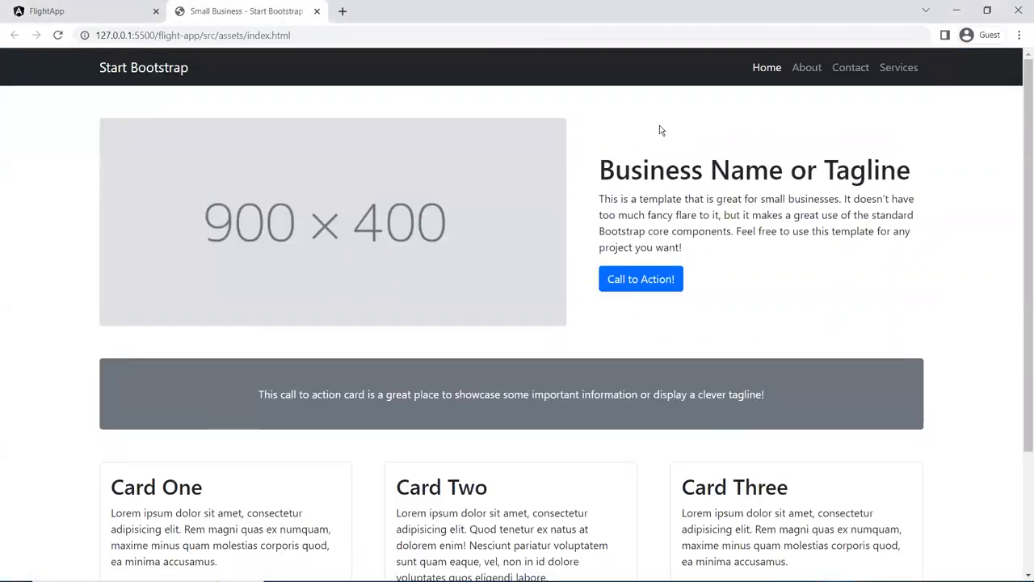
{"action": "mouse_move", "coordinate": [716, 88]}
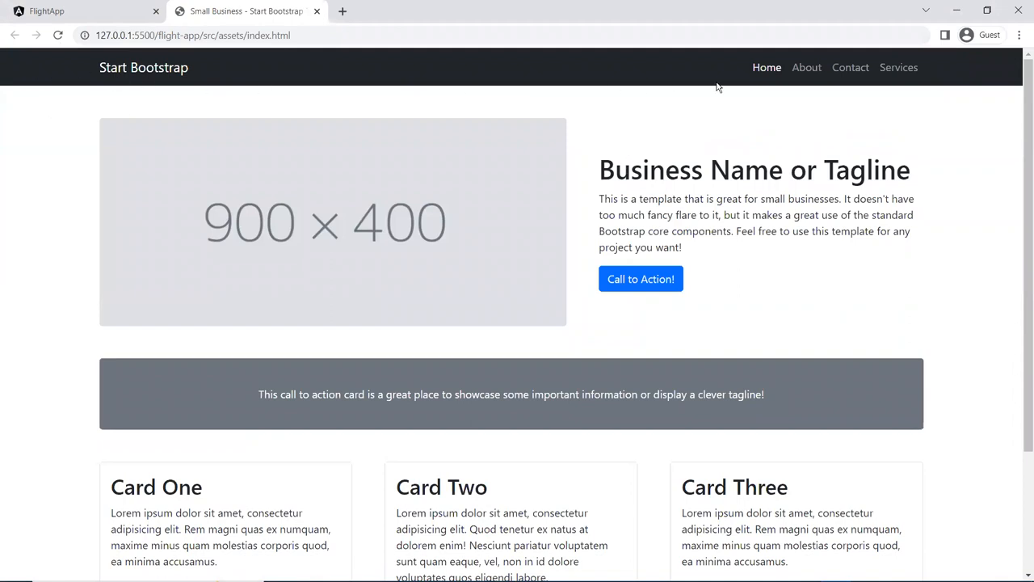
{"action": "scroll", "scroll_direction": "down", "scroll_amount": 3}
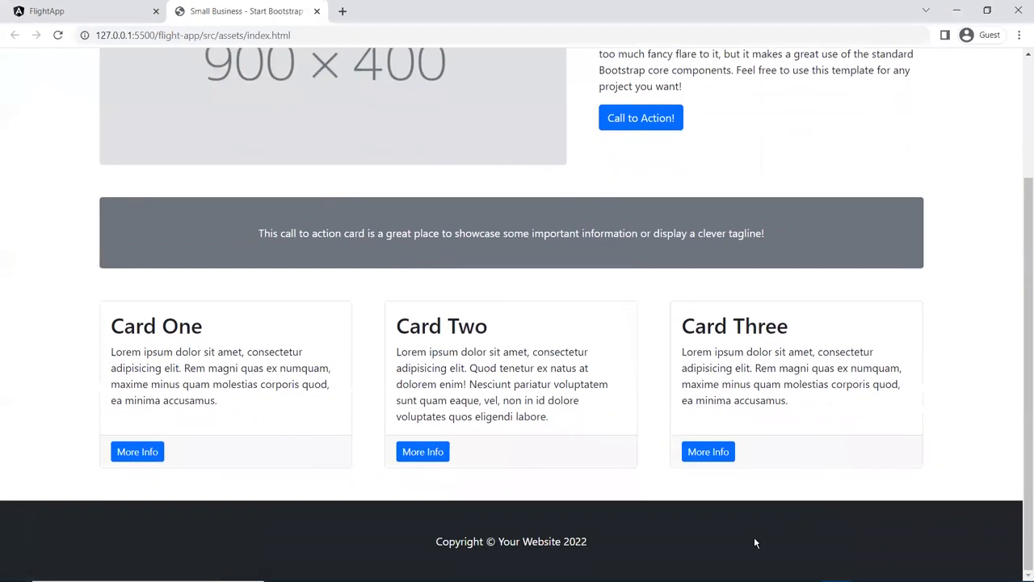
{"action": "scroll", "scroll_direction": "up", "scroll_amount": 3}
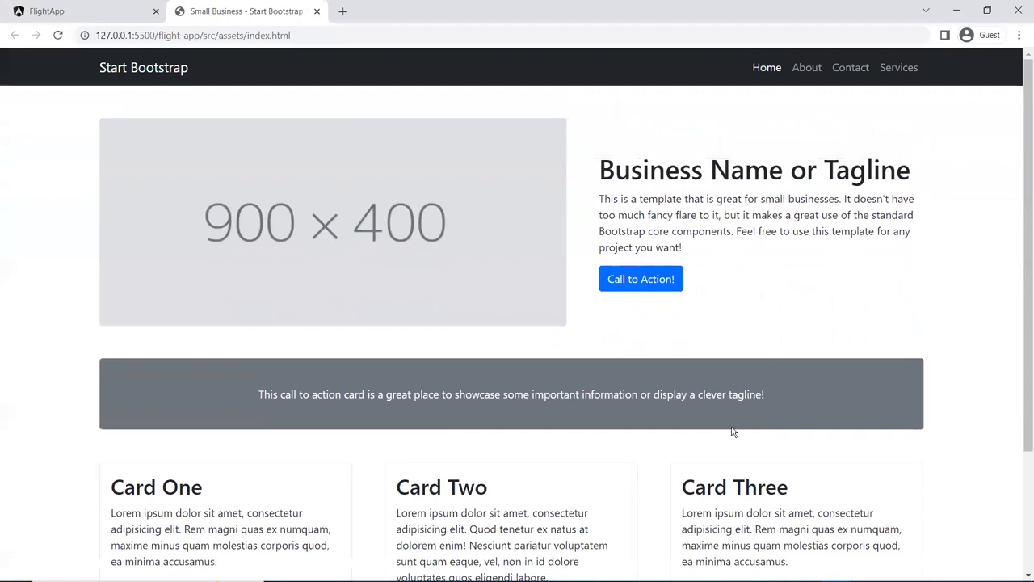
{"action": "mouse_move", "coordinate": [646, 113]}
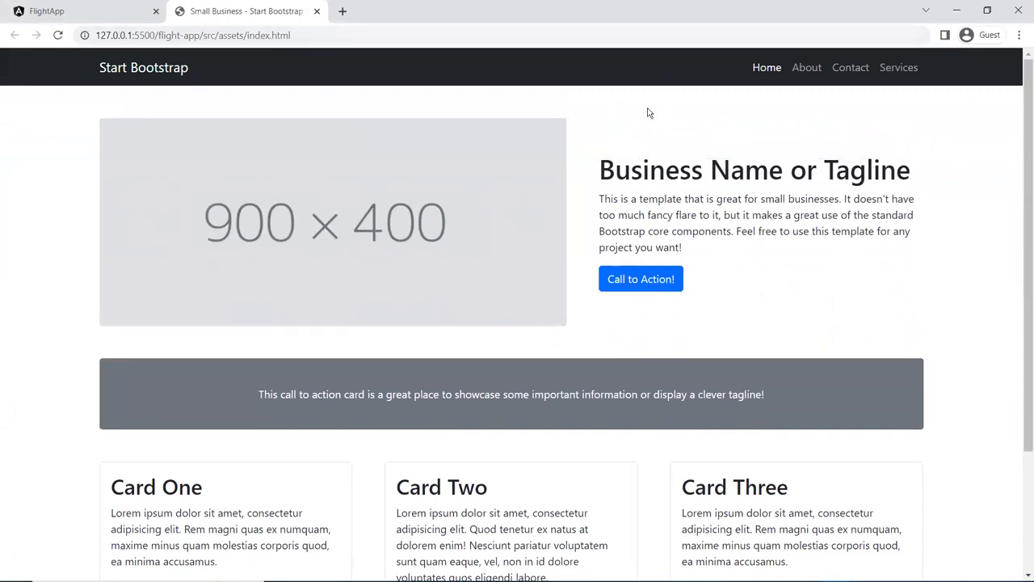
{"action": "mouse_move", "coordinate": [719, 130]}
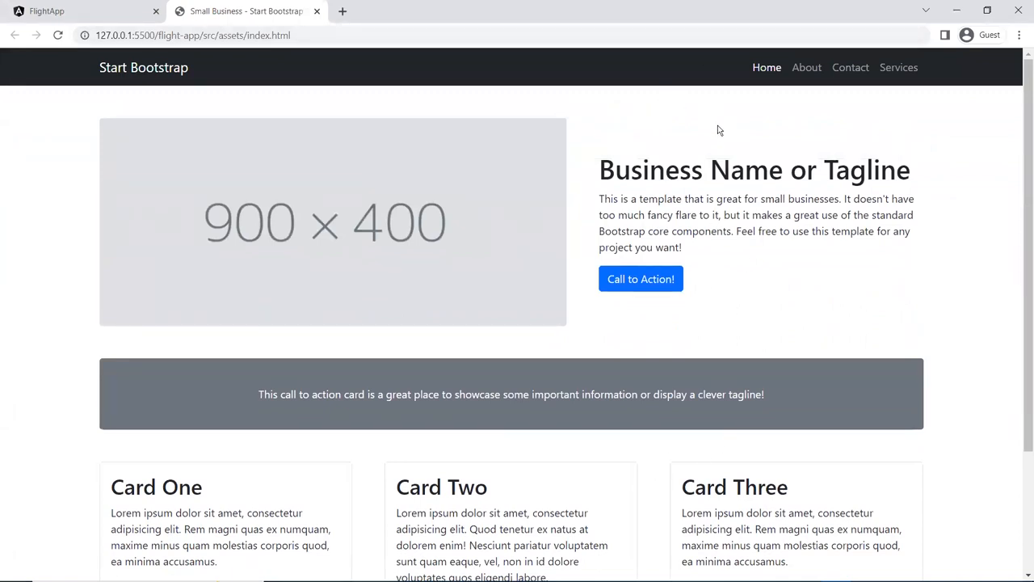
{"action": "mouse_move", "coordinate": [126, 61]}
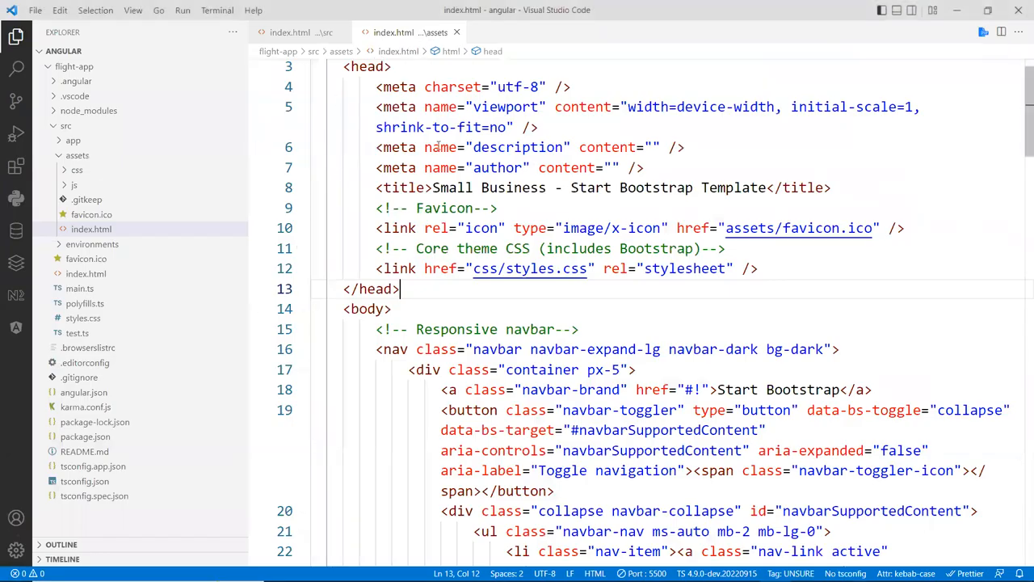
Step: Paste the template's Core theme CSS link into src/index.html head, then locate the navbar markup
{"action": "left_click", "coordinate": [386, 227]}
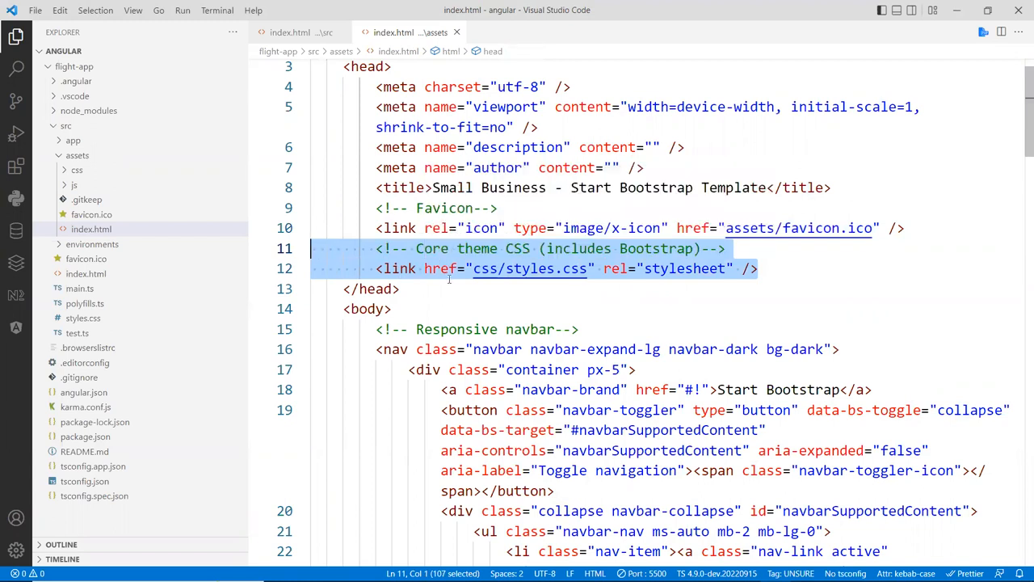
{"action": "left_click", "coordinate": [290, 32]}
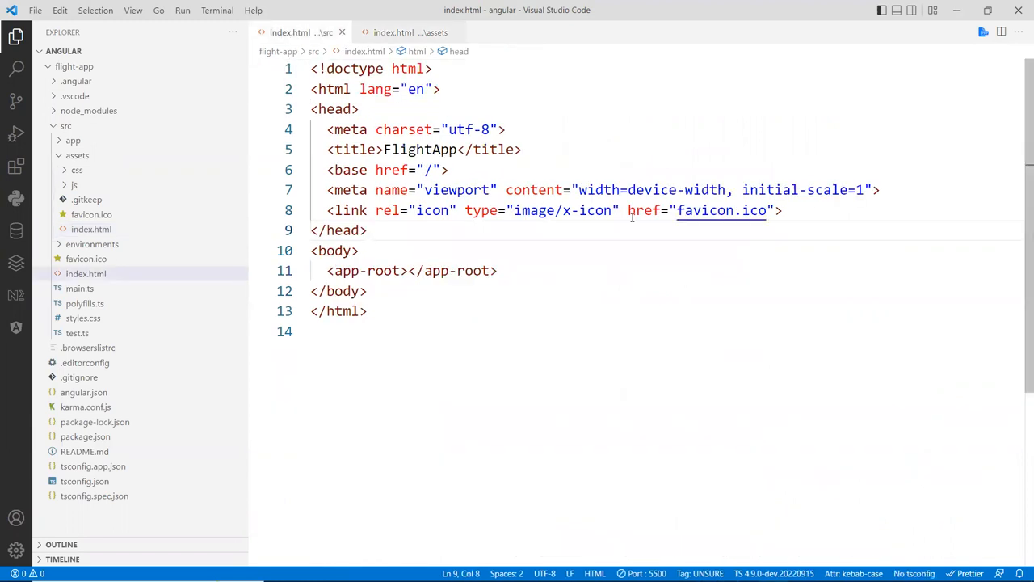
{"action": "key", "text": "Enter"}
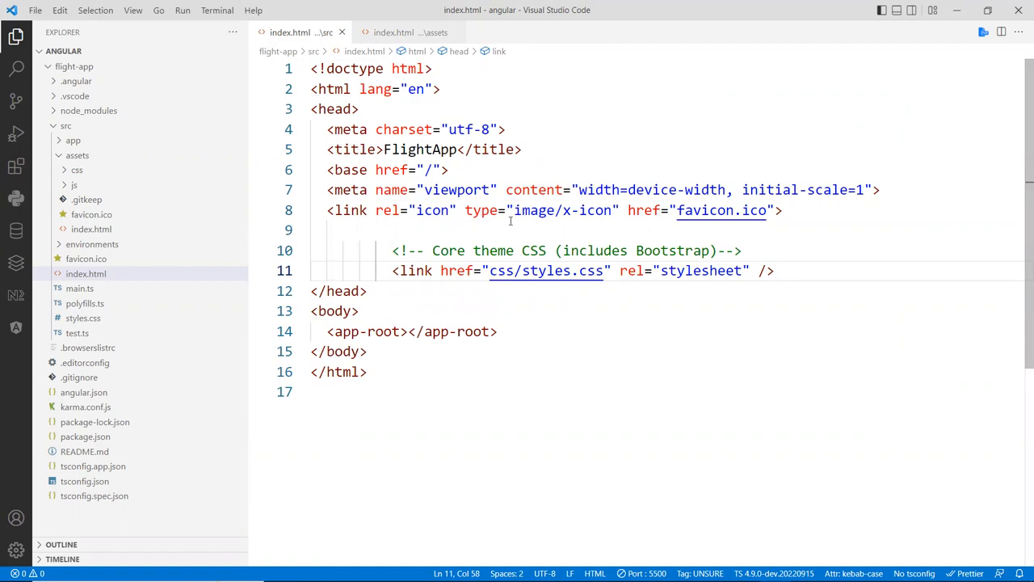
{"action": "left_click", "coordinate": [393, 32]}
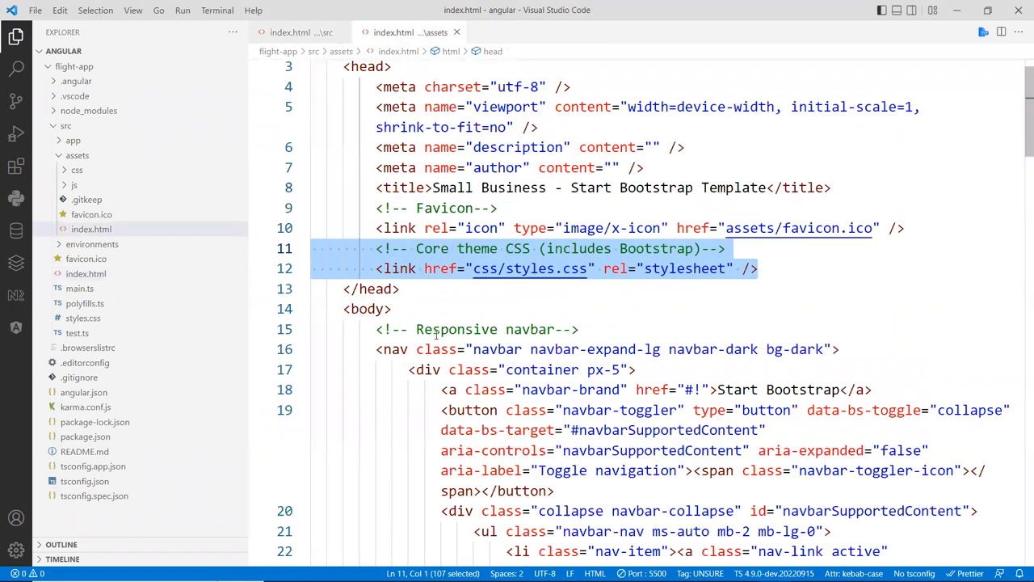
{"action": "scroll", "scroll_direction": "down", "scroll_amount": 3}
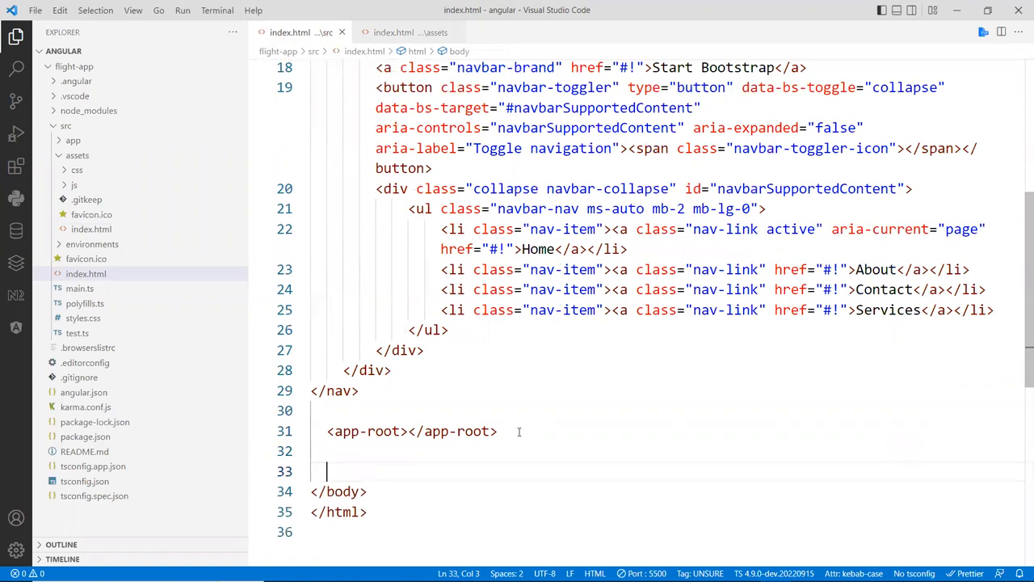
{"action": "left_click", "coordinate": [393, 33]}
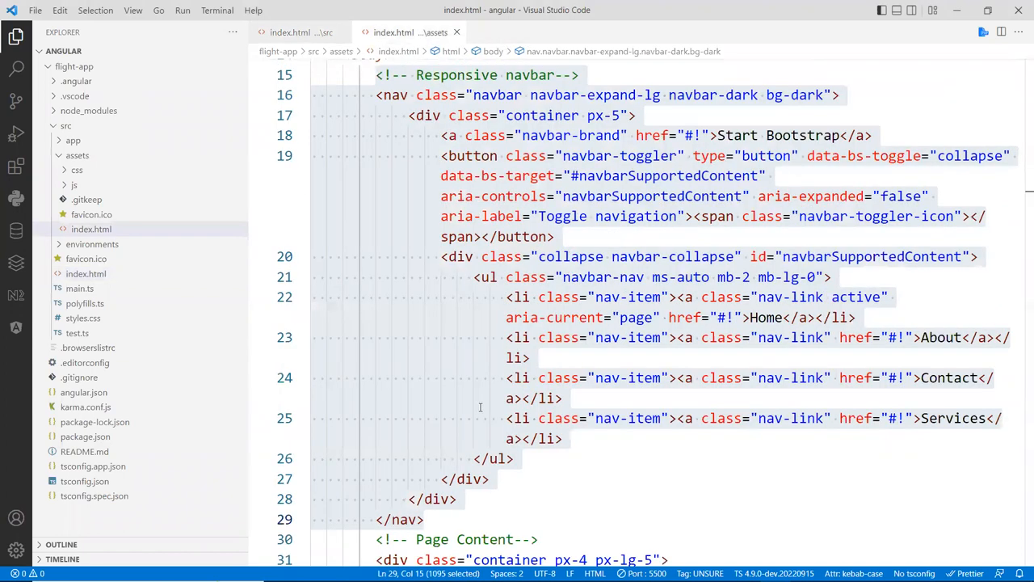
Step: Copy the footer, Bootstrap bundle and core theme script tags below app-root in src/index.html
{"action": "scroll", "scroll_direction": "down", "scroll_amount": 3}
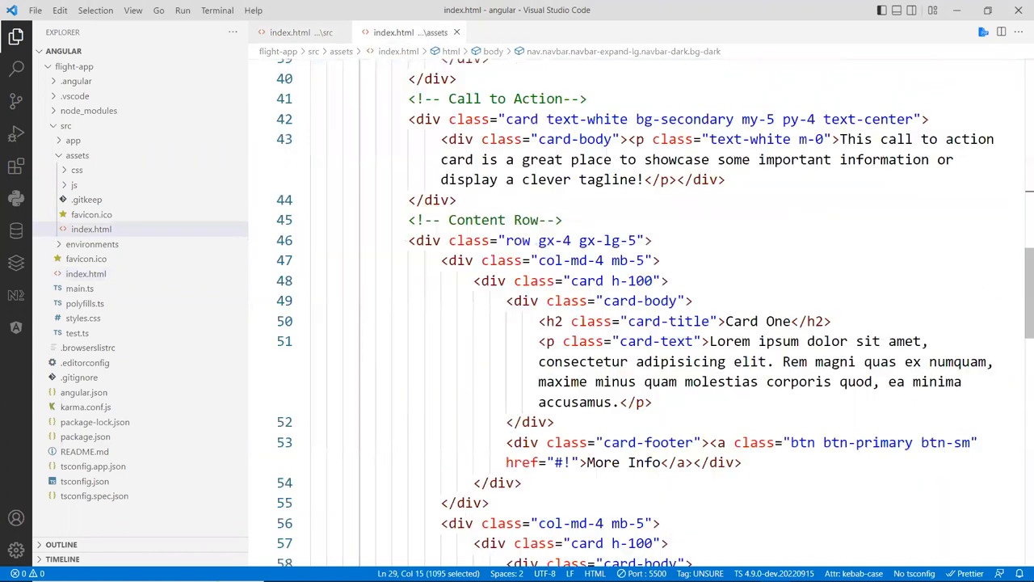
{"action": "scroll", "scroll_direction": "down", "scroll_amount": 3}
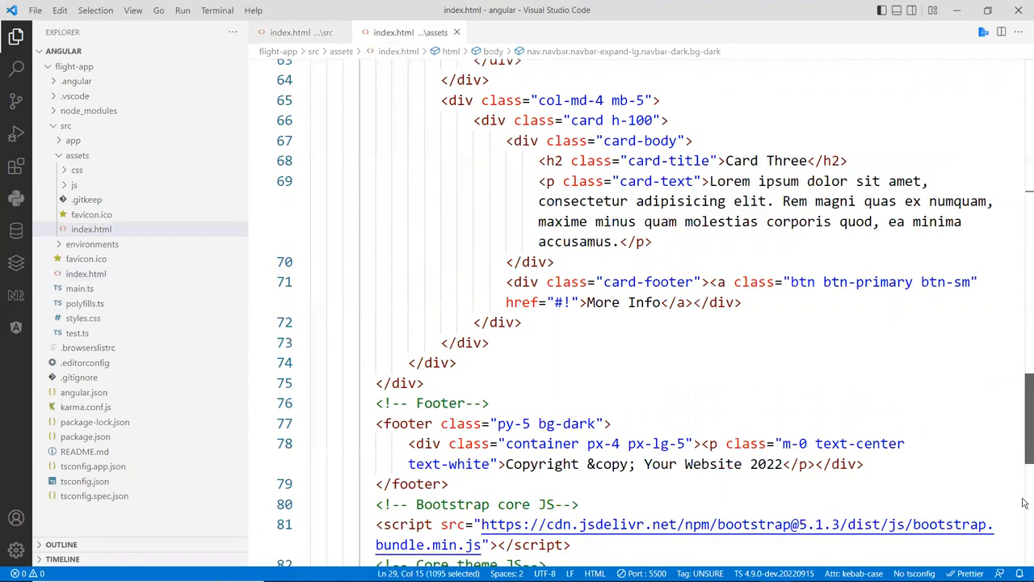
{"action": "scroll", "scroll_direction": "down", "scroll_amount": 3}
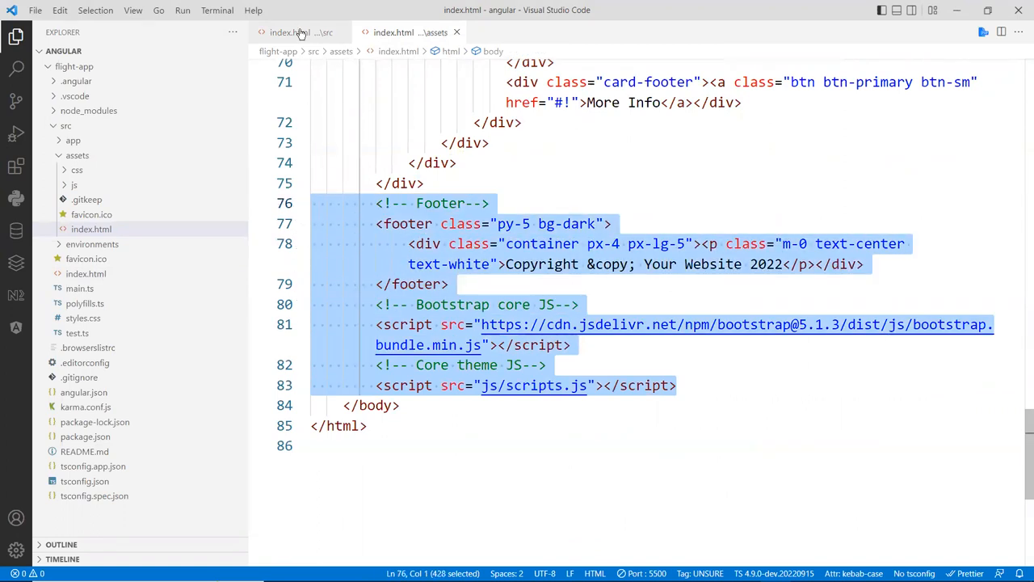
{"action": "left_click", "coordinate": [286, 32]}
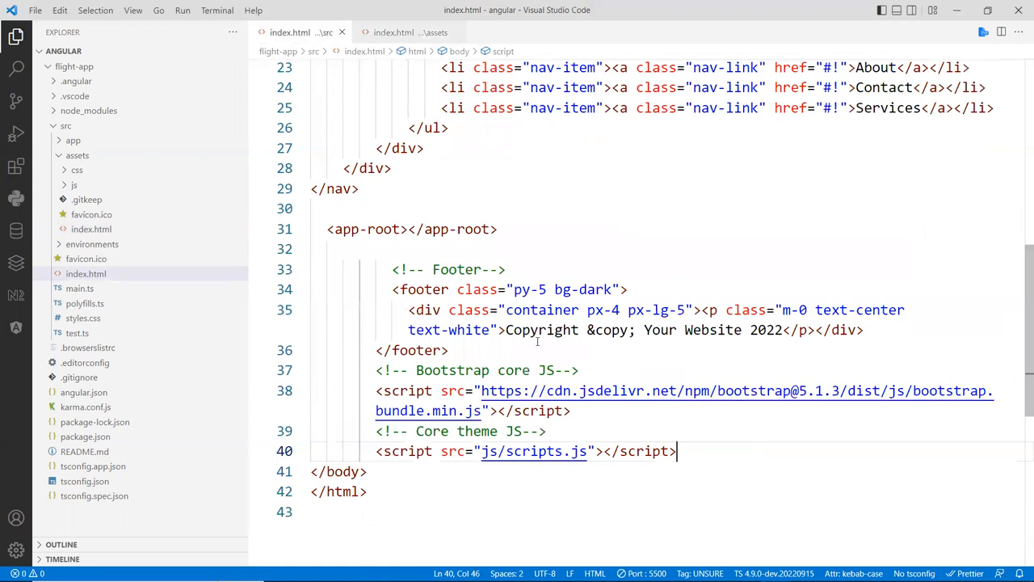
{"action": "mouse_move", "coordinate": [523, 207]}
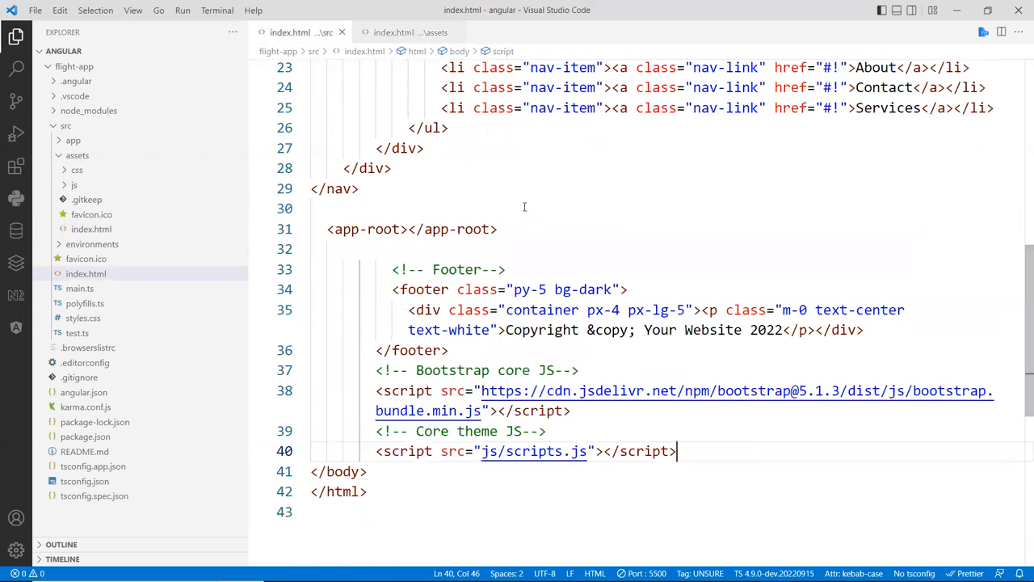
{"action": "mouse_move", "coordinate": [393, 215]}
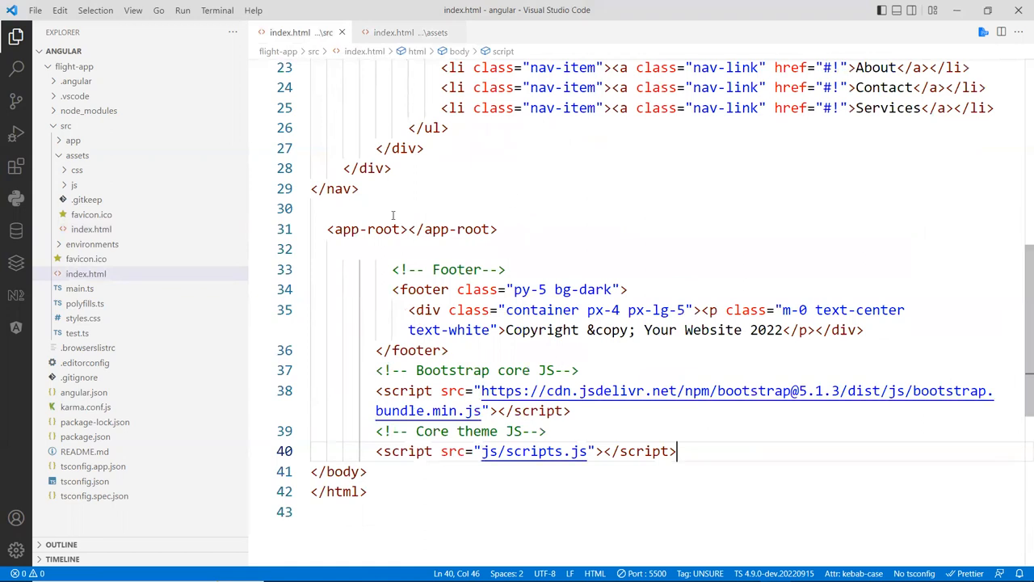
{"action": "mouse_move", "coordinate": [85, 273]}
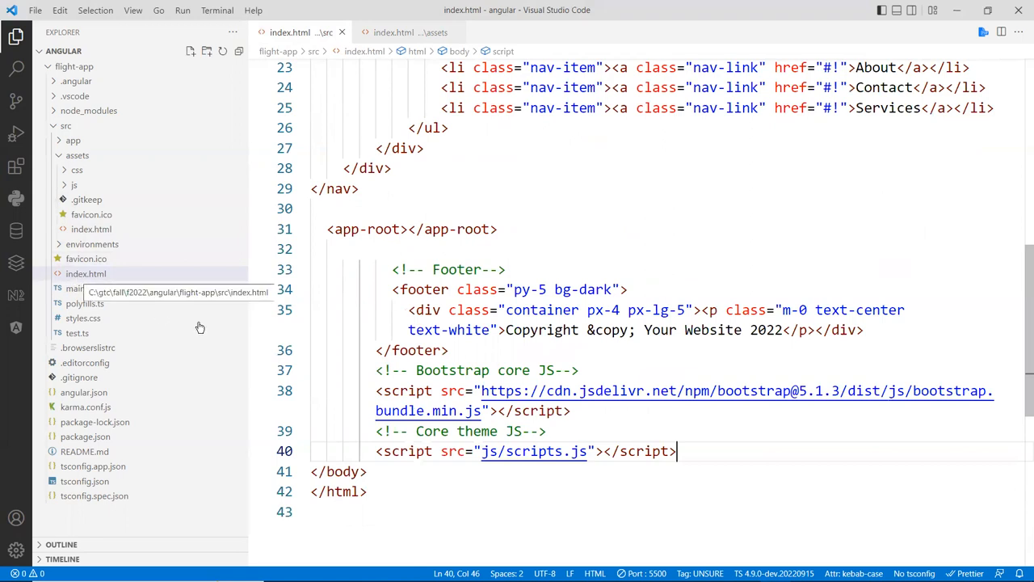
{"action": "double_click", "coordinate": [532, 451]}
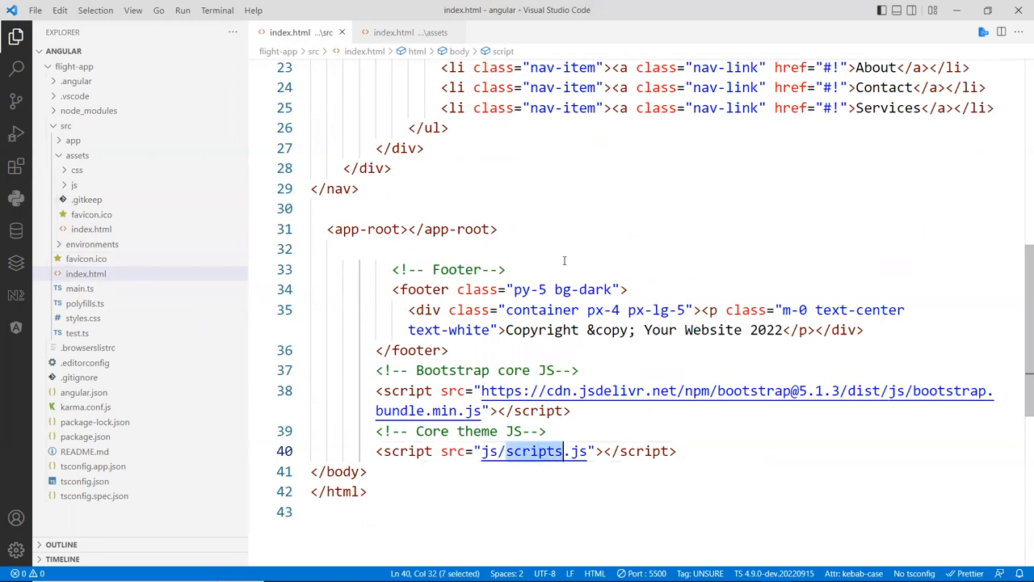
{"action": "scroll", "scroll_direction": "up", "scroll_amount": 3}
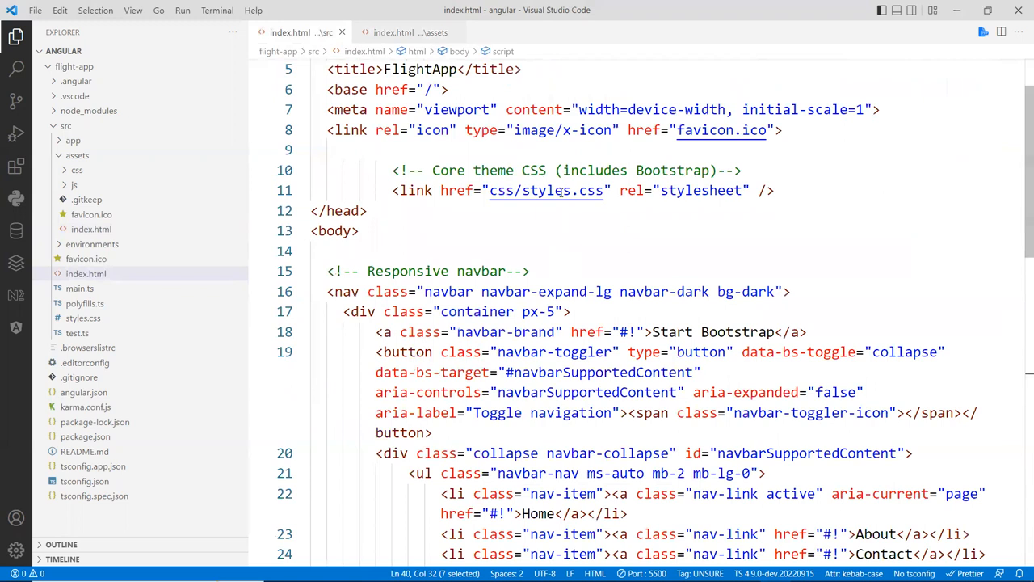
{"action": "mouse_move", "coordinate": [77, 155]}
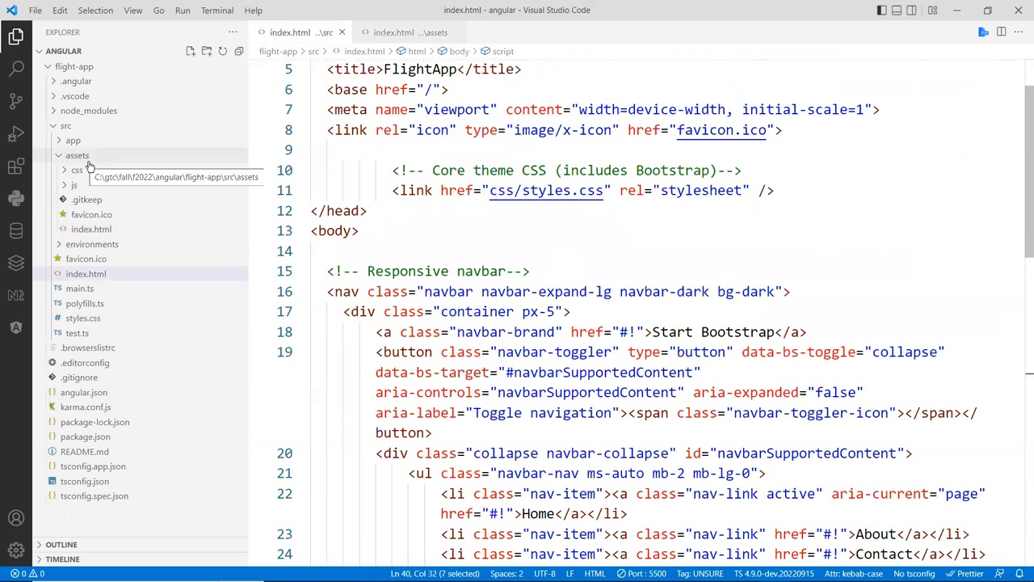
Step: Change the paths to assets/css/styles.css and assets/js/scripts.js
{"action": "left_click", "coordinate": [76, 155]}
{"action": "type", "text": "assets/"}
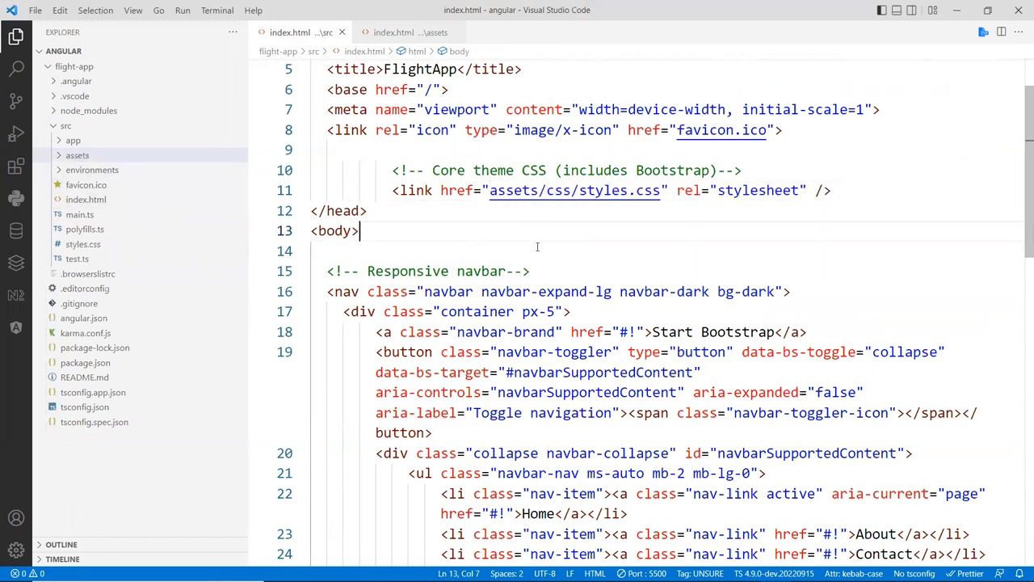
{"action": "scroll", "scroll_direction": "down", "scroll_amount": 3}
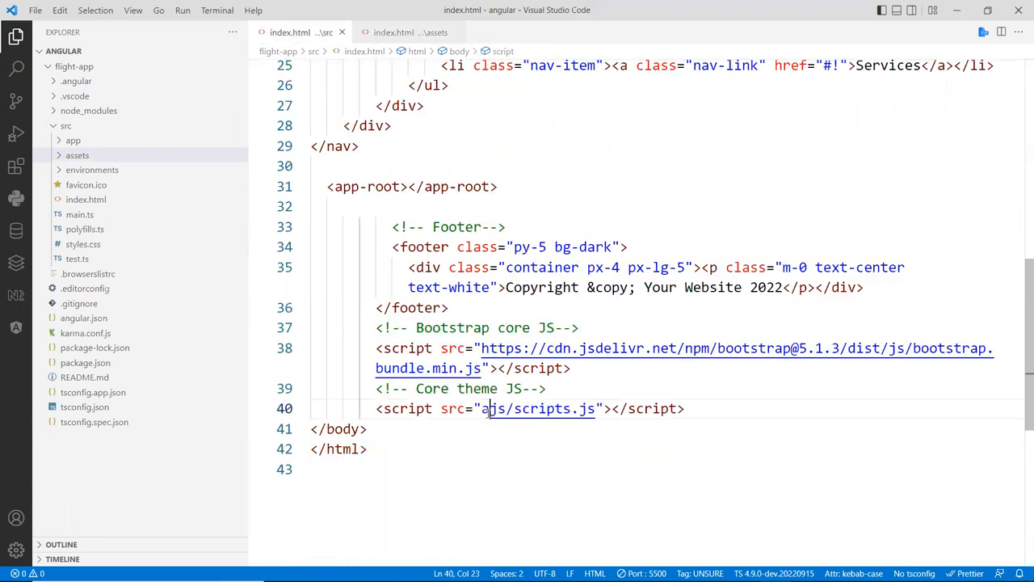
{"action": "type", "text": "ssets/"}
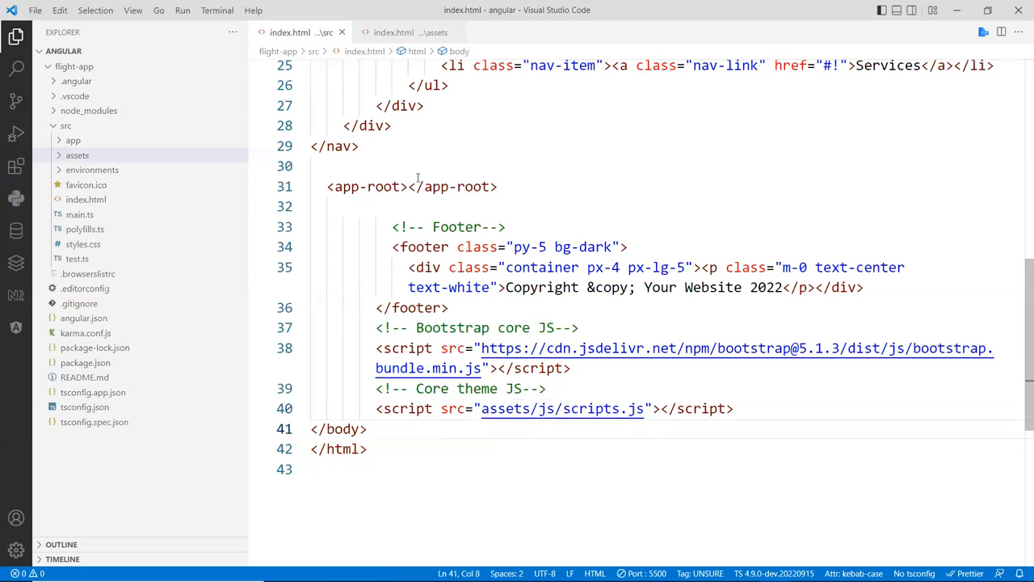
Step: Apply Format Document to src/index.html
{"action": "right_click", "coordinate": [418, 176]}
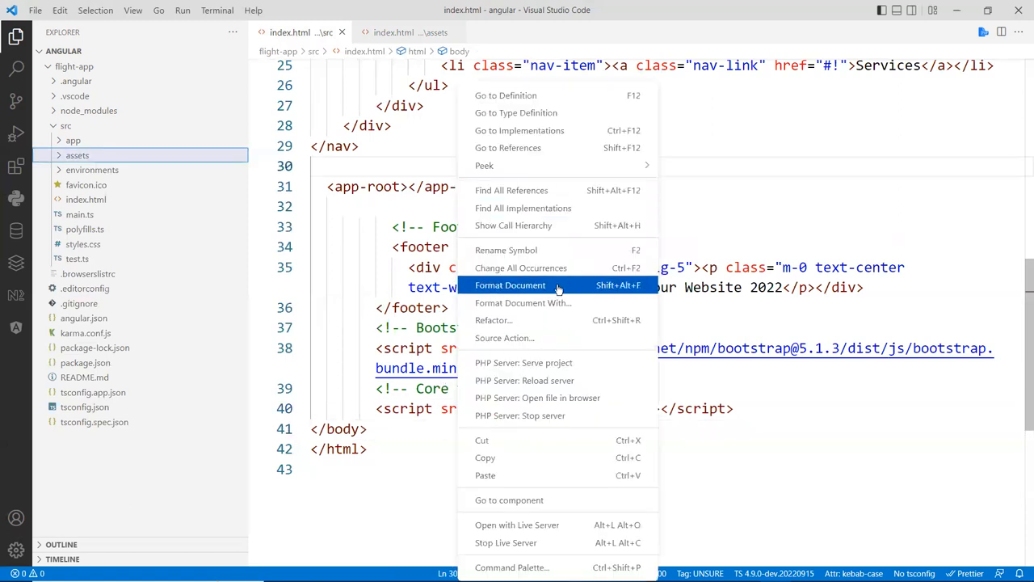
{"action": "left_click", "coordinate": [510, 285]}
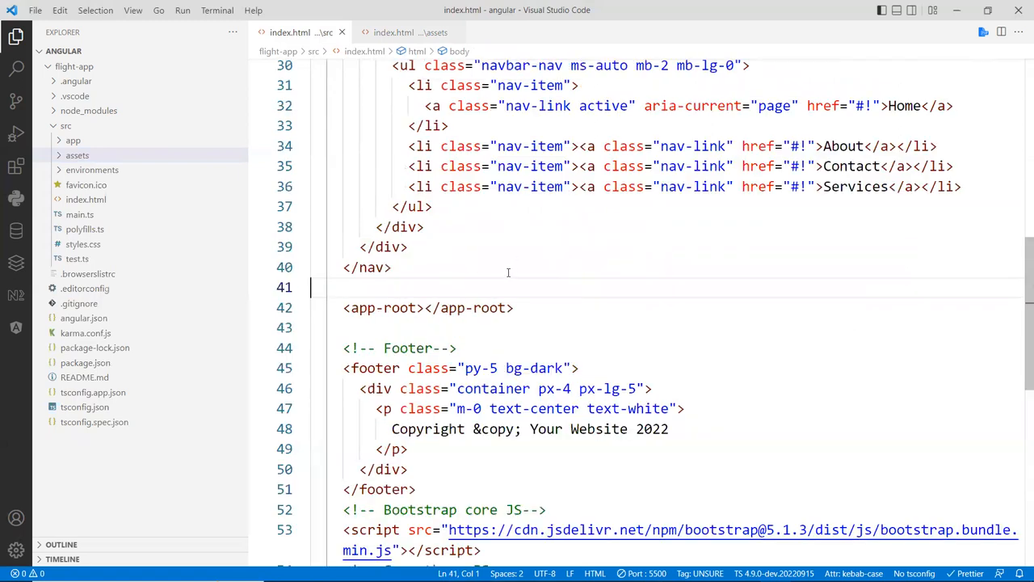
{"action": "scroll", "scroll_direction": "up", "scroll_amount": 3}
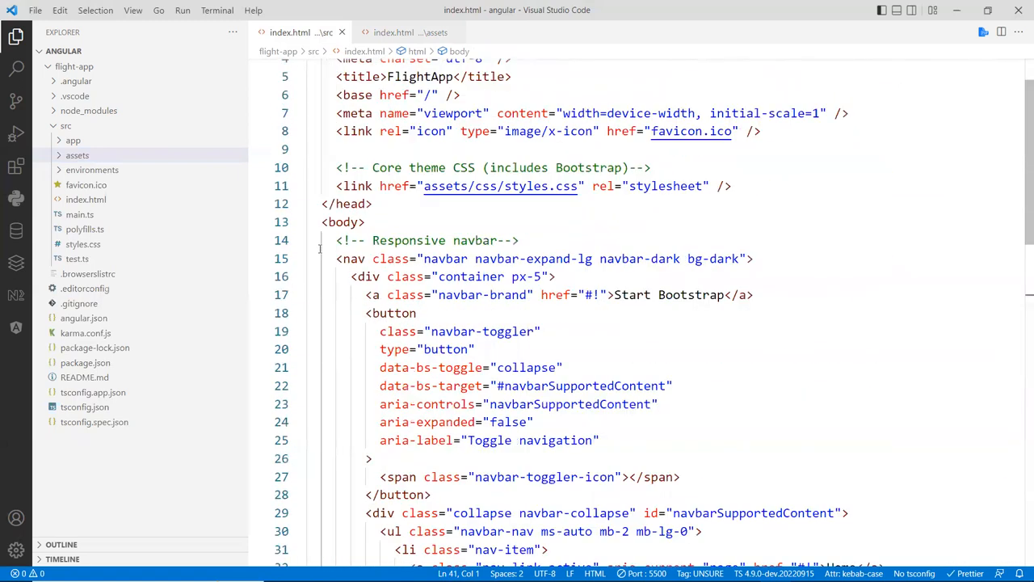
Step: Fold the nav and footer blocks and review the markup around app-root
{"action": "left_click", "coordinate": [298, 258]}
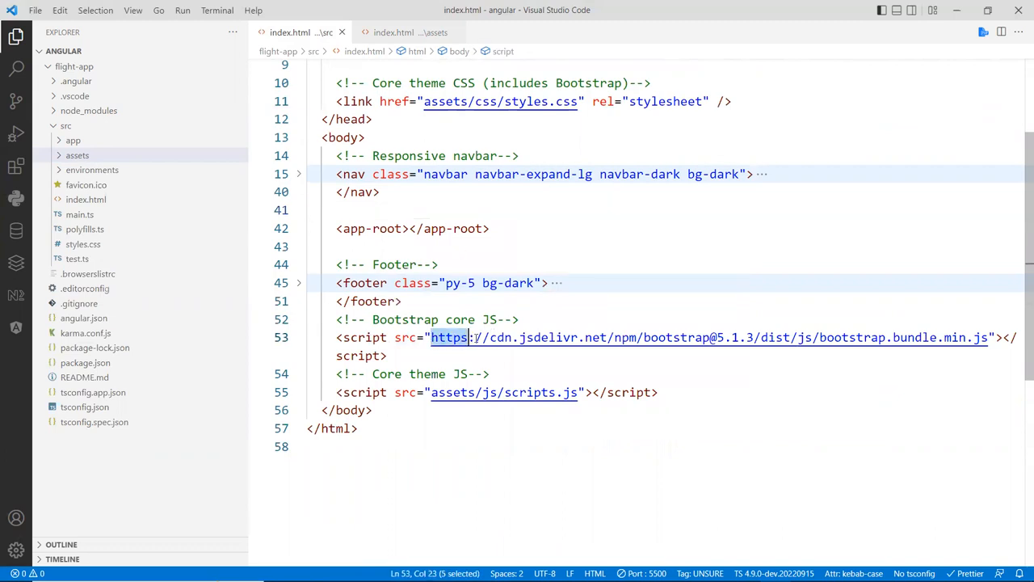
{"action": "left_click", "coordinate": [403, 300]}
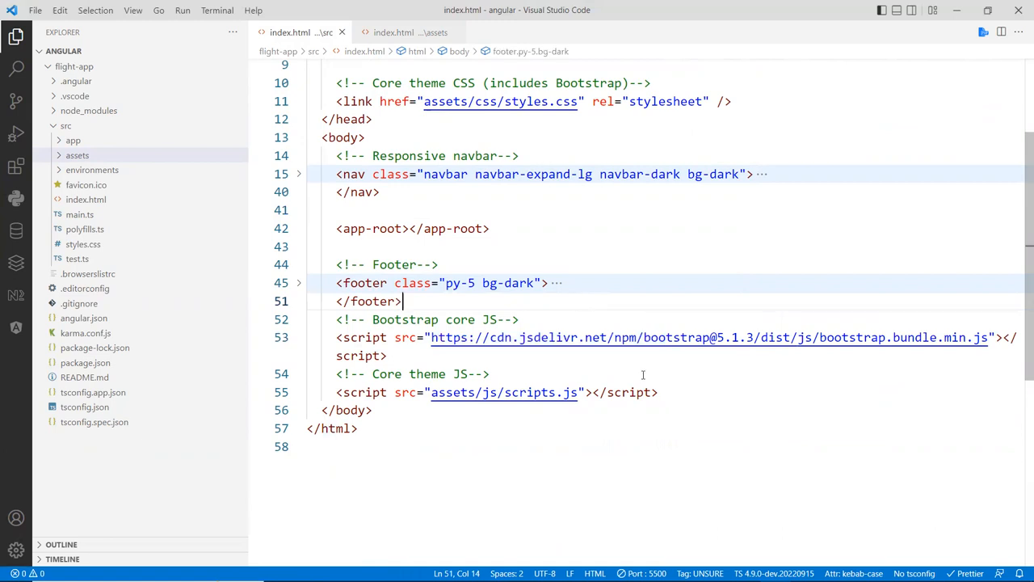
{"action": "mouse_move", "coordinate": [751, 352]}
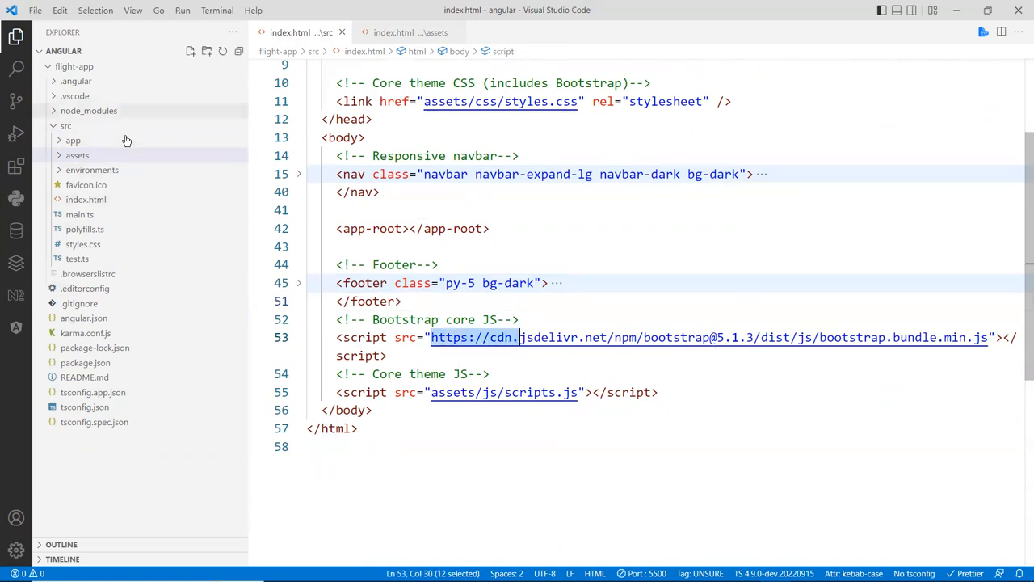
{"action": "mouse_move", "coordinate": [563, 362]}
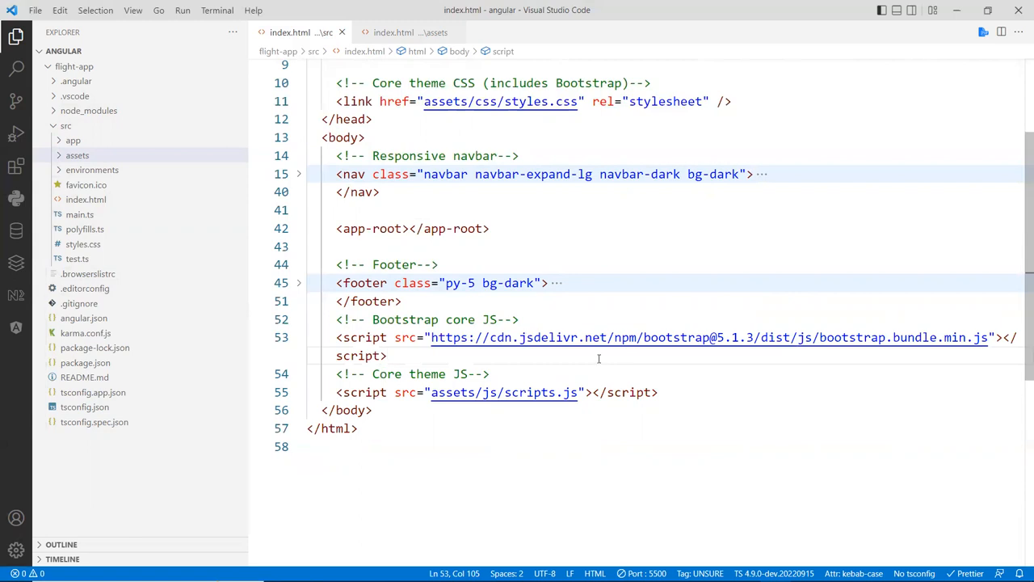
{"action": "double_click", "coordinate": [453, 336]}
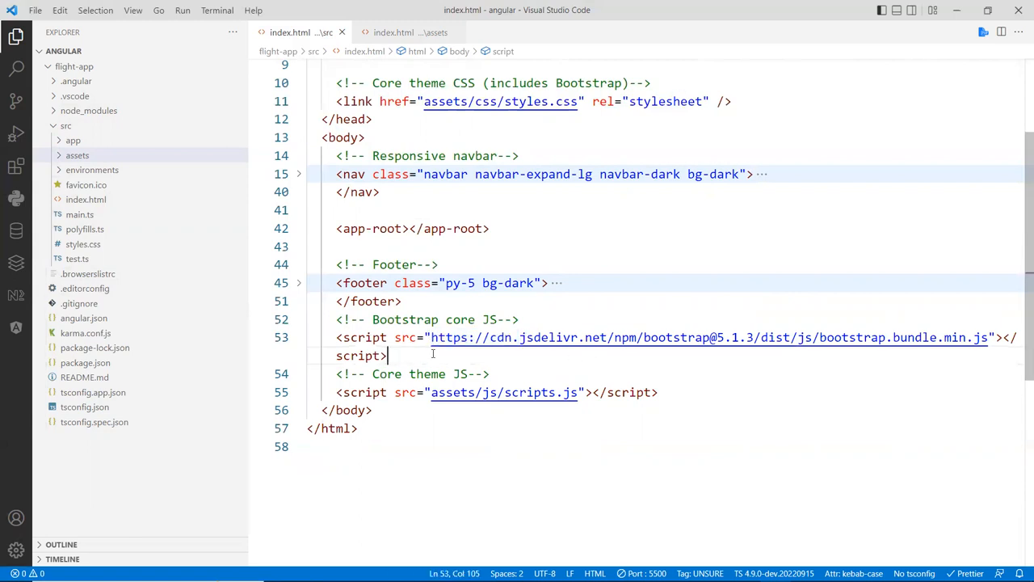
{"action": "mouse_move", "coordinate": [557, 350]}
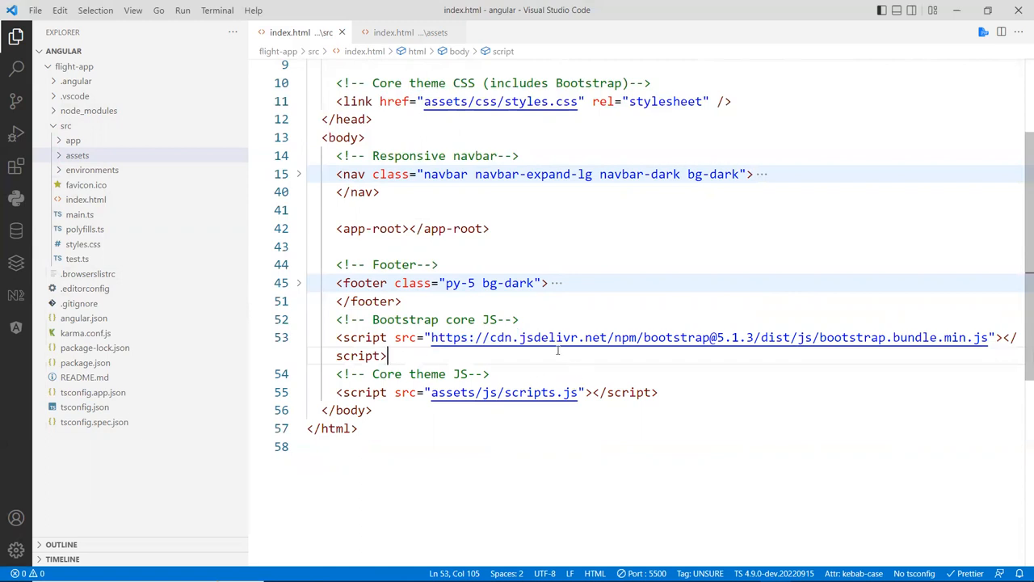
{"action": "left_click", "coordinate": [517, 246]}
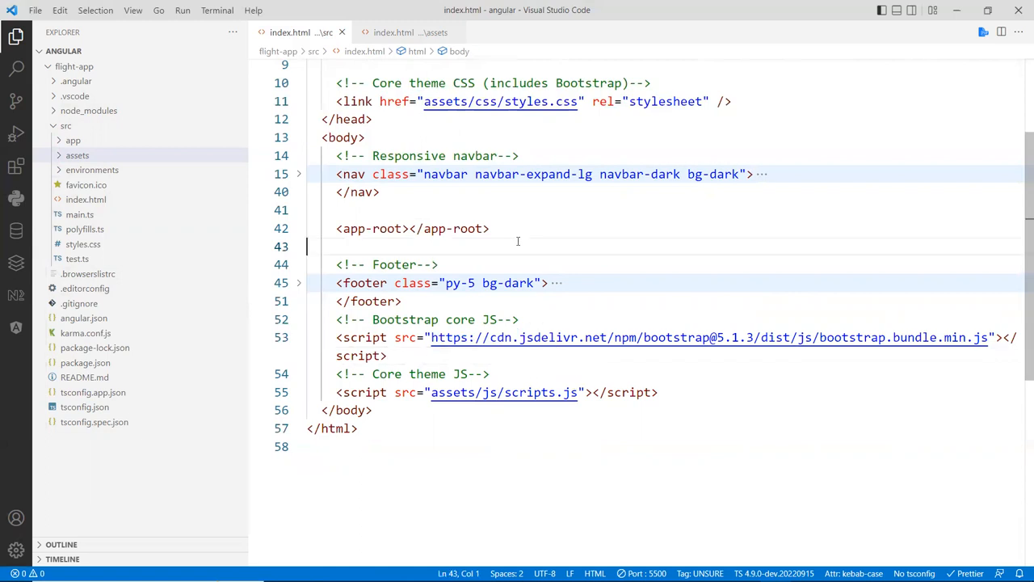
{"action": "mouse_move", "coordinate": [500, 190]}
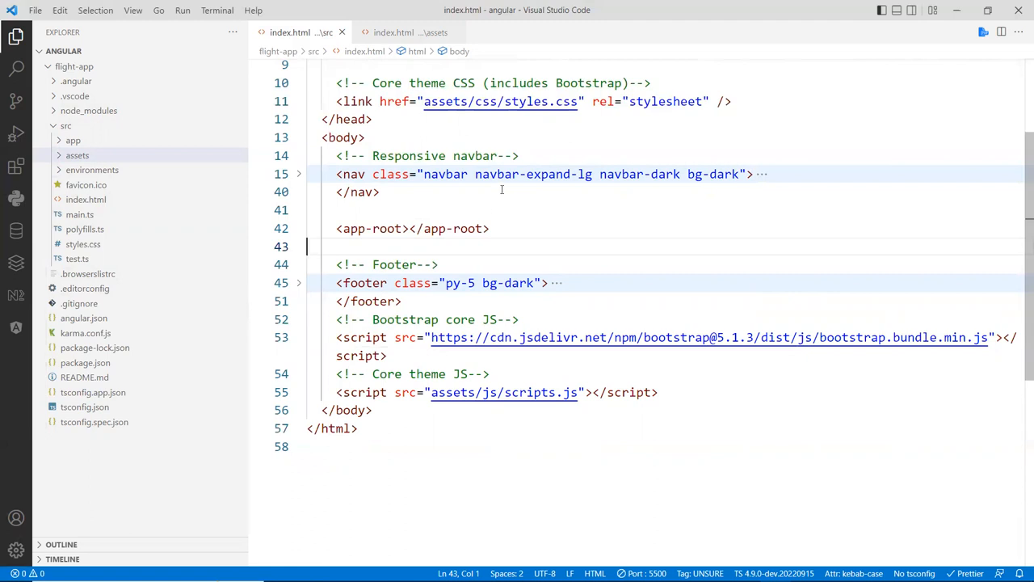
{"action": "scroll", "scroll_direction": "up", "scroll_amount": 3}
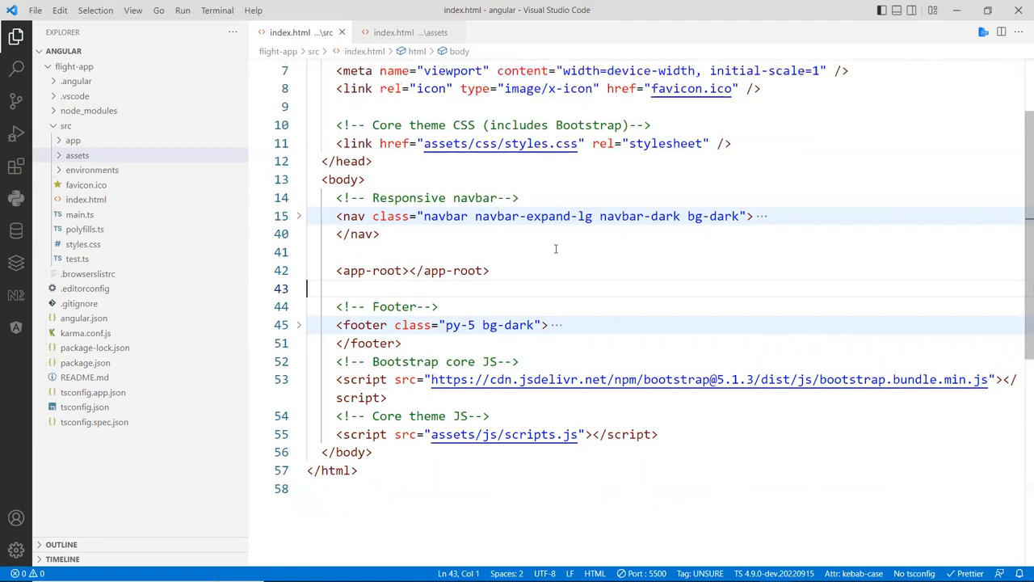
{"action": "scroll", "scroll_direction": "up", "scroll_amount": 3}
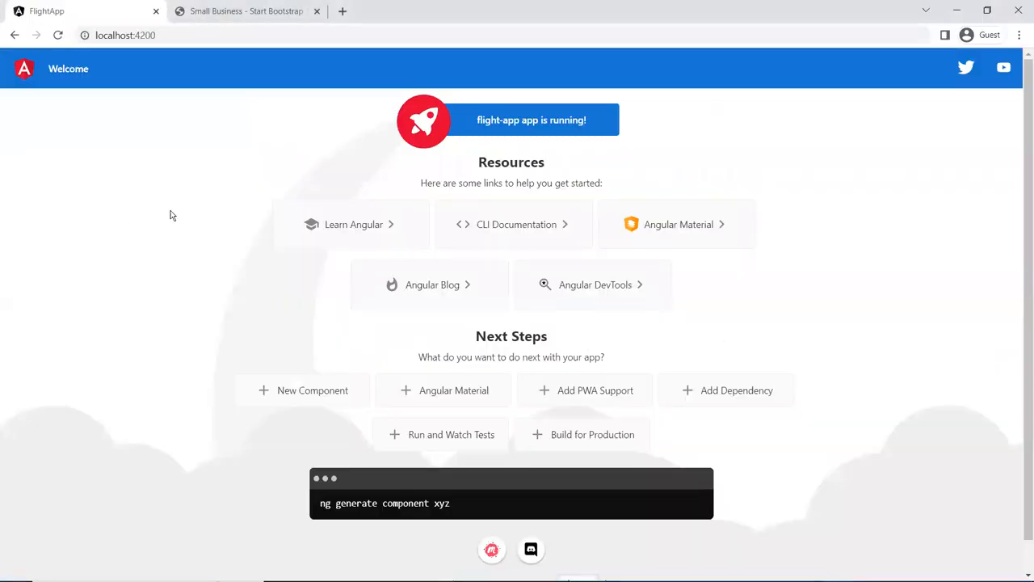
Step: Reload localhost:4200 and scroll the page to check for the new navbar
{"action": "left_click", "coordinate": [58, 34]}
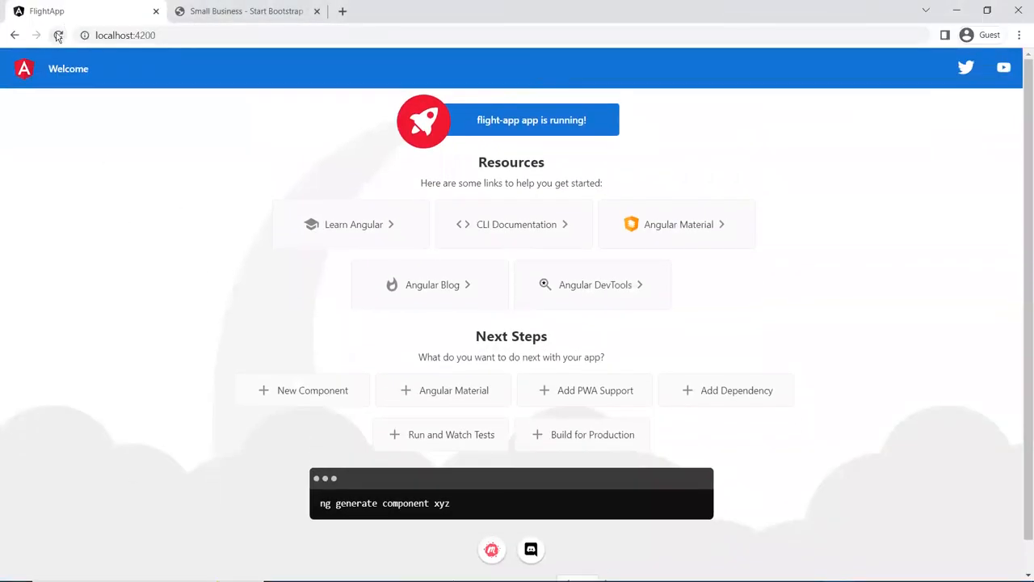
{"action": "scroll", "scroll_direction": "down", "scroll_amount": 3}
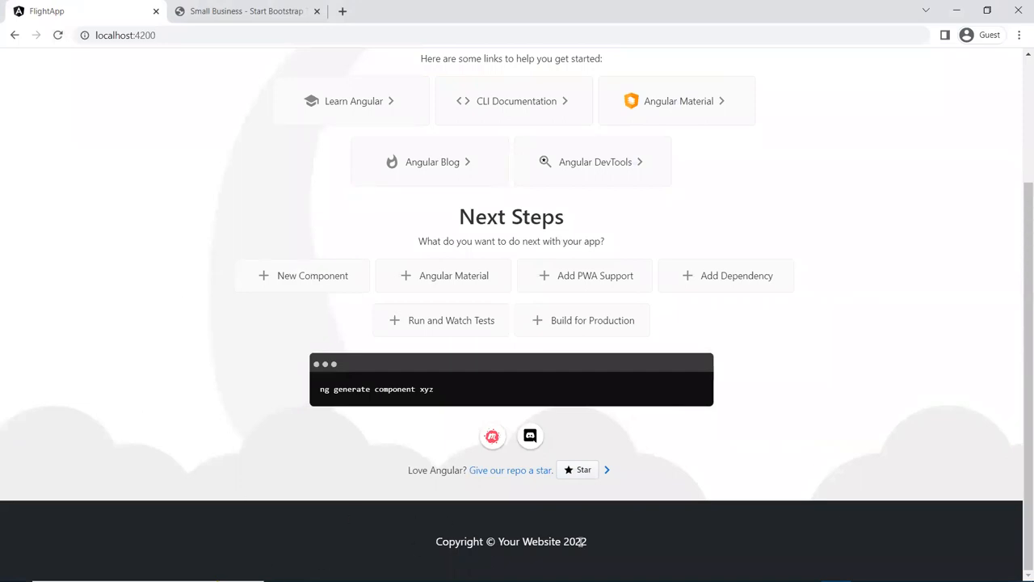
{"action": "mouse_move", "coordinate": [116, 188]}
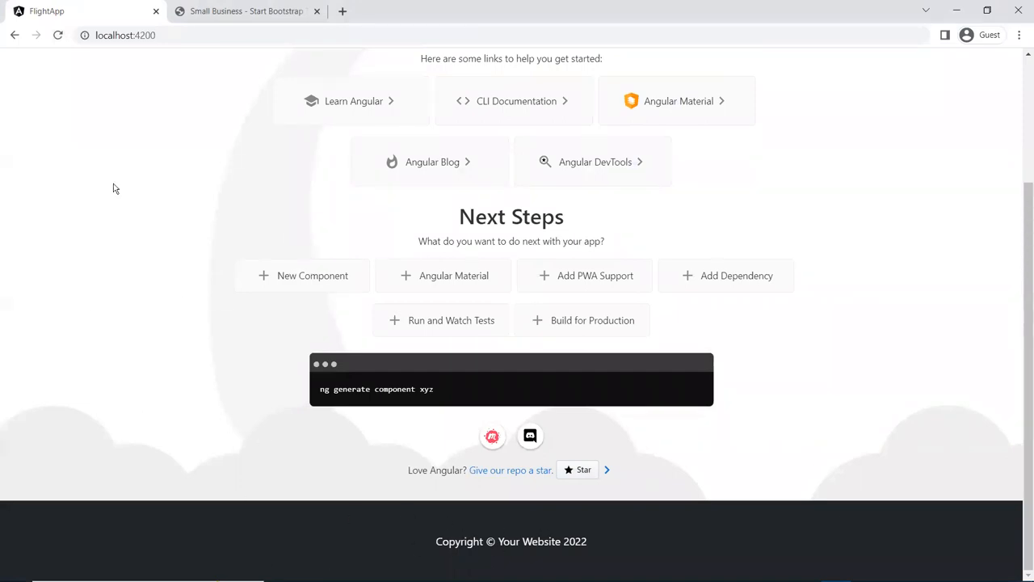
{"action": "scroll", "scroll_direction": "up", "scroll_amount": 3}
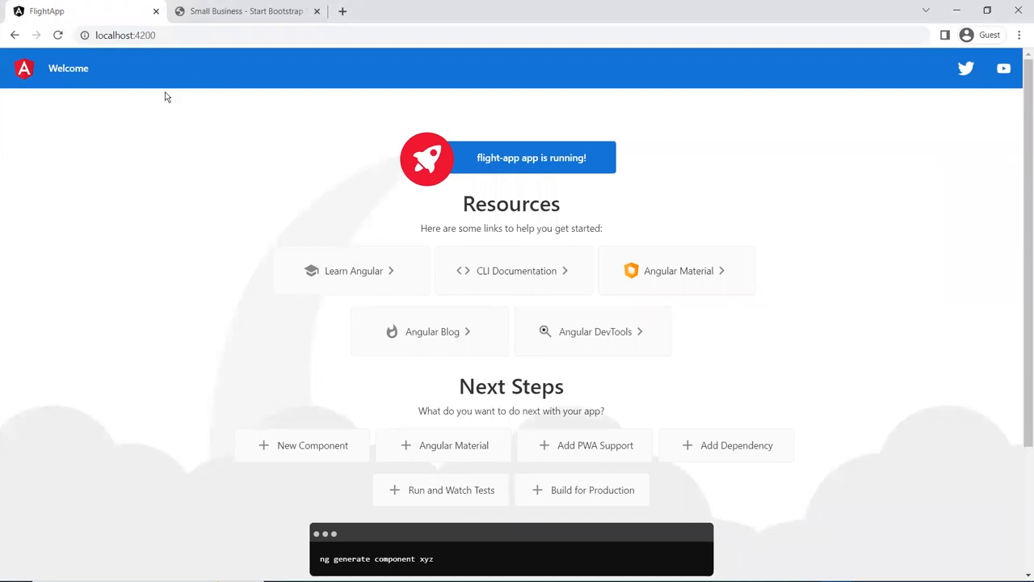
{"action": "mouse_move", "coordinate": [121, 81]}
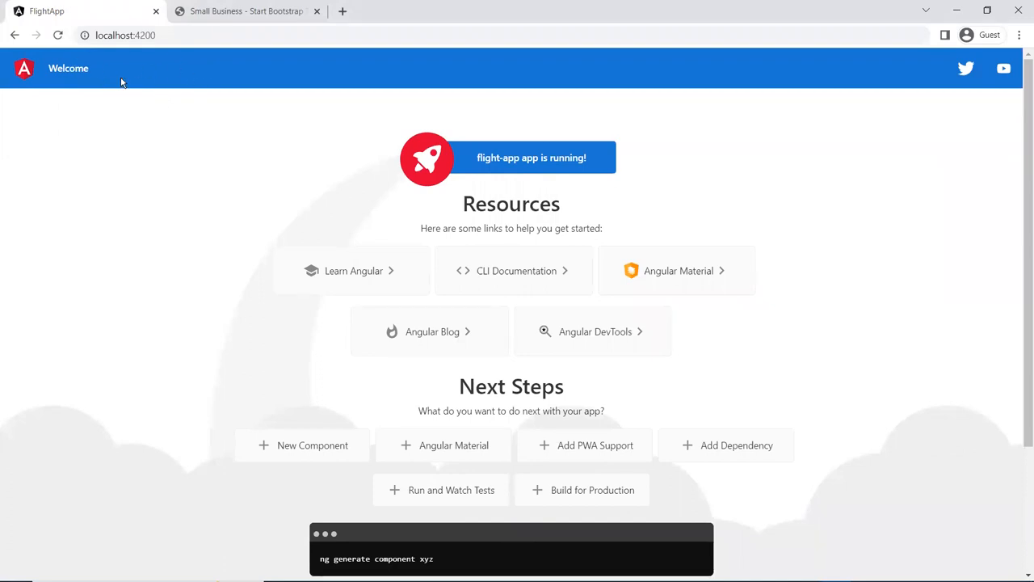
{"action": "mouse_move", "coordinate": [139, 177]}
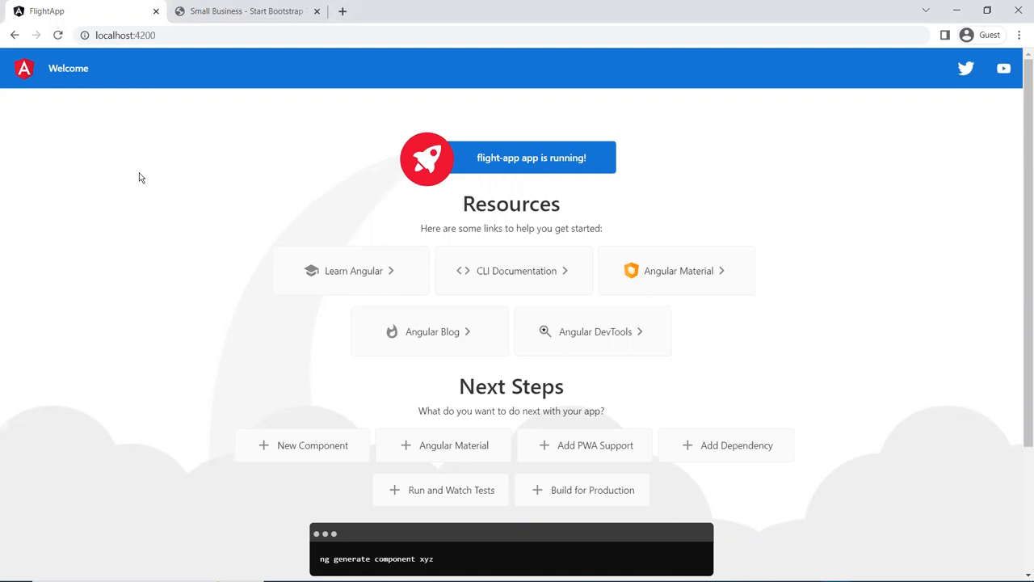
Step: Open DevTools with F12 and reload the flight app until the dark navbar appears
{"action": "key", "text": "F12"}
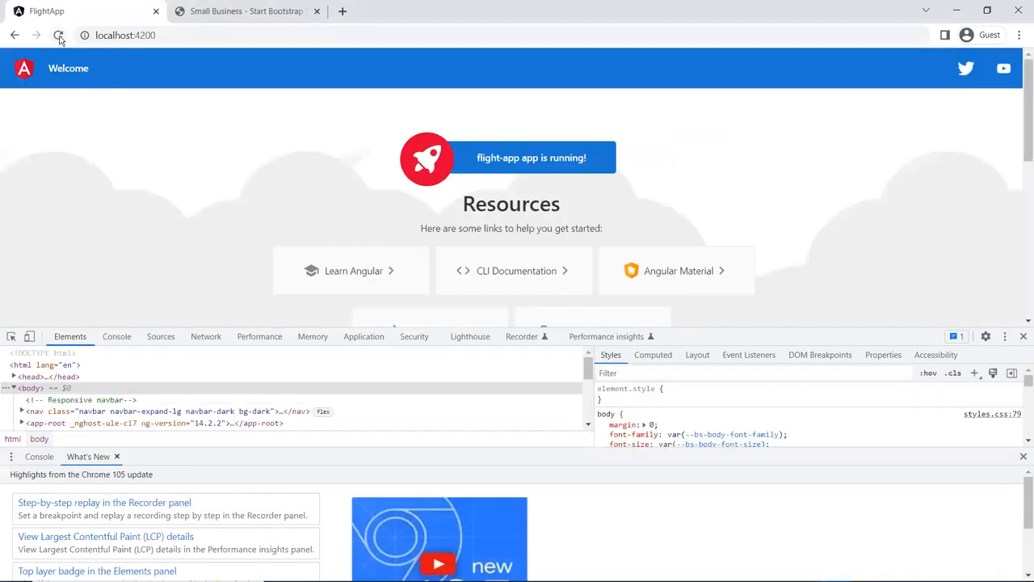
{"action": "left_click", "coordinate": [57, 35]}
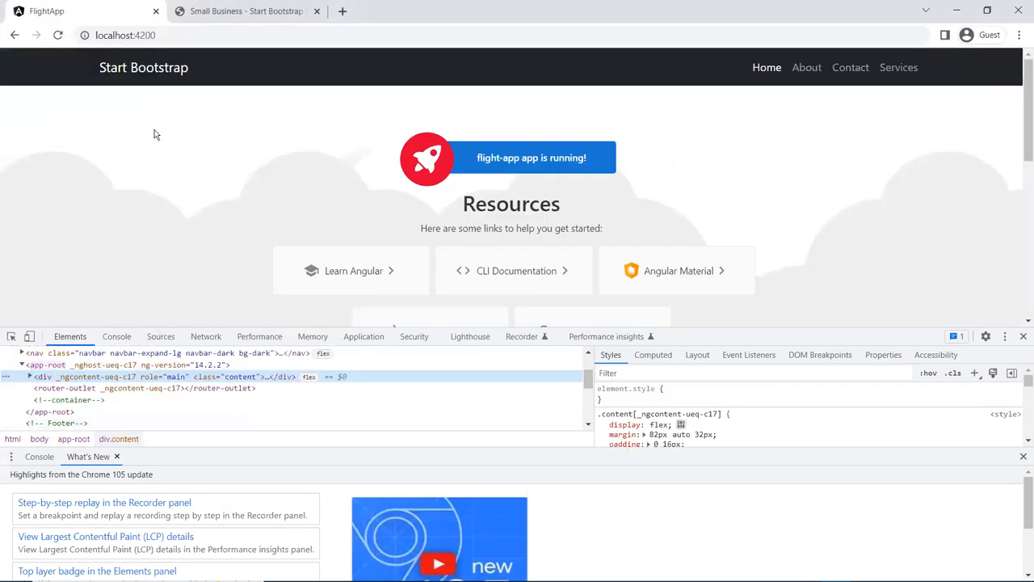
{"action": "mouse_move", "coordinate": [1022, 336]}
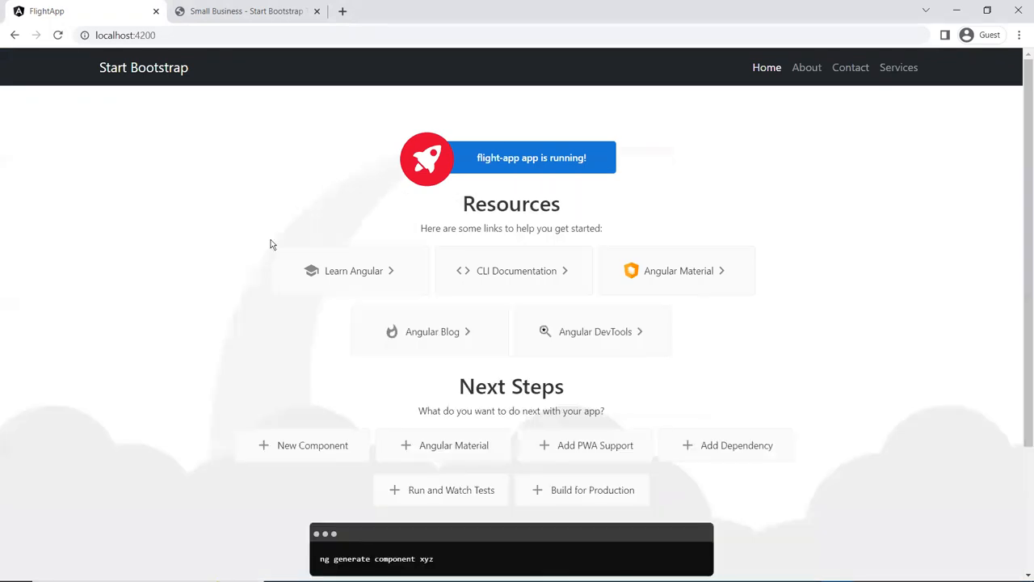
{"action": "left_click", "coordinate": [57, 35]}
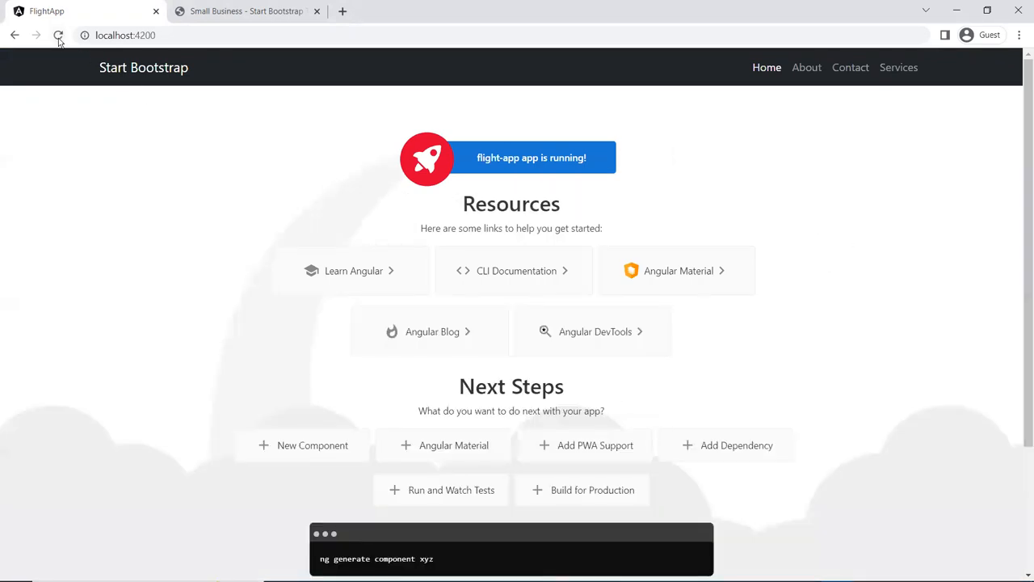
{"action": "left_click", "coordinate": [58, 35]}
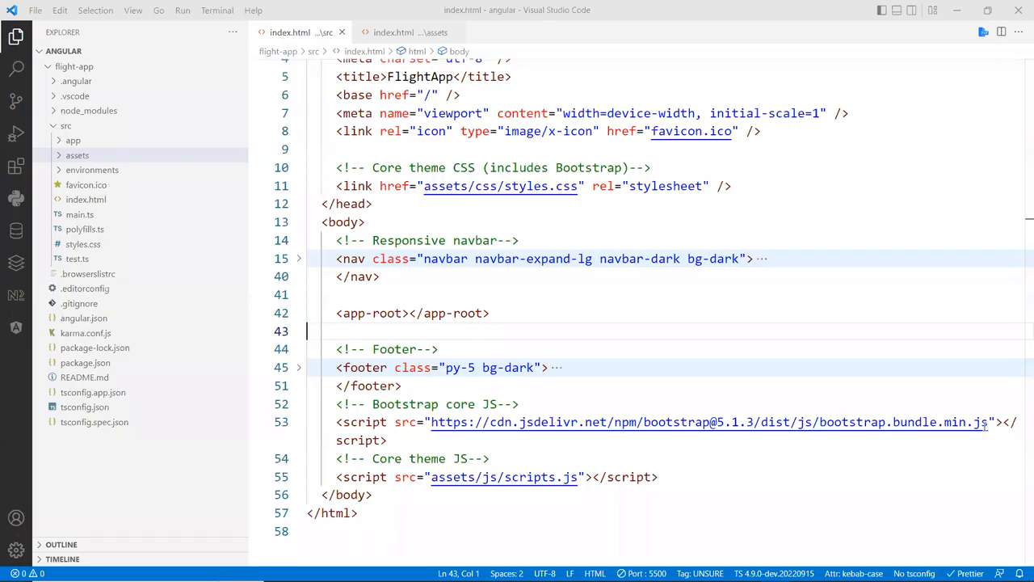
Step: Expand the src/app folder and open app.component.html in the editor
{"action": "left_click", "coordinate": [494, 294]}
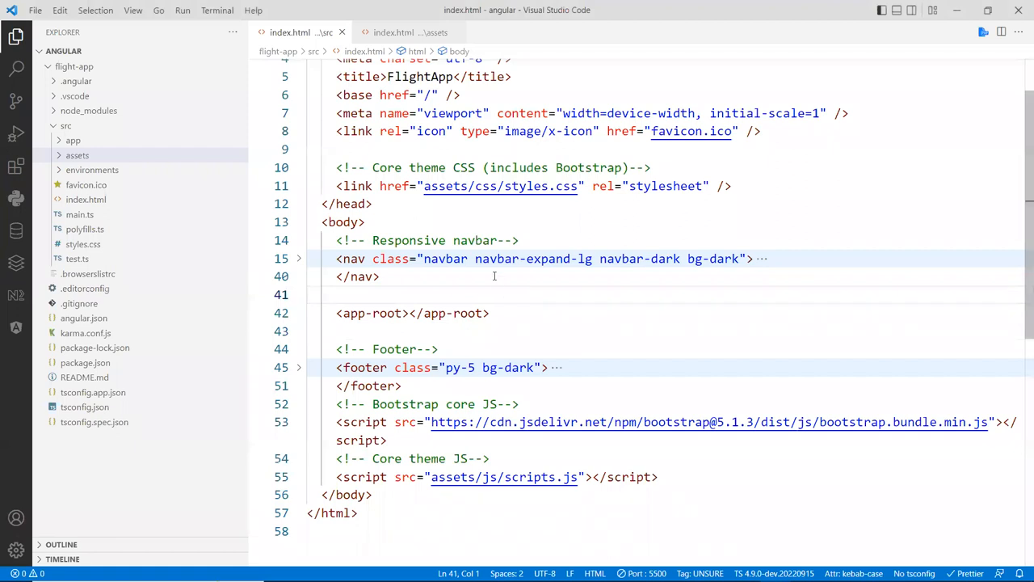
{"action": "mouse_move", "coordinate": [444, 303]}
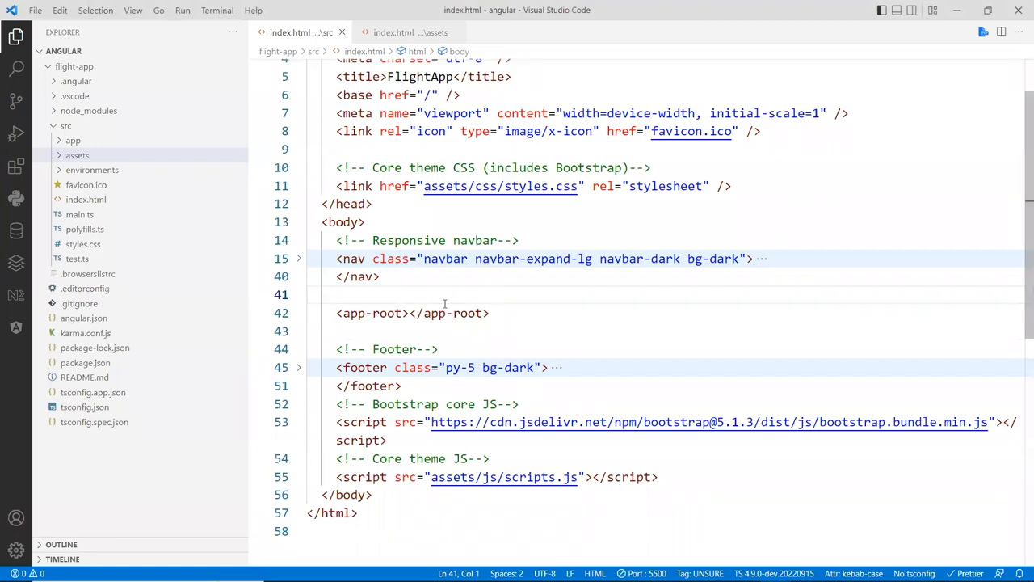
{"action": "mouse_move", "coordinate": [527, 208]}
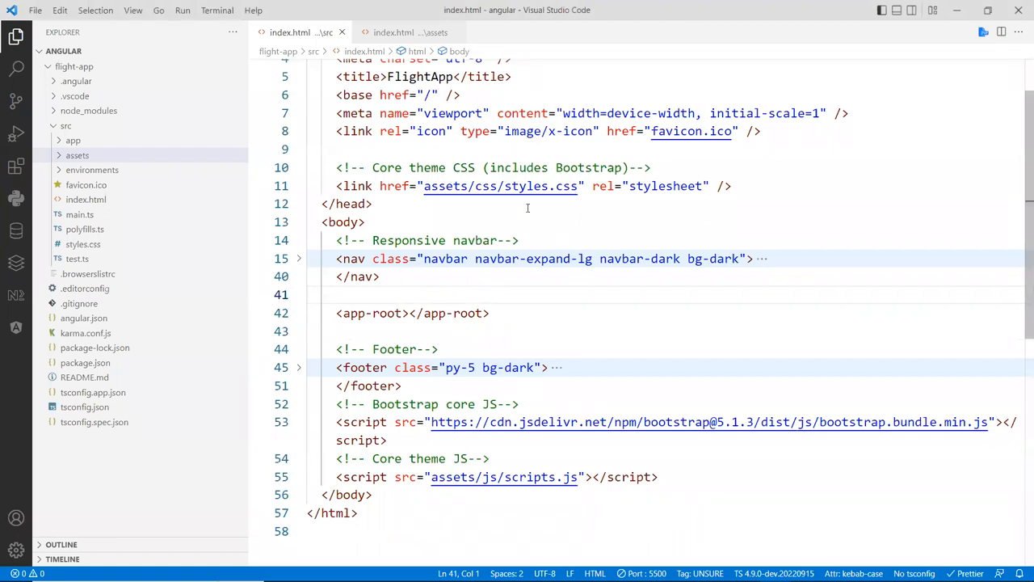
{"action": "mouse_move", "coordinate": [480, 292]}
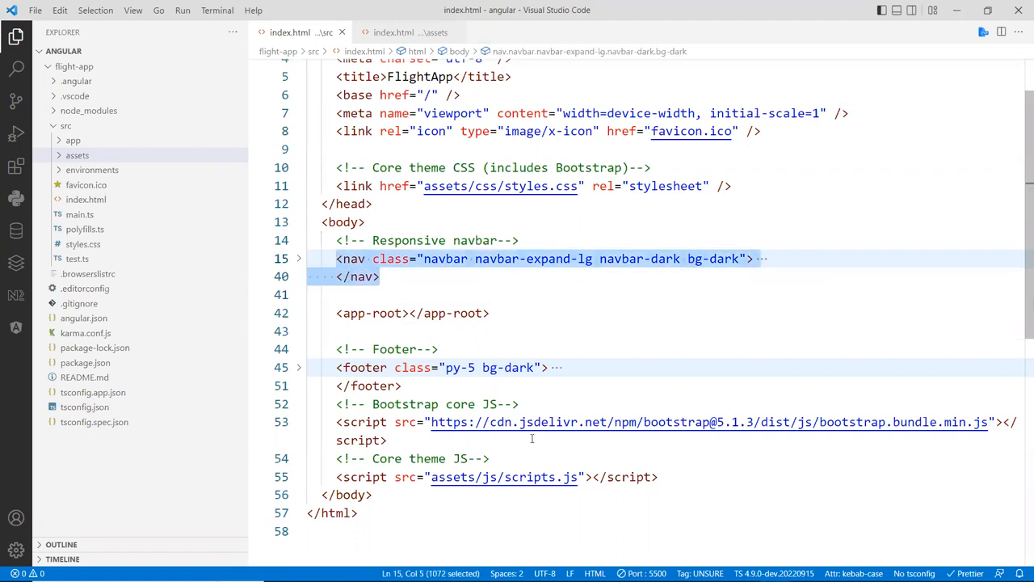
{"action": "left_click", "coordinate": [336, 330]}
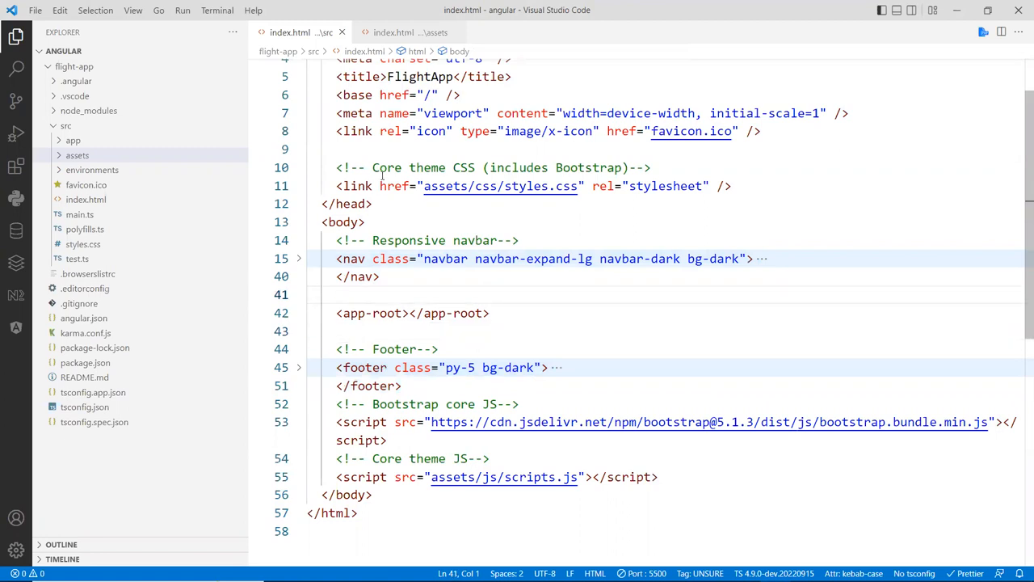
{"action": "left_click", "coordinate": [72, 140]}
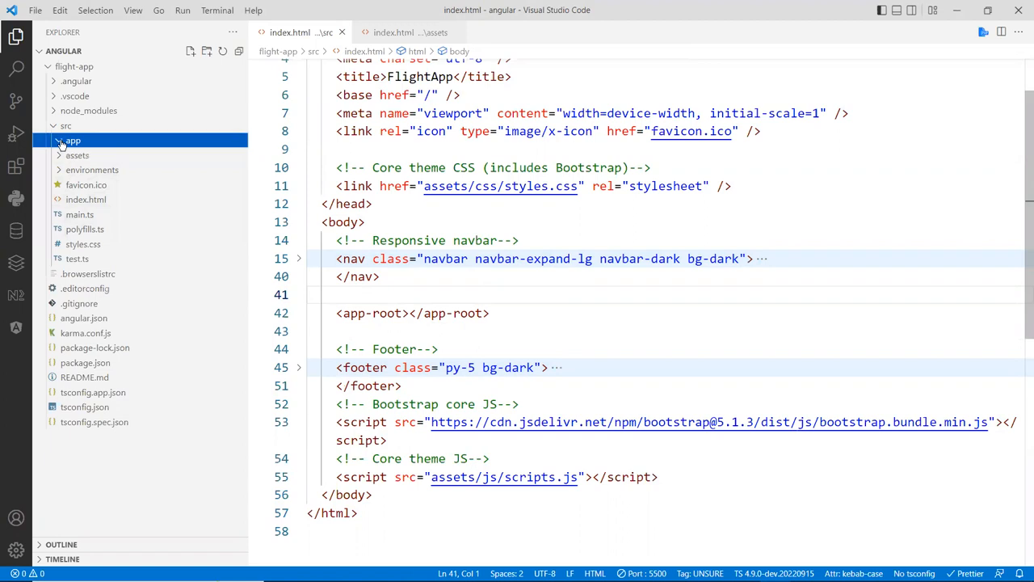
{"action": "left_click", "coordinate": [73, 139]}
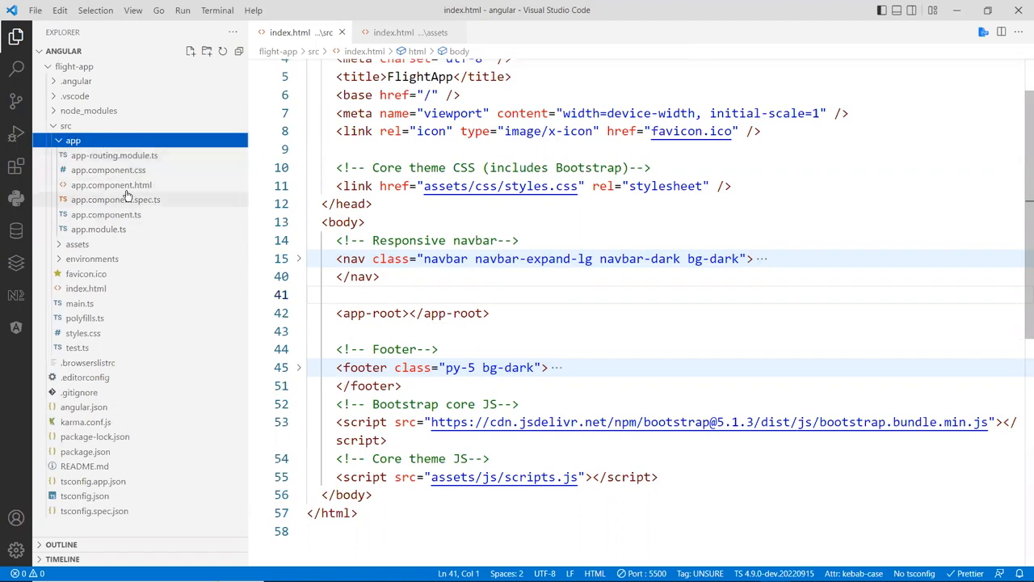
{"action": "left_click", "coordinate": [111, 184]}
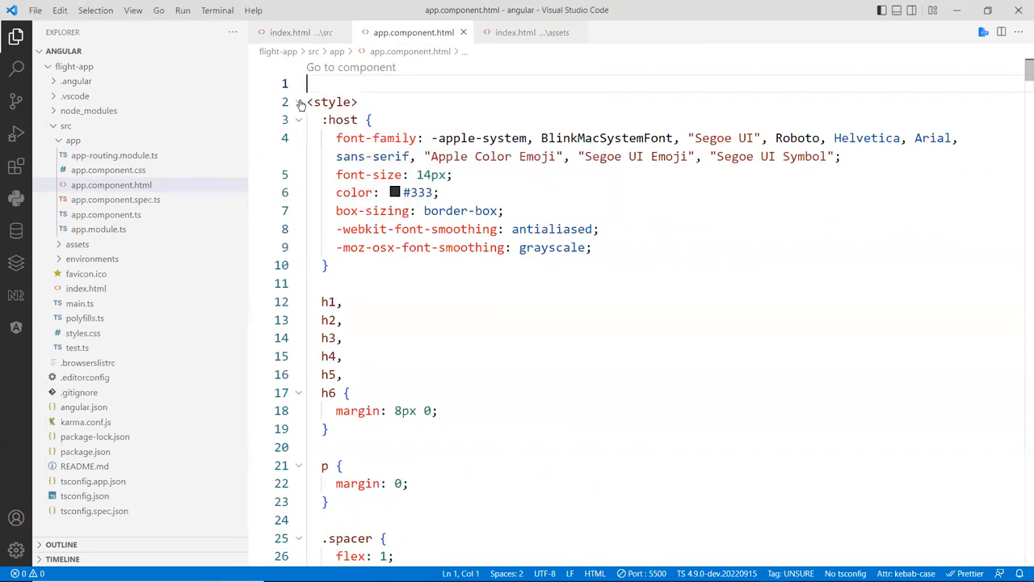
{"action": "left_click", "coordinate": [299, 101]}
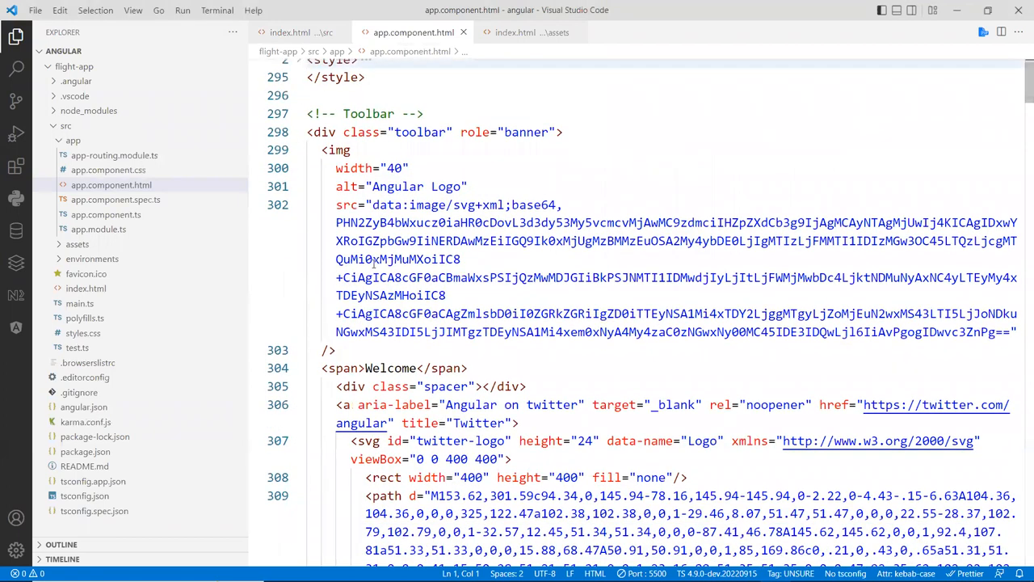
{"action": "scroll", "scroll_direction": "down", "scroll_amount": 3}
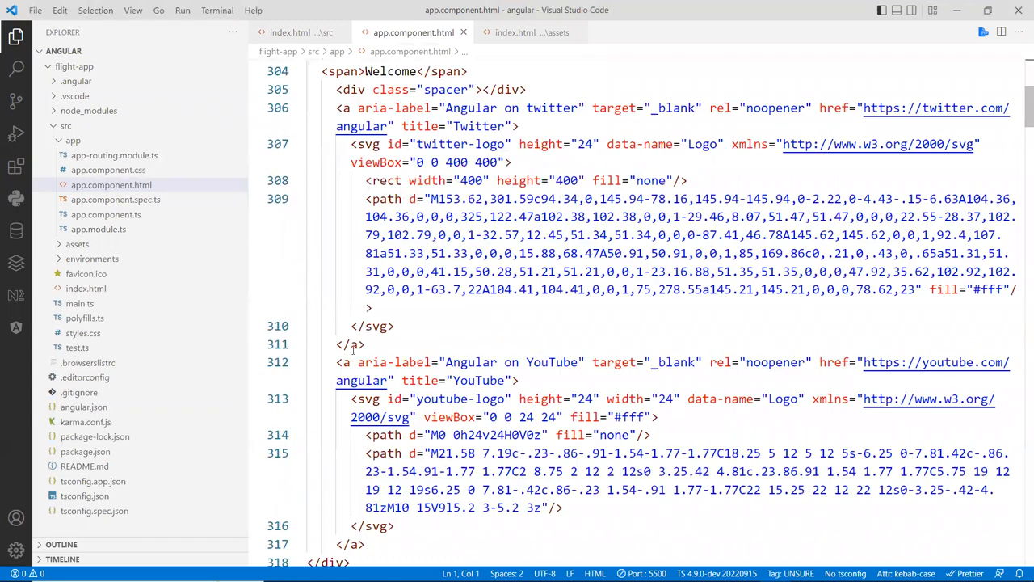
{"action": "scroll", "scroll_direction": "down", "scroll_amount": 3}
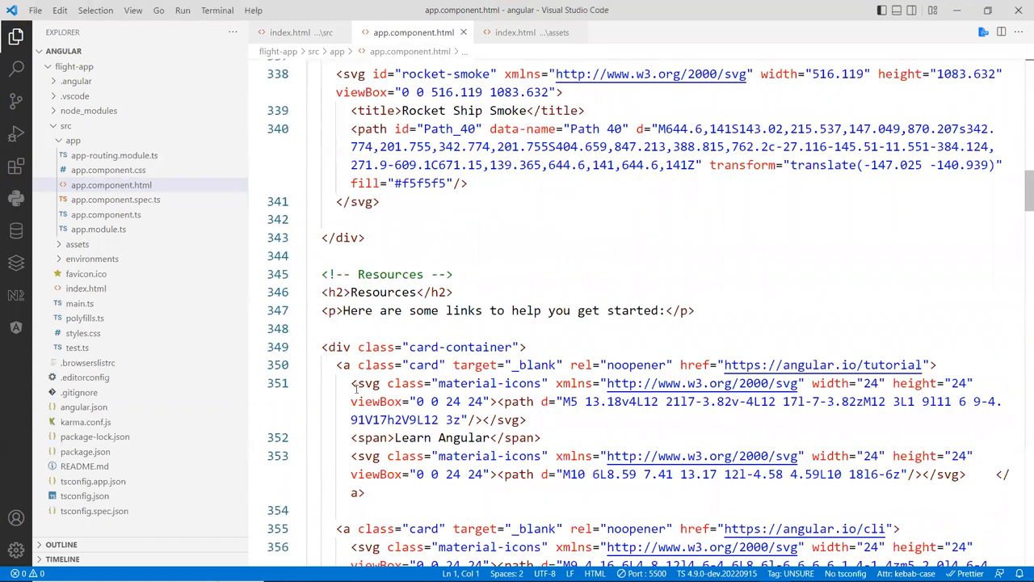
{"action": "scroll", "scroll_direction": "down", "scroll_amount": 3}
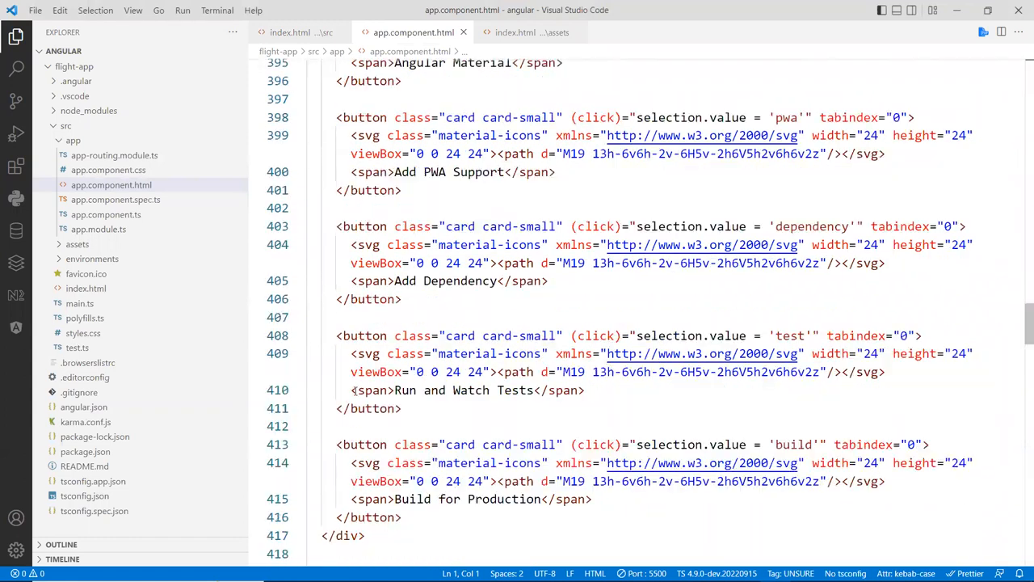
{"action": "scroll", "scroll_direction": "down", "scroll_amount": 3}
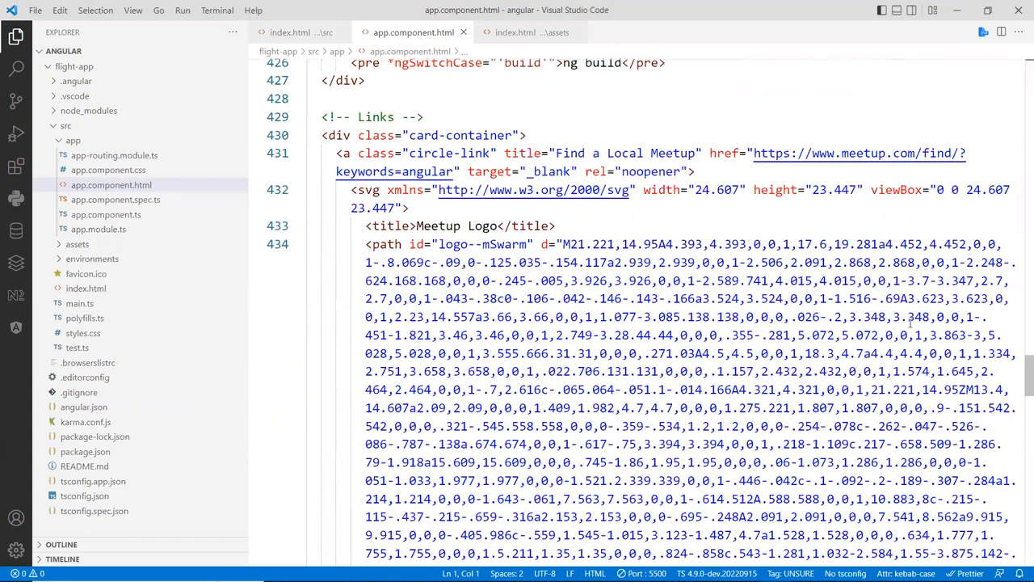
{"action": "scroll", "scroll_direction": "down", "scroll_amount": 3}
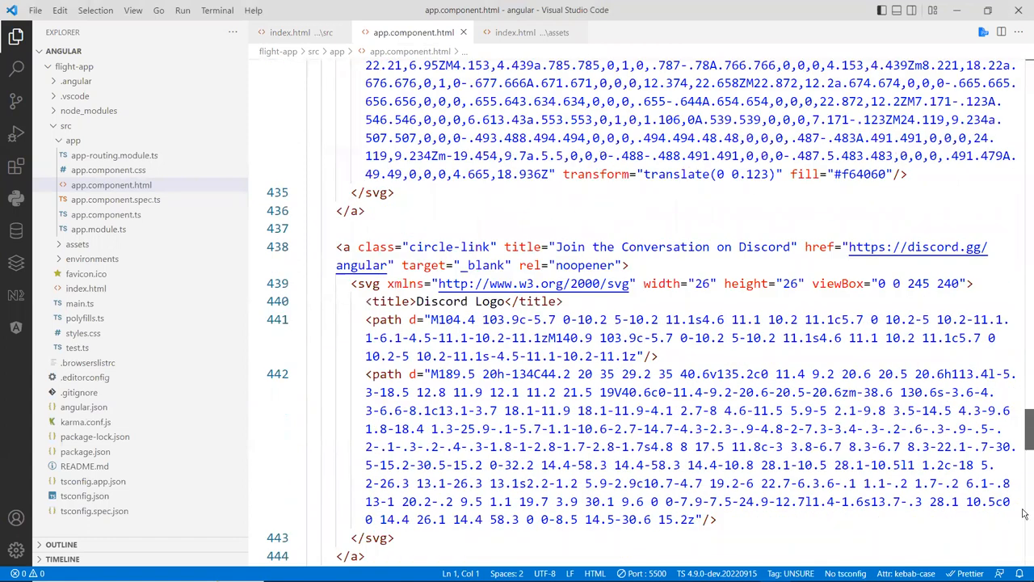
{"action": "scroll", "scroll_direction": "up", "scroll_amount": 3}
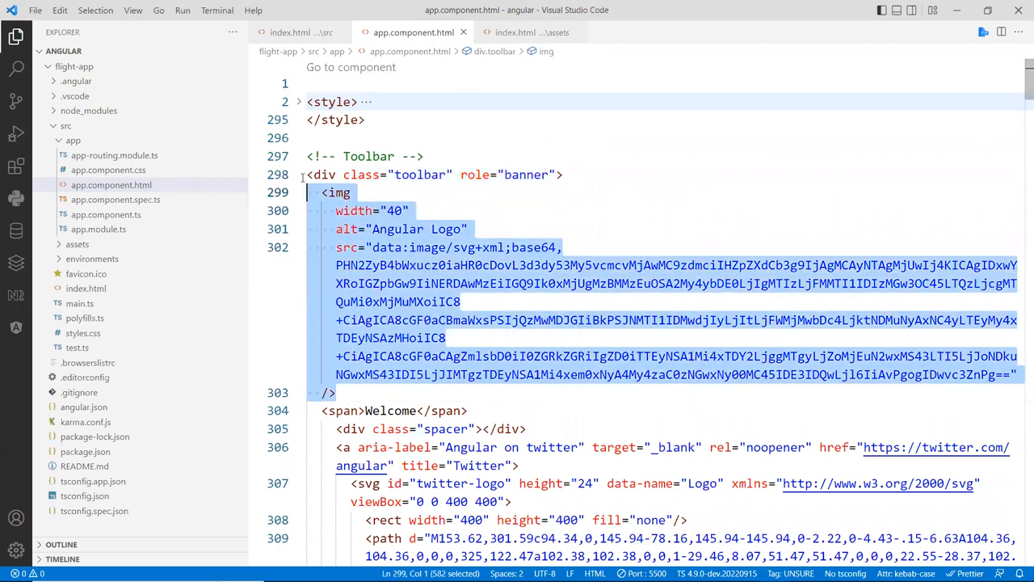
{"action": "left_click", "coordinate": [340, 192]}
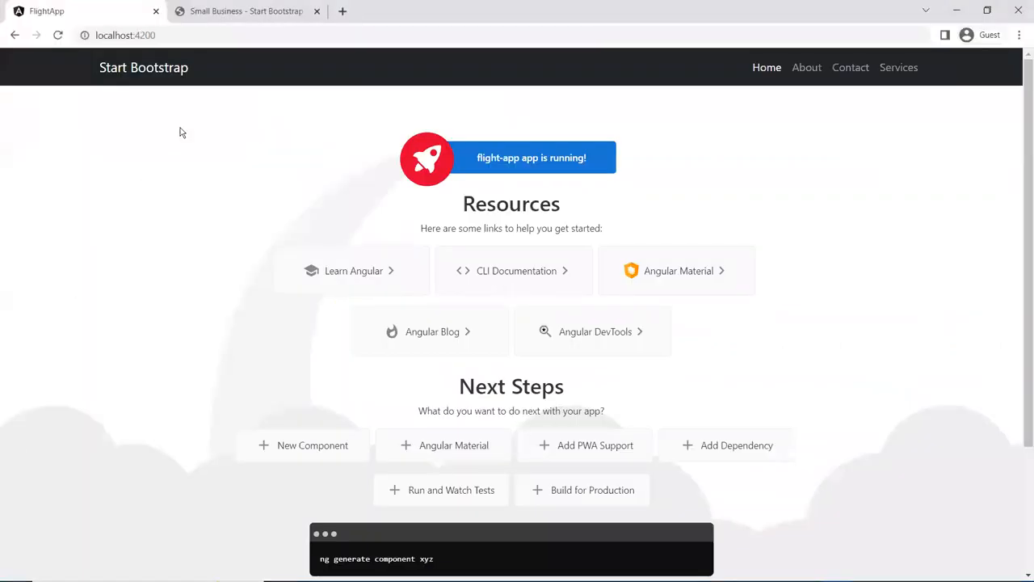
{"action": "mouse_move", "coordinate": [159, 122]}
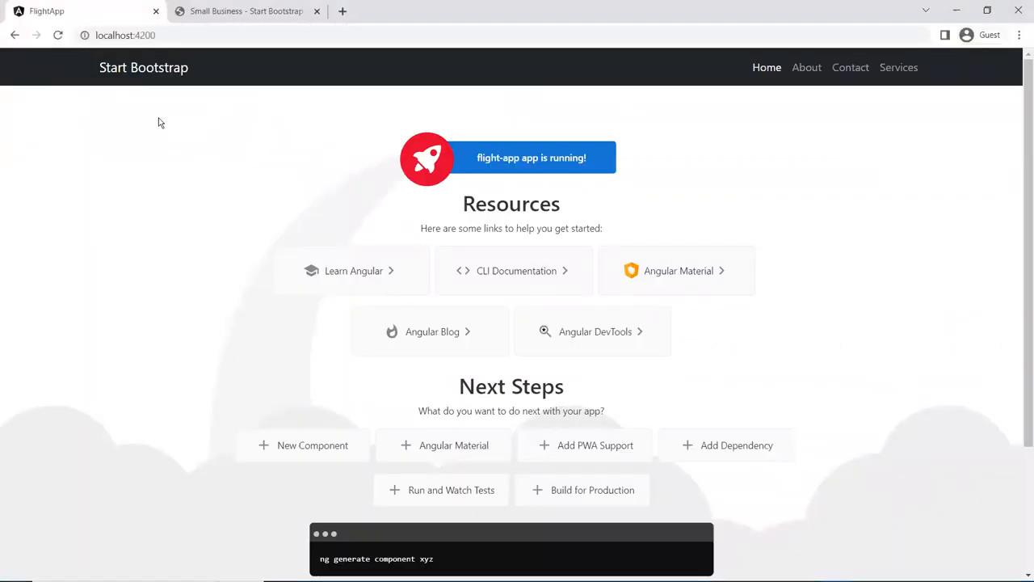
{"action": "mouse_move", "coordinate": [218, 214]}
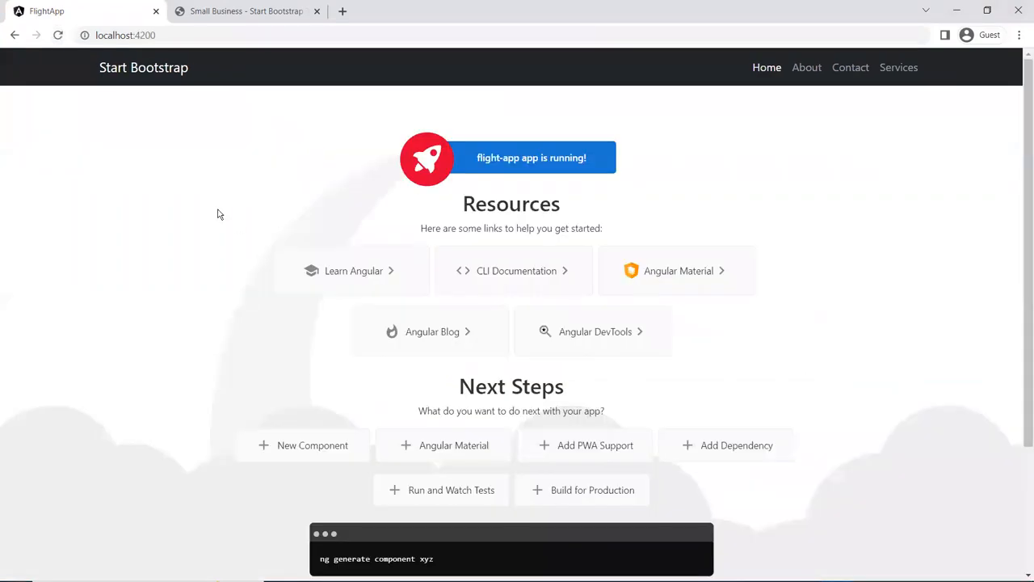
Step: Scroll localhost:4200 to reveal the dark copyright footer below the welcome content
{"action": "scroll", "scroll_direction": "down", "scroll_amount": 3}
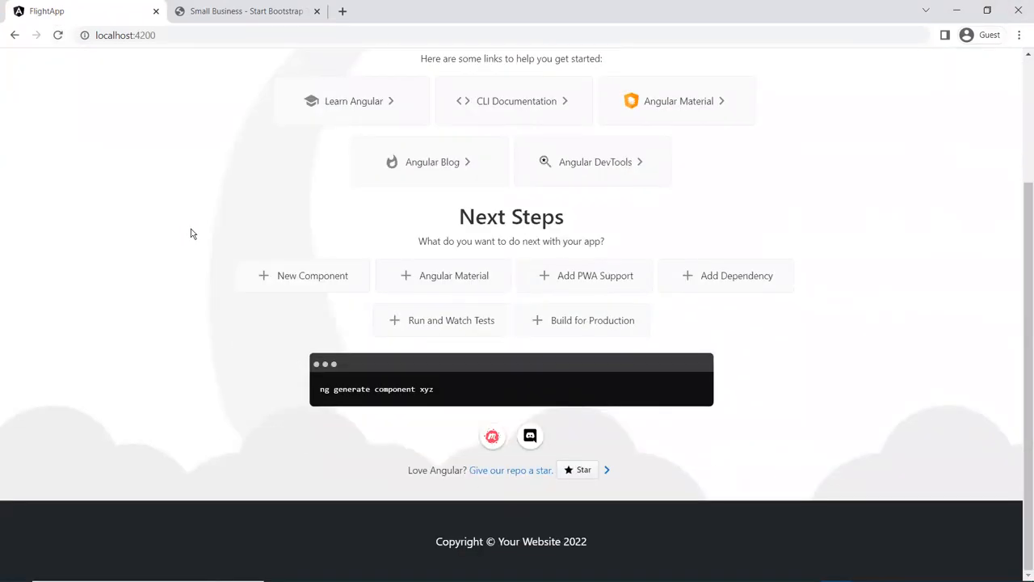
{"action": "scroll", "scroll_direction": "up", "scroll_amount": 3}
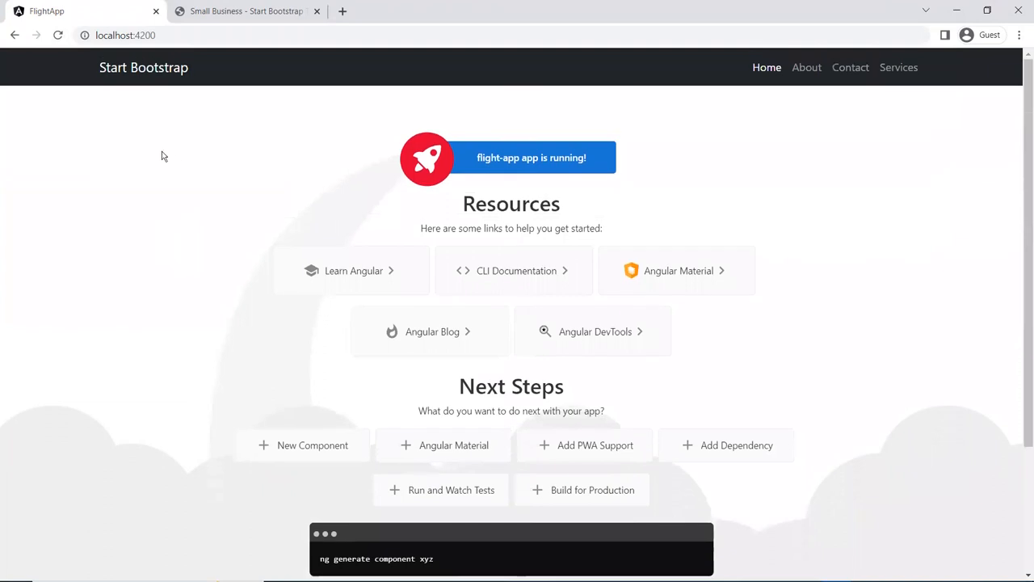
{"action": "scroll", "scroll_direction": "down", "scroll_amount": 3}
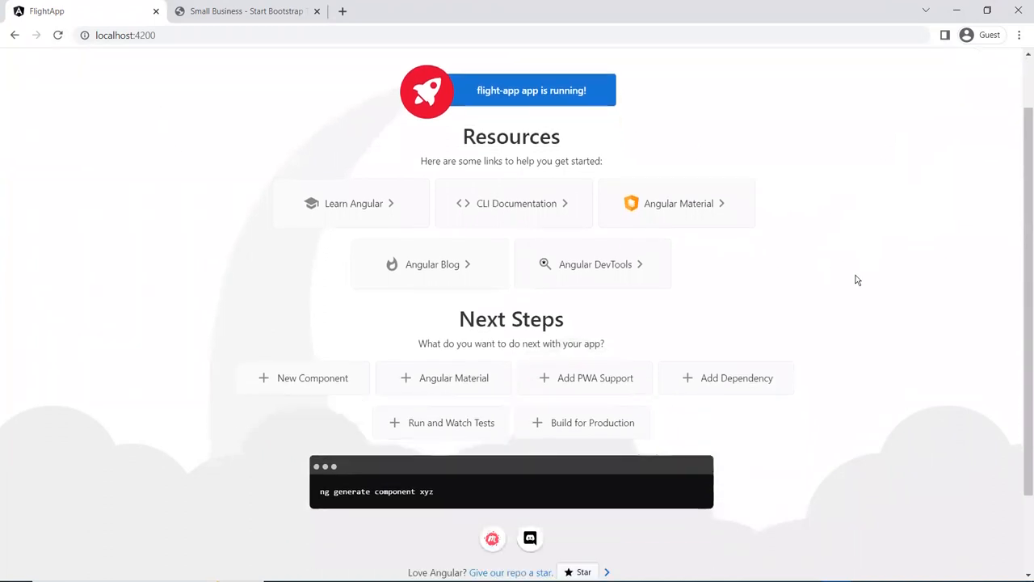